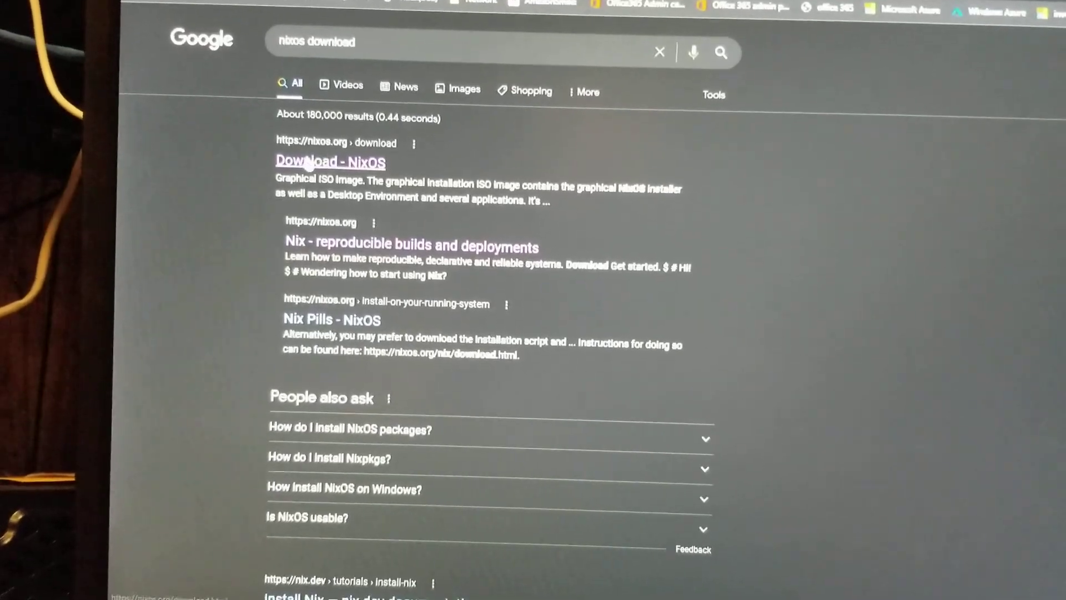
From the 'Download - NixOS' result, download the GNOME 64-bit graphical ISO.
click(330, 162)
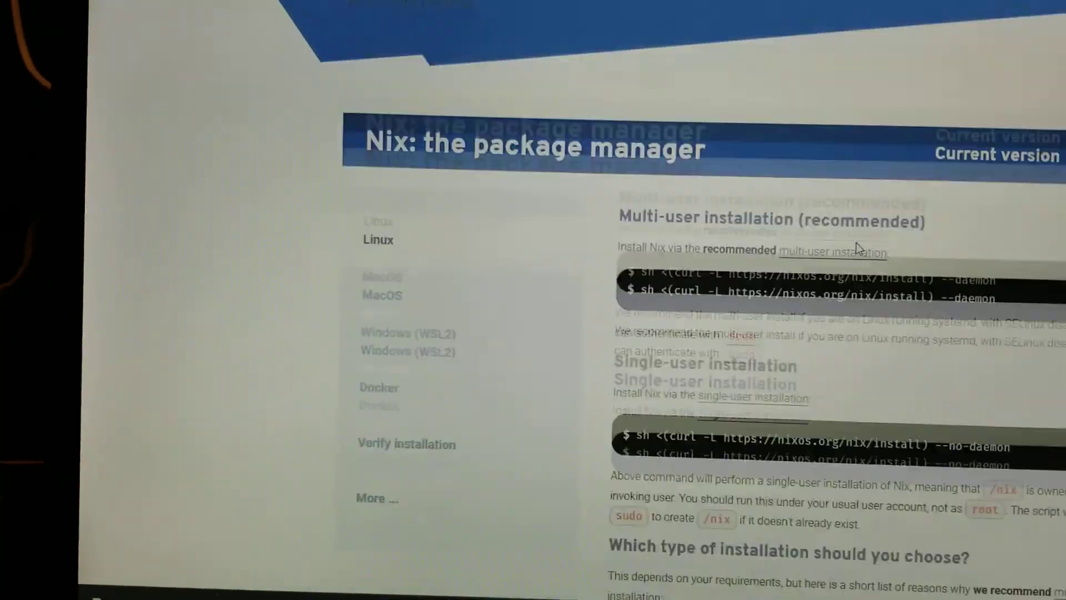
scroll(down, 3)
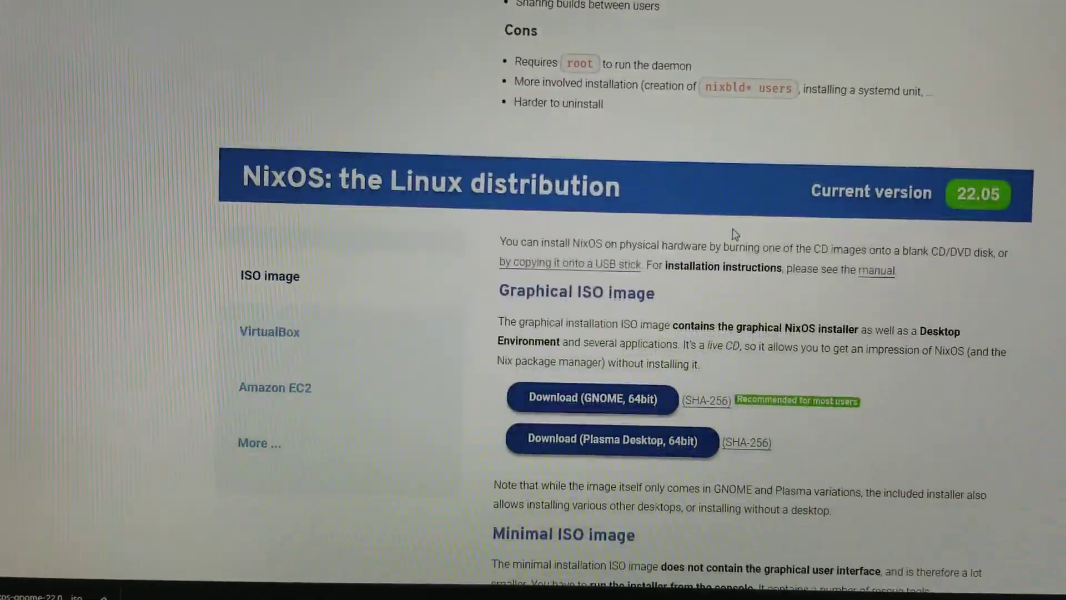
scroll(down, 3)
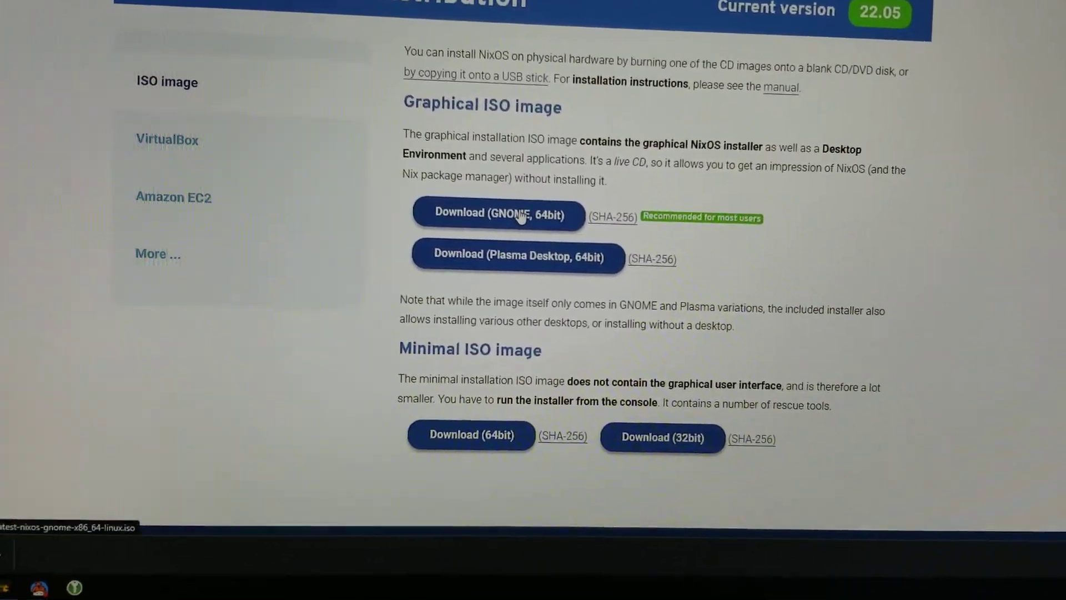
click(499, 213)
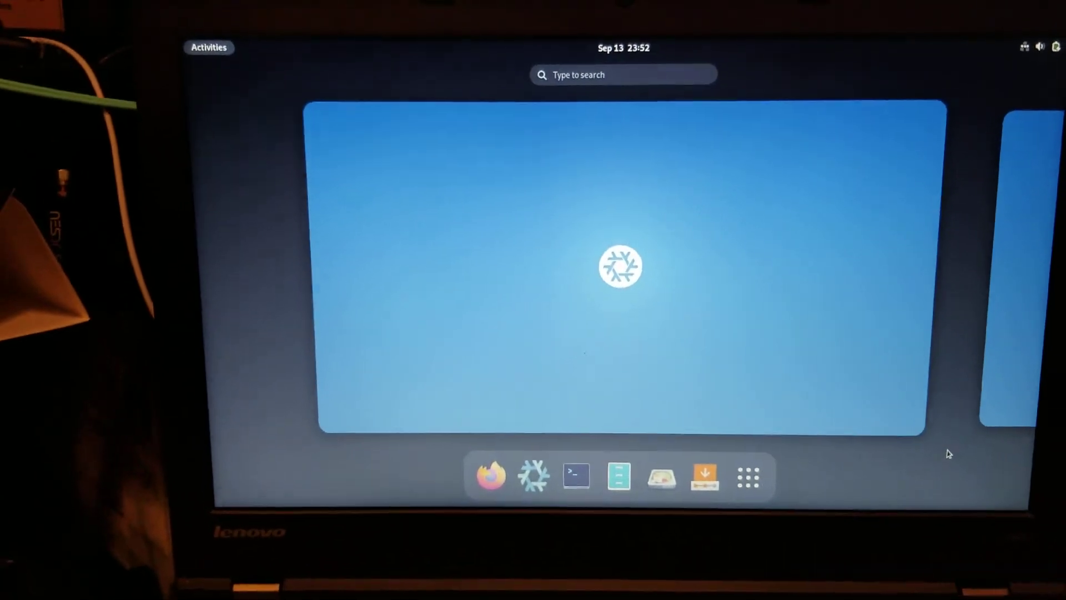
click(705, 476)
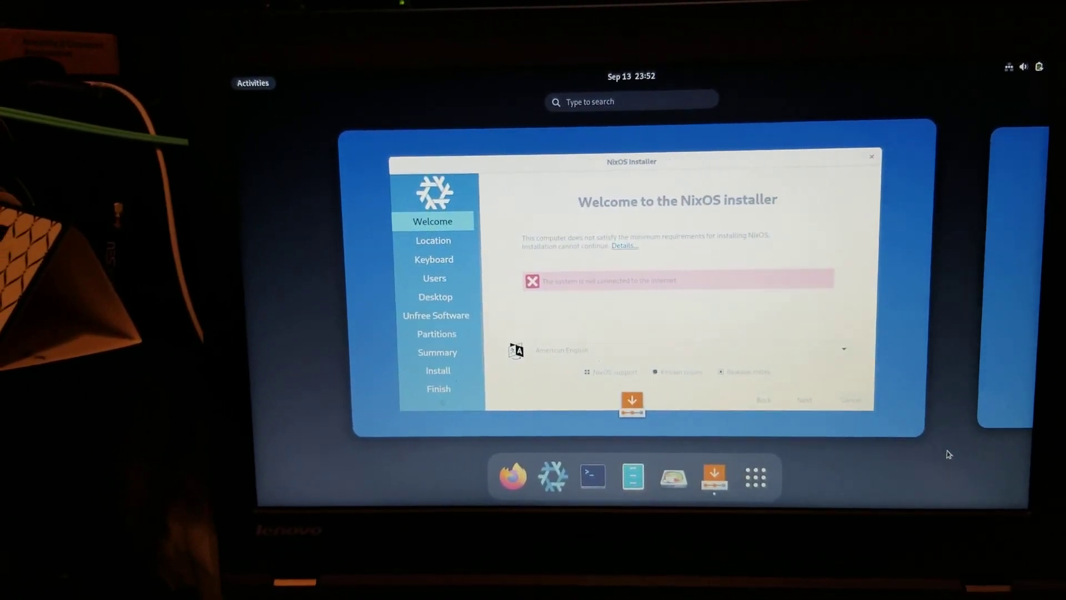
mouse_move(886, 148)
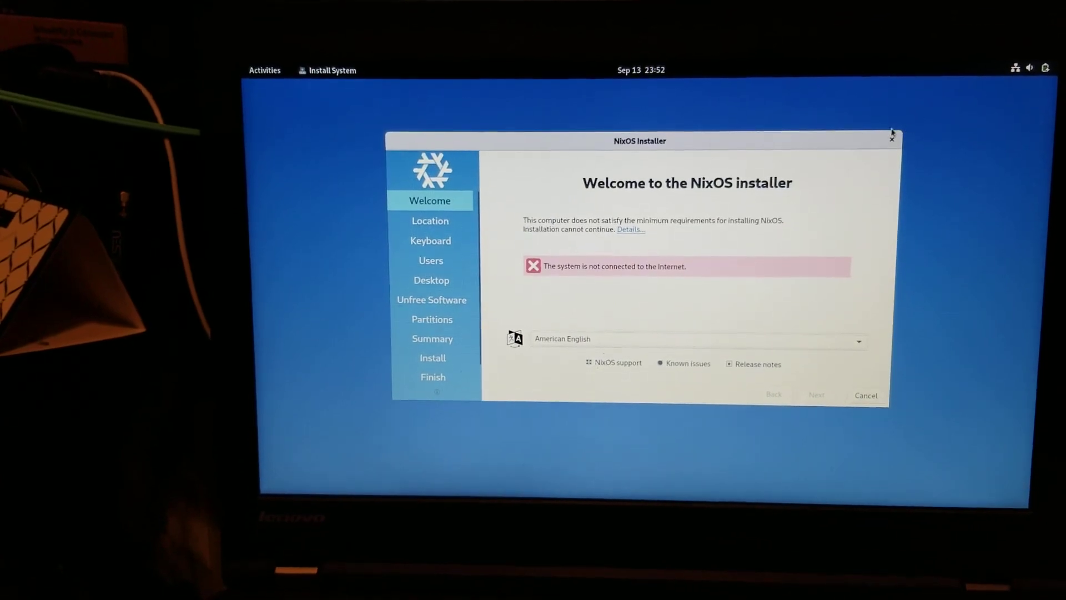
click(865, 395)
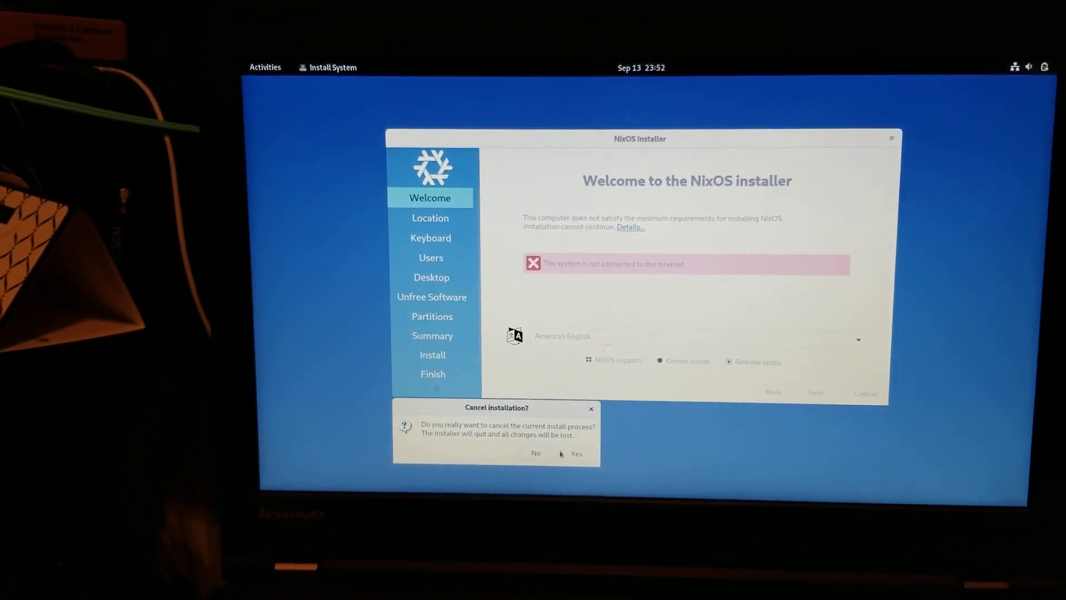
click(576, 454)
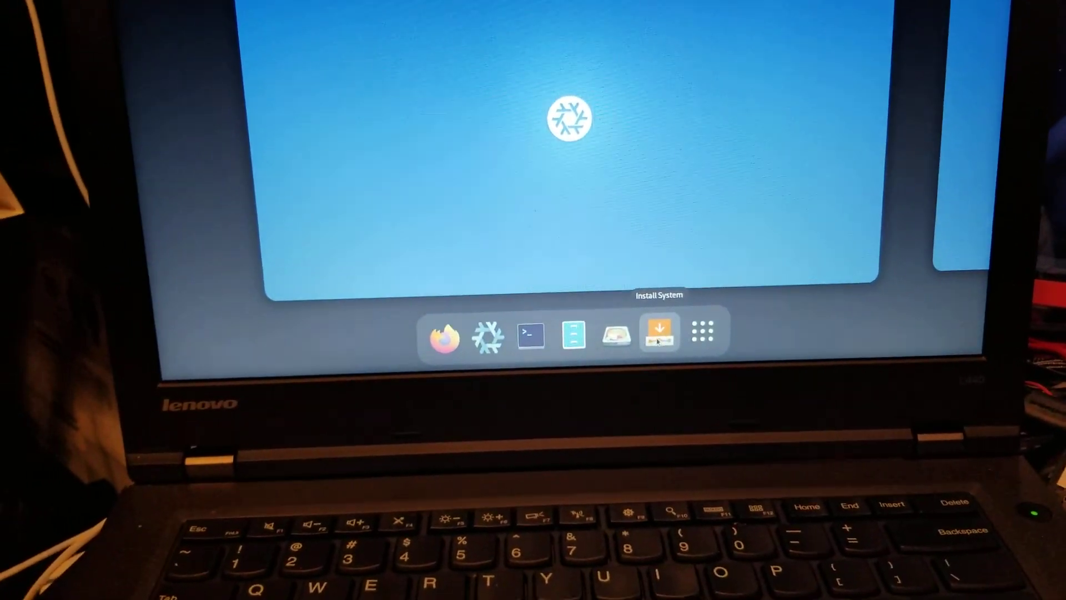
Relaunch the installer, keep American English, New York and US keyboard, and enter user bob.
click(658, 333)
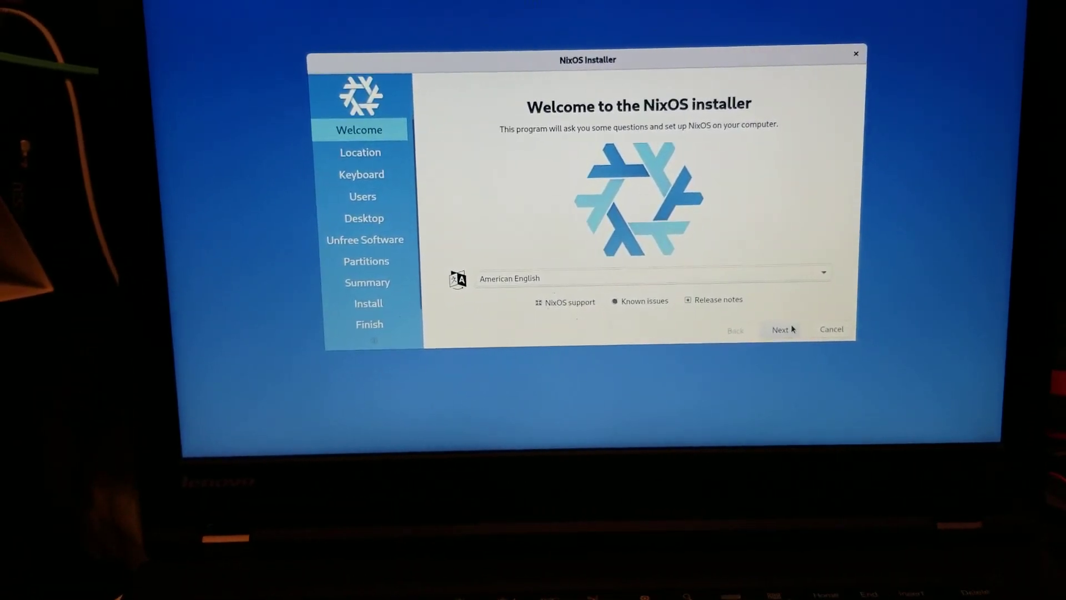
click(780, 329)
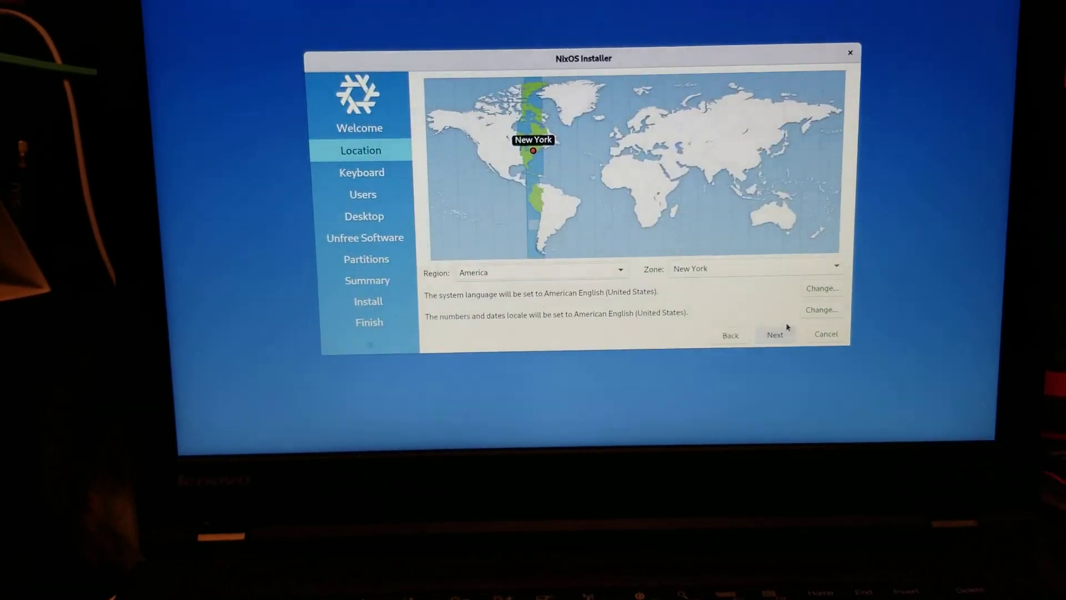
click(775, 333)
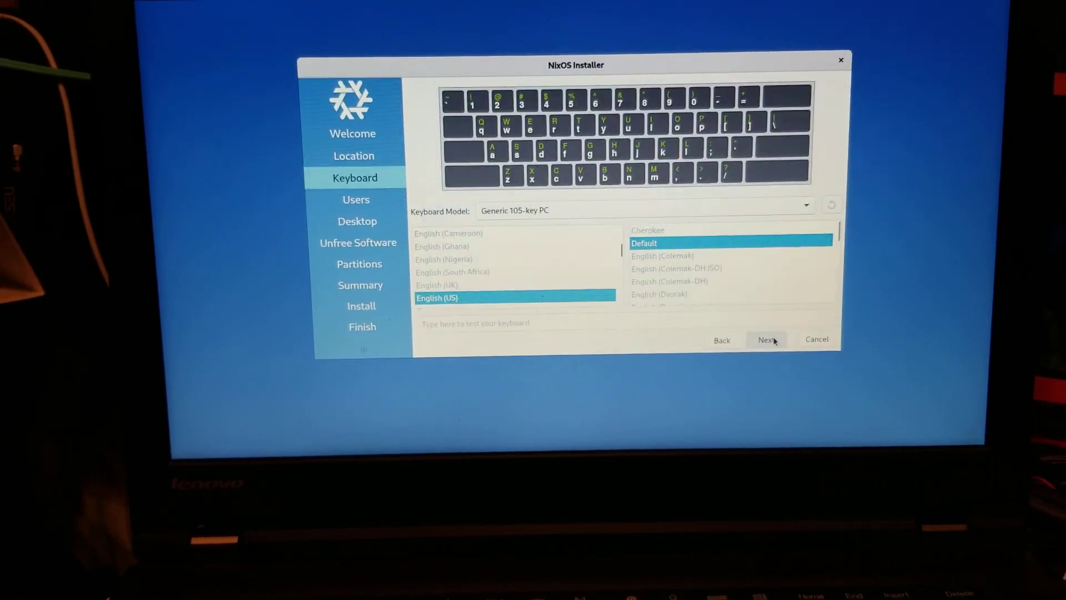
click(767, 339)
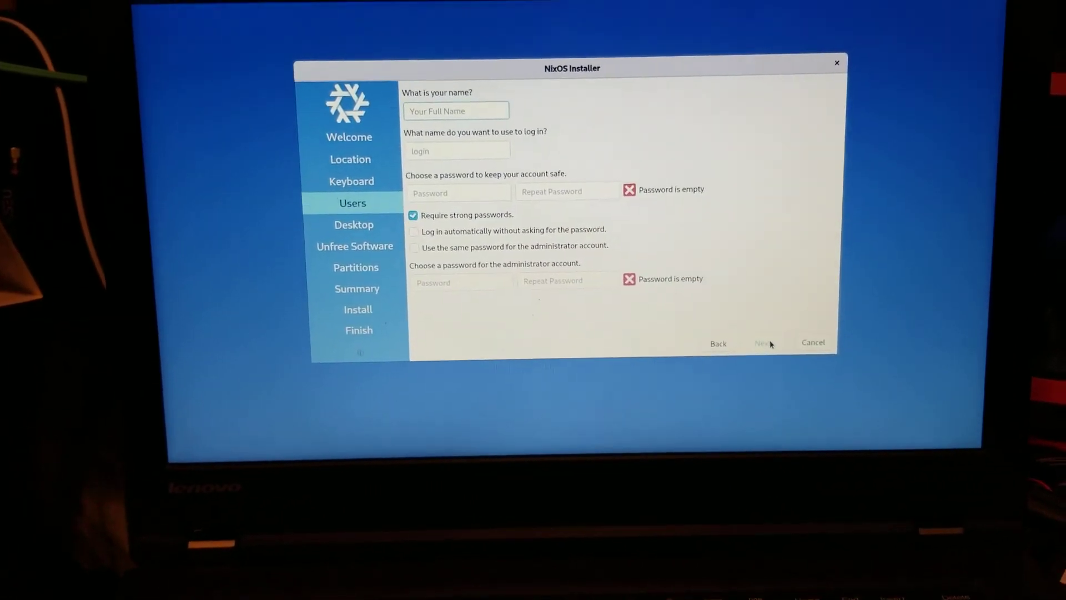
text(bob)
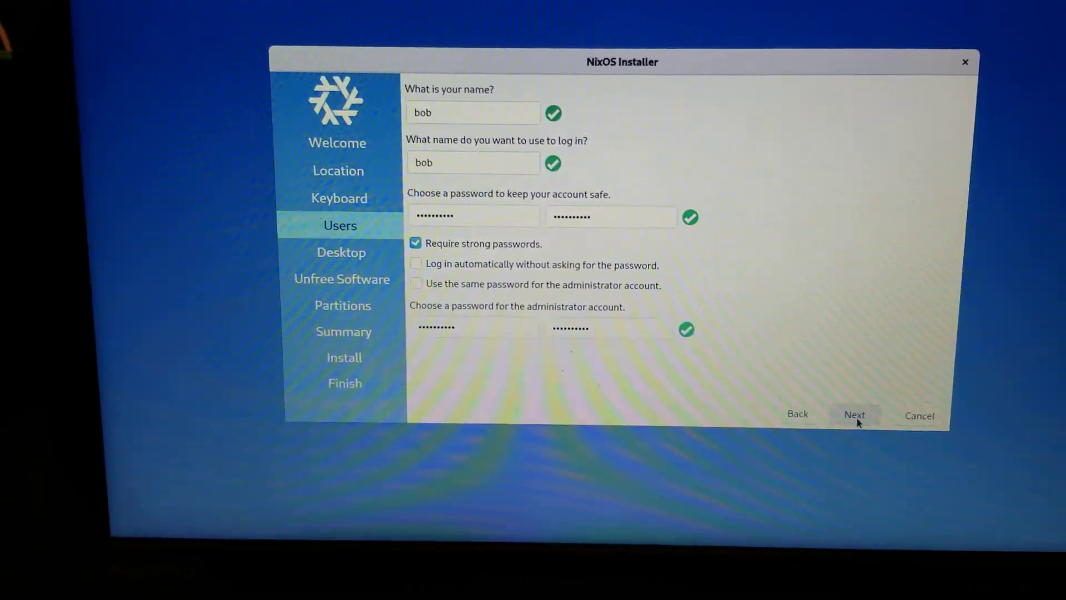
Submit the user details, keep the GNOME desktop and allow unfree software.
click(854, 414)
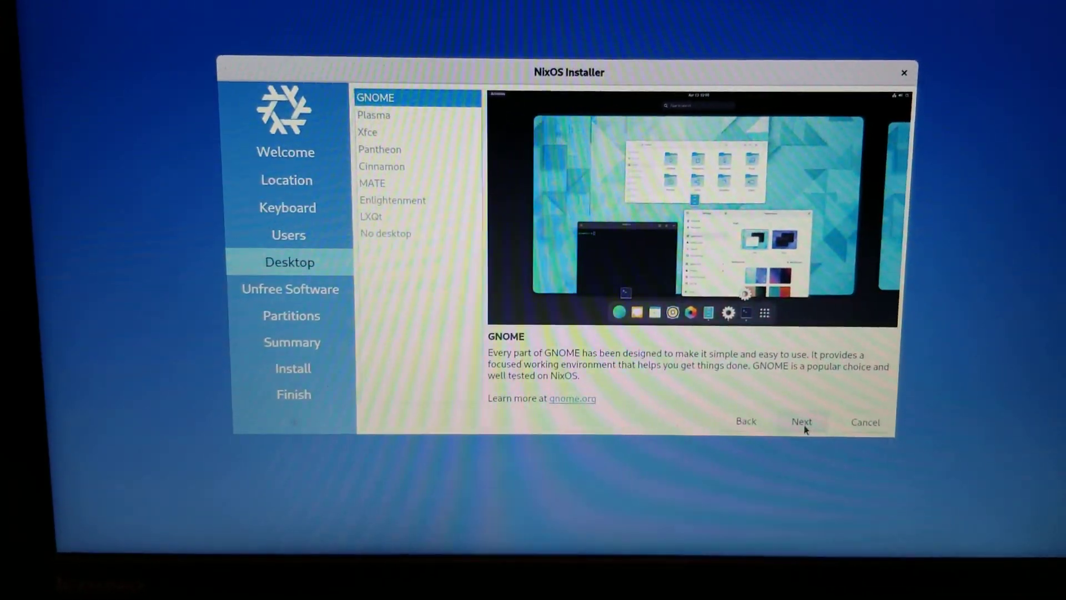
click(800, 421)
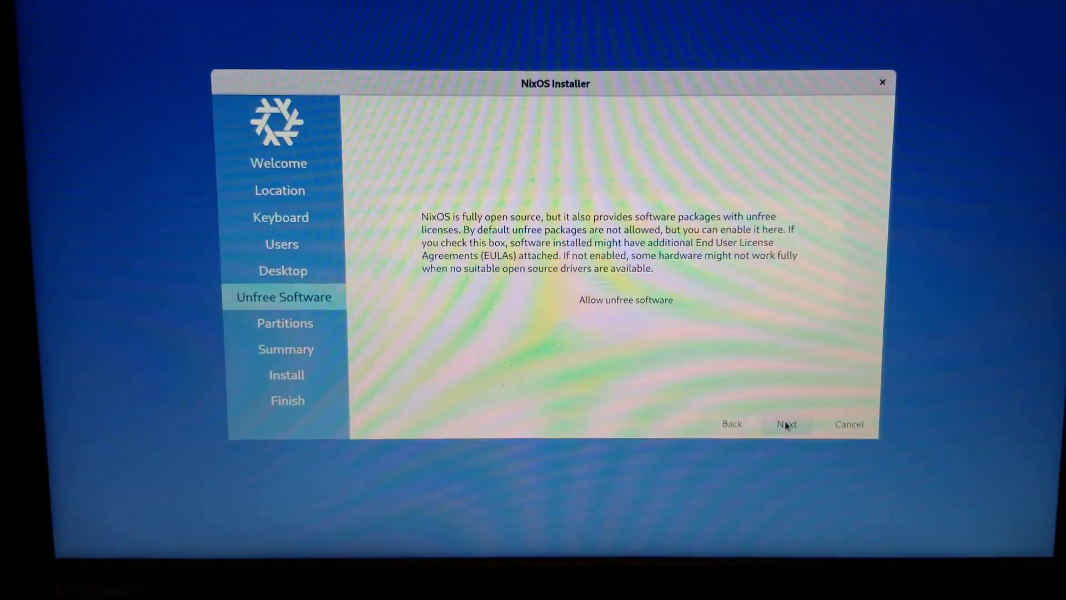
click(582, 300)
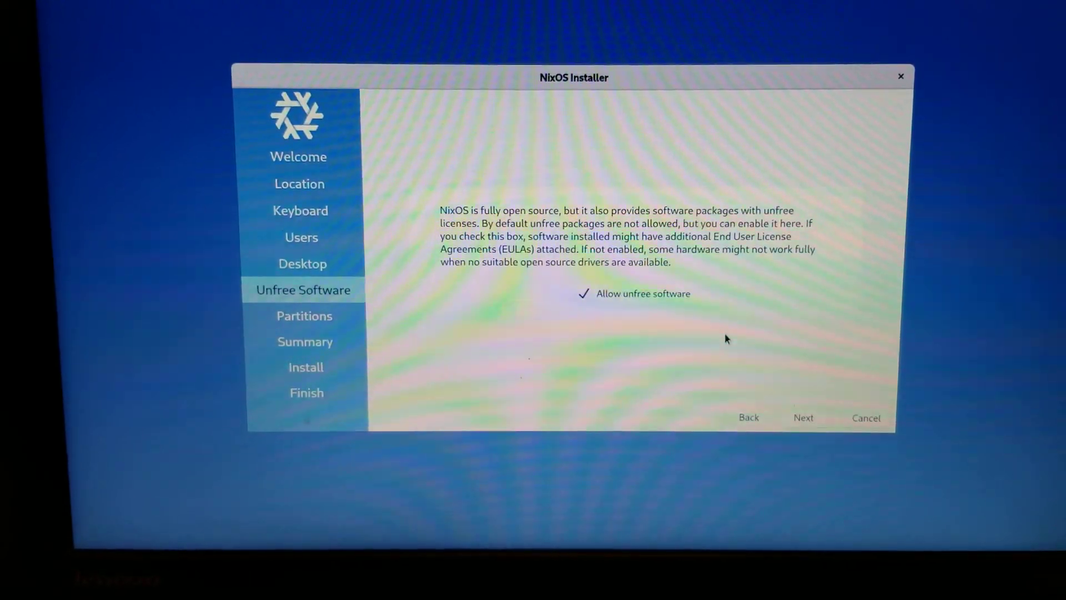
Choose Erase disk partitioning and continue to the installation Summary.
click(802, 417)
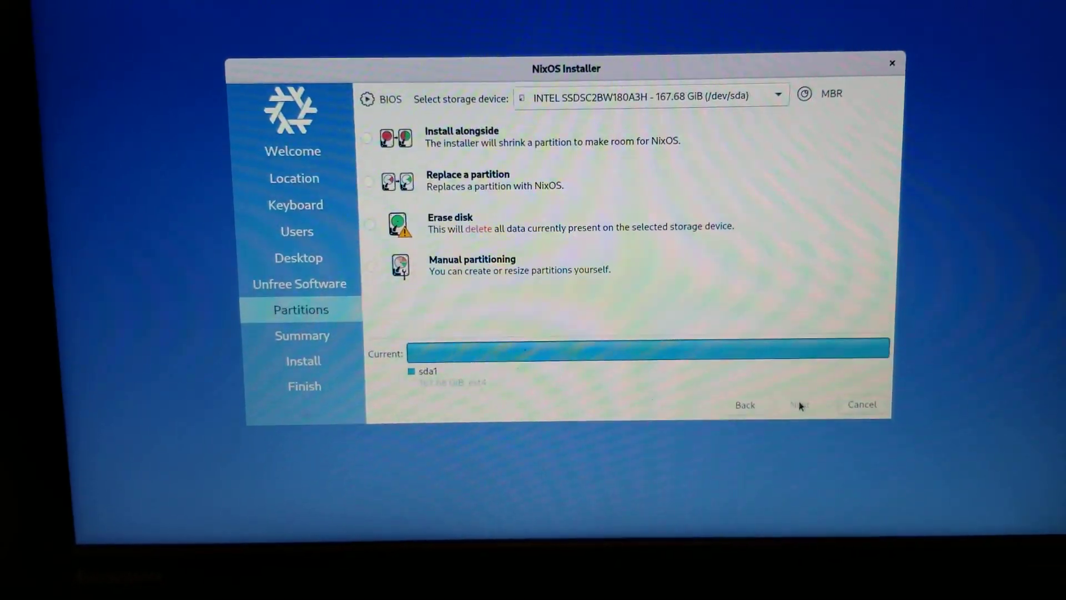
click(367, 225)
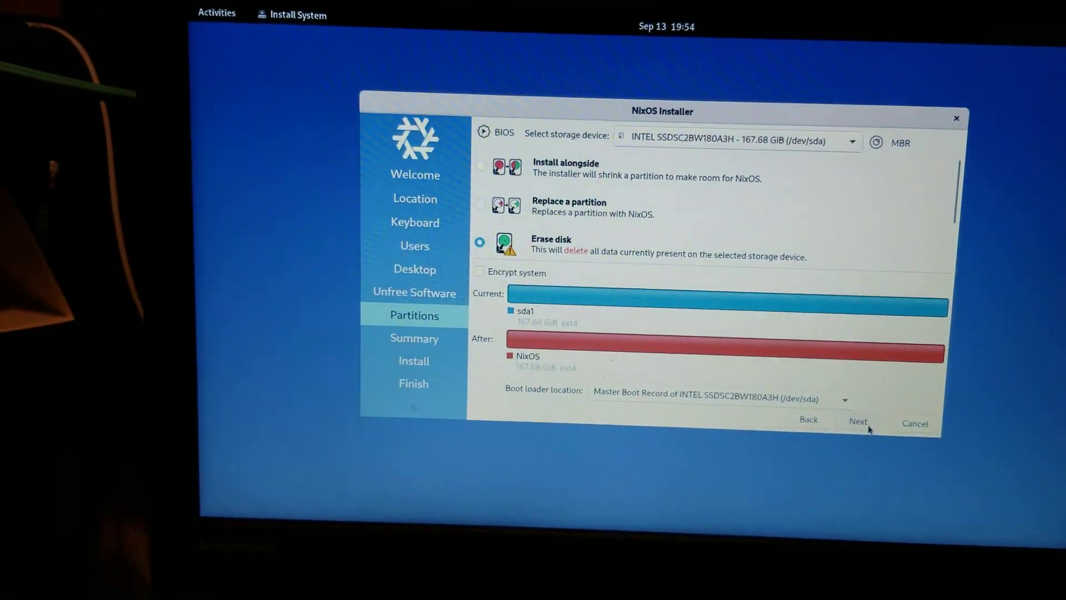
click(857, 420)
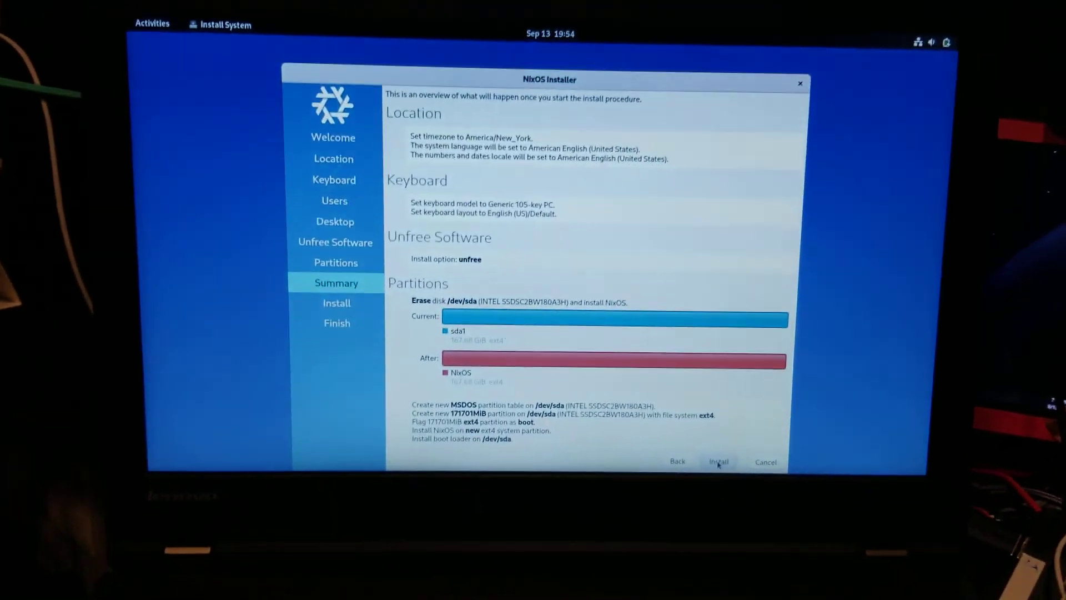
Install NixOS, then tick Restart now and finish the installer.
click(717, 461)
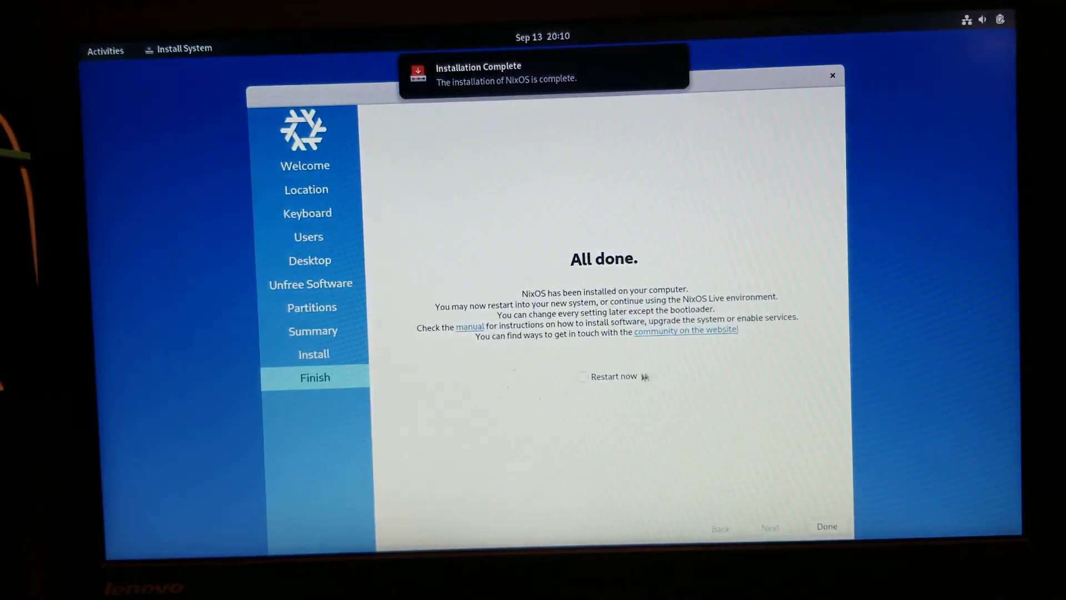
click(582, 376)
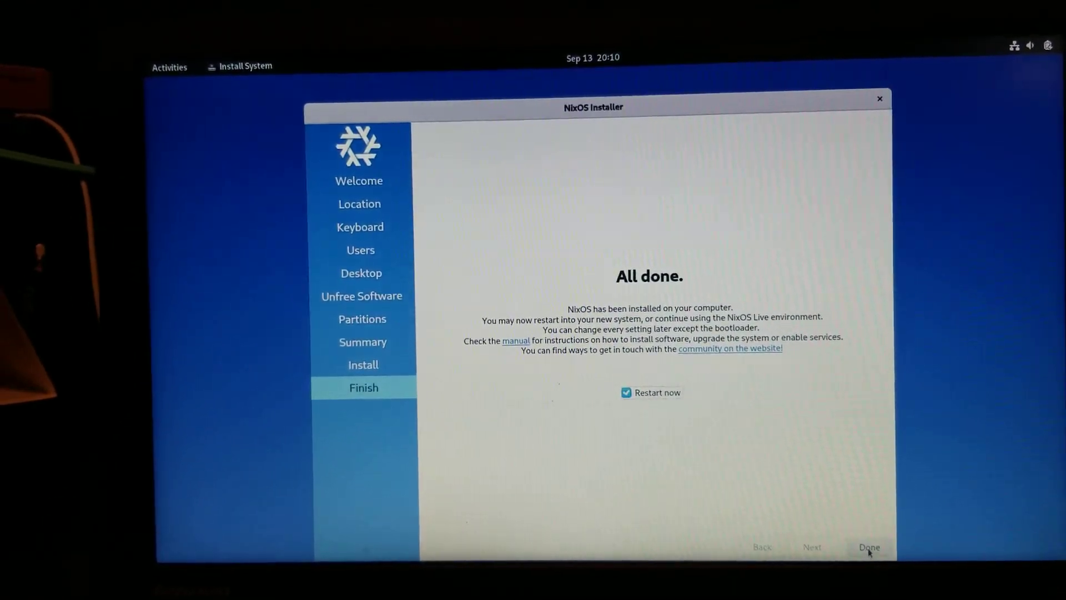
click(869, 546)
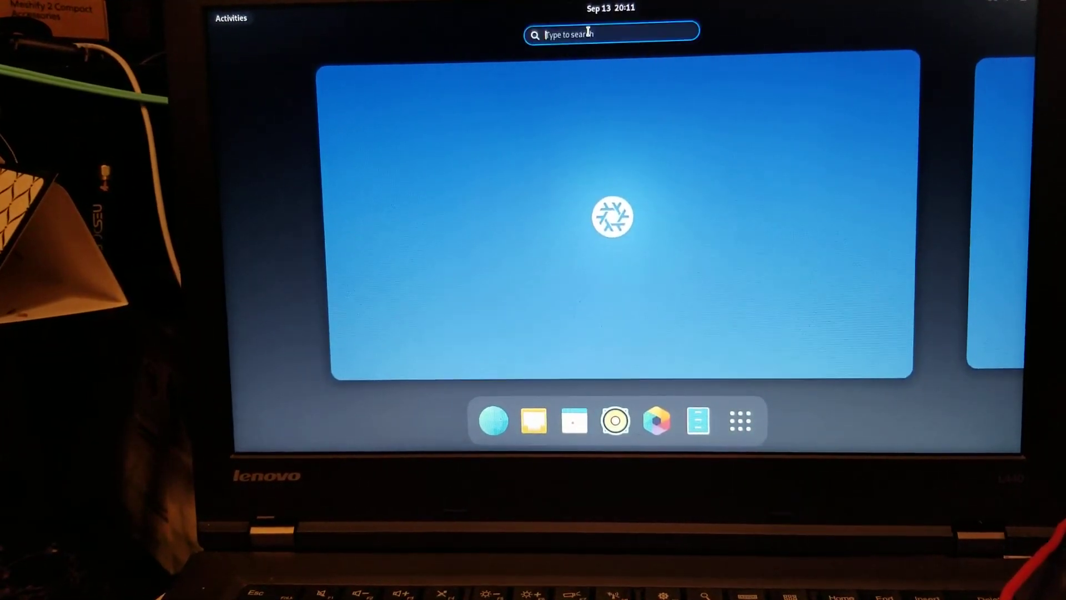
Search Activities for 'term' and launch the Console app.
text(term)
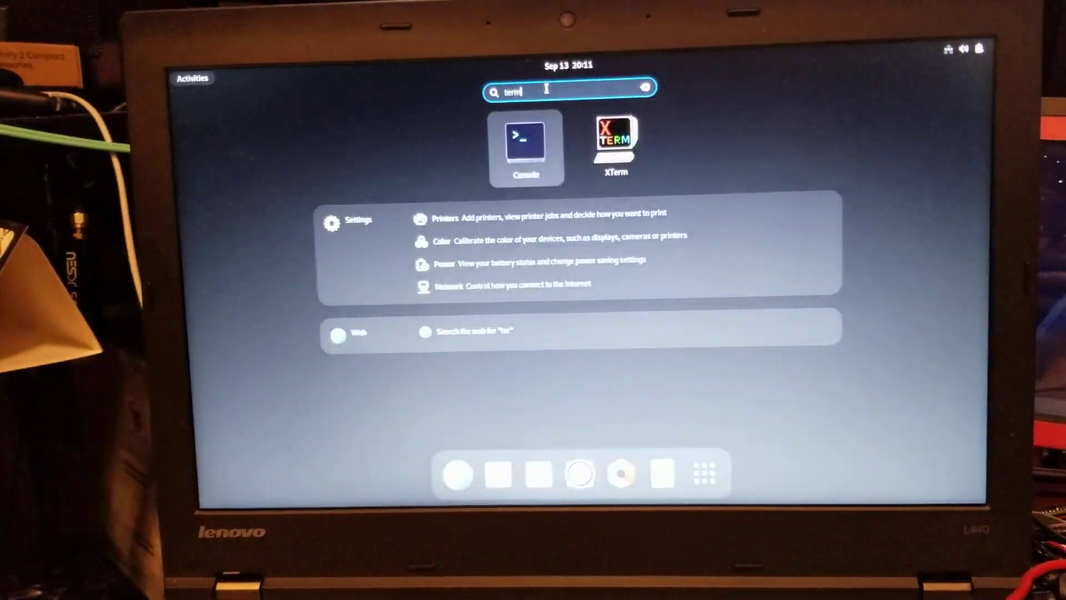
click(527, 136)
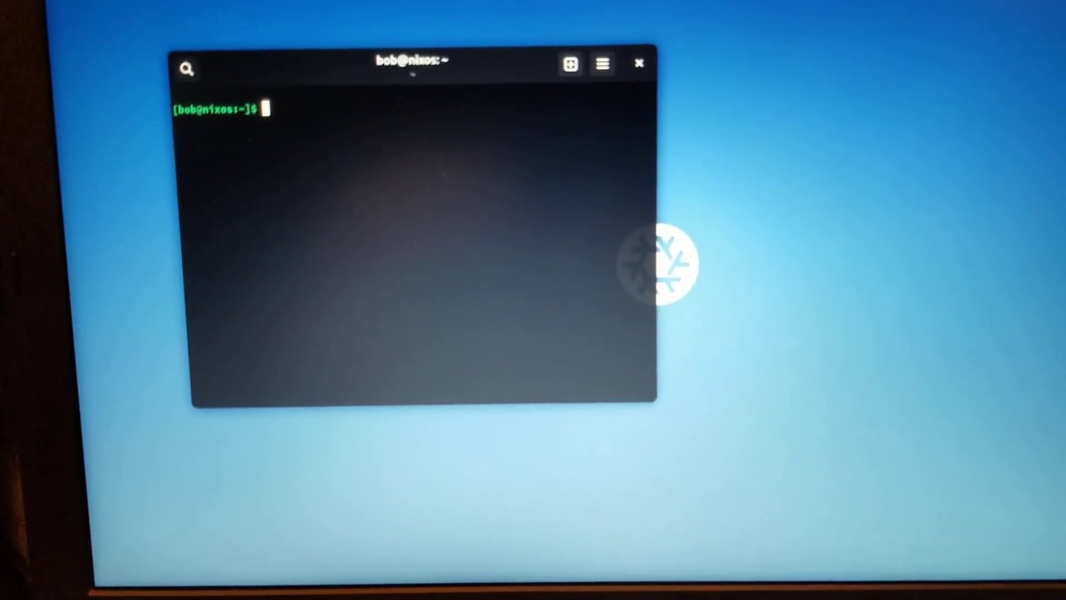
Run 'sudo nano /etc/nixos/configuration.nix' to edit the system configuration as root.
text(sudo nano)
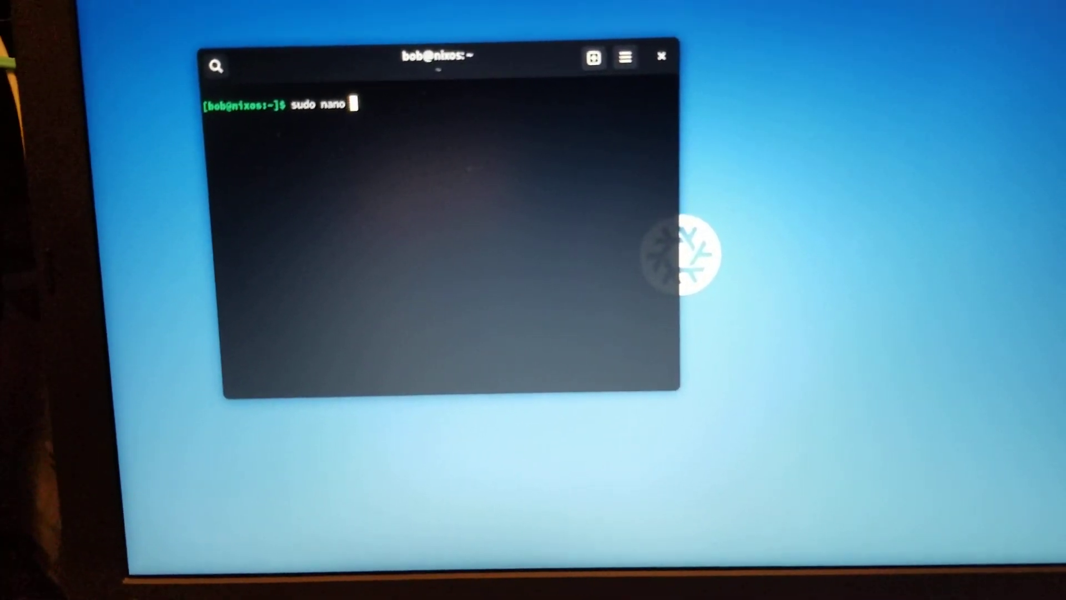
text(/etc)
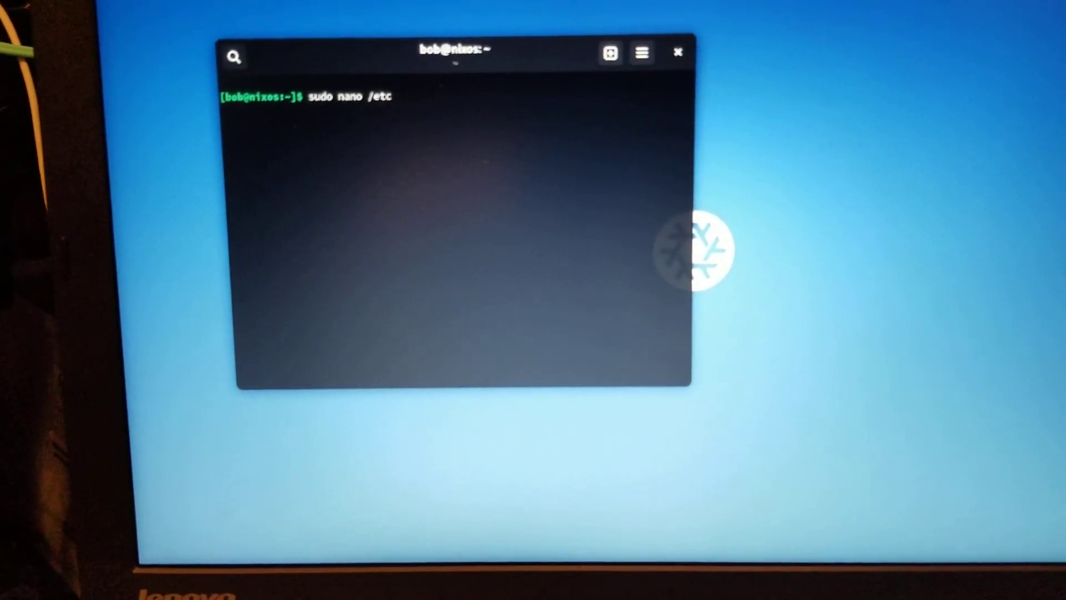
text(/)
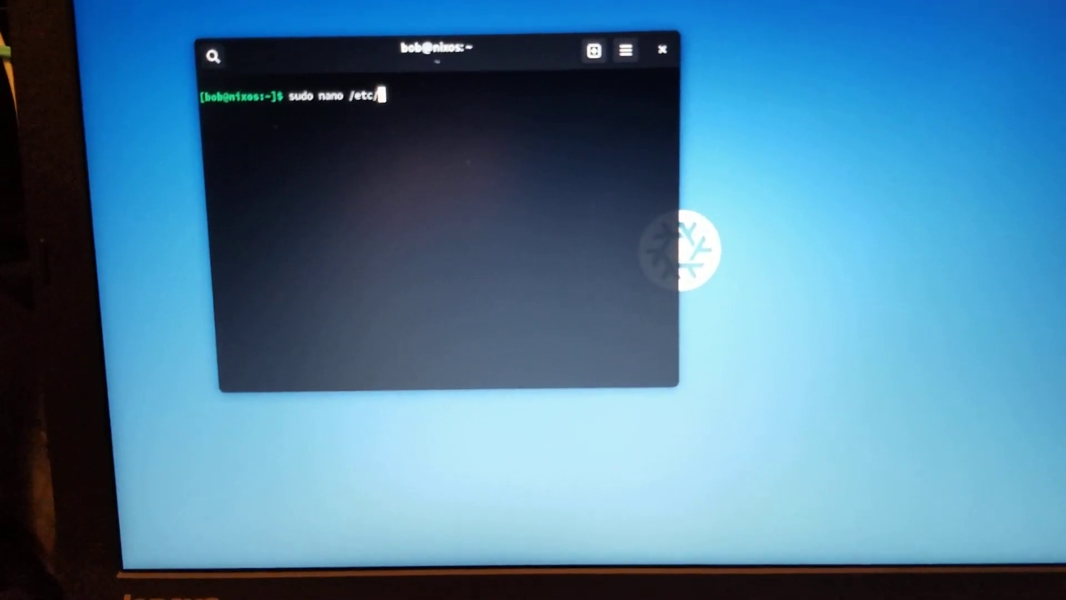
text(nix)
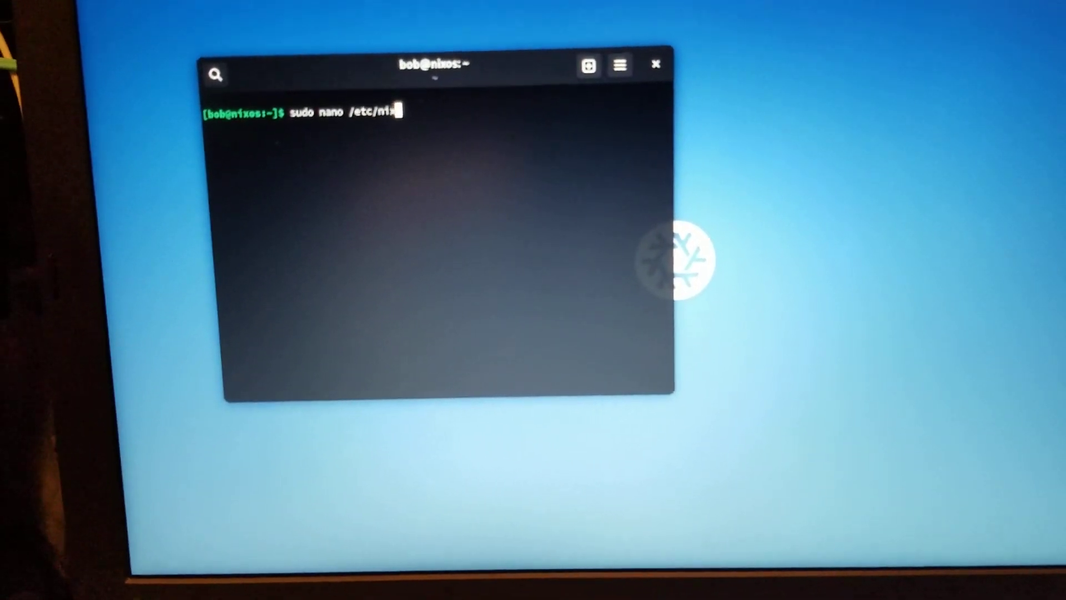
key(Return)
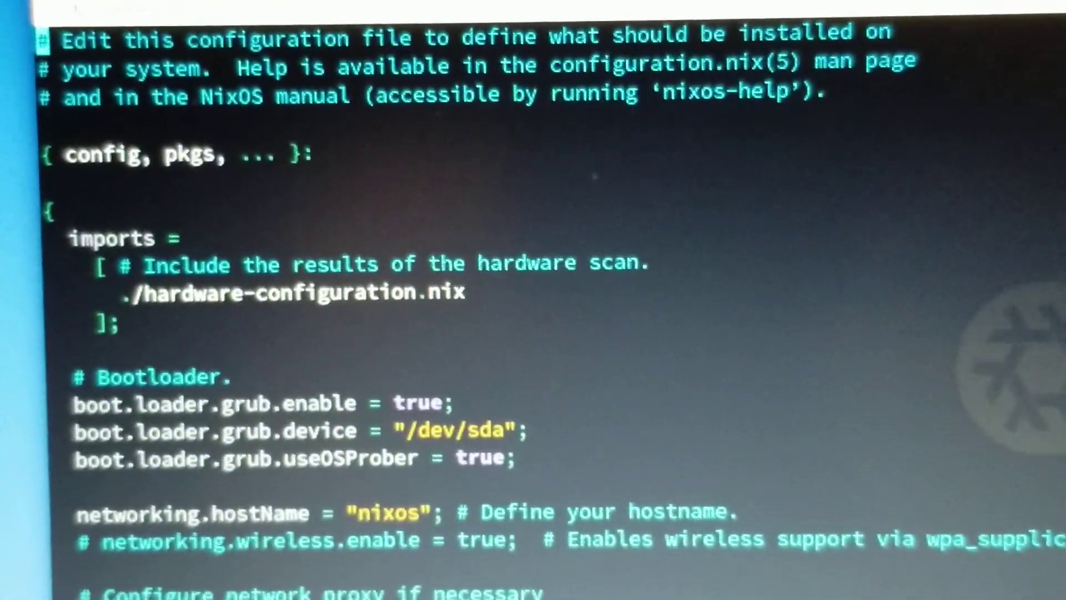
Change networking.hostName from nixos to Ploptop.
scroll(down, 3)
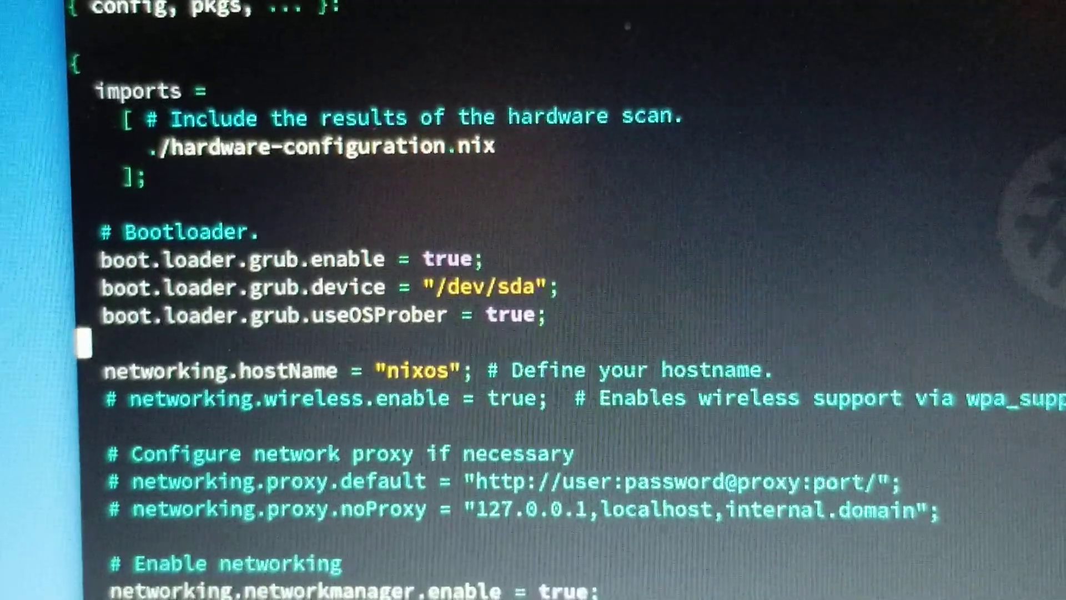
scroll(down, 3)
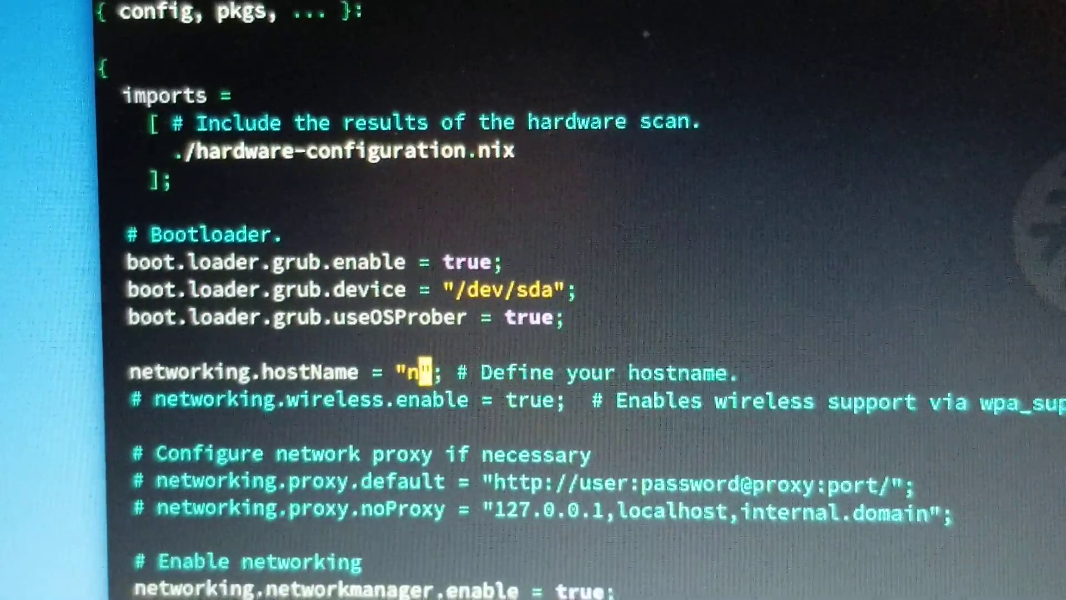
key(Backspace)
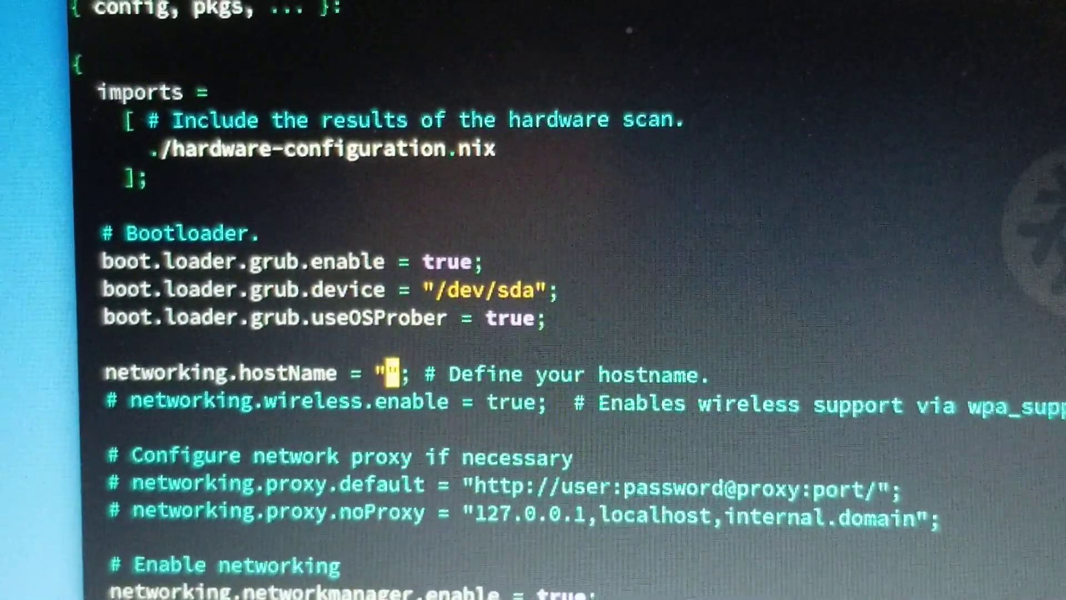
text(Plo)
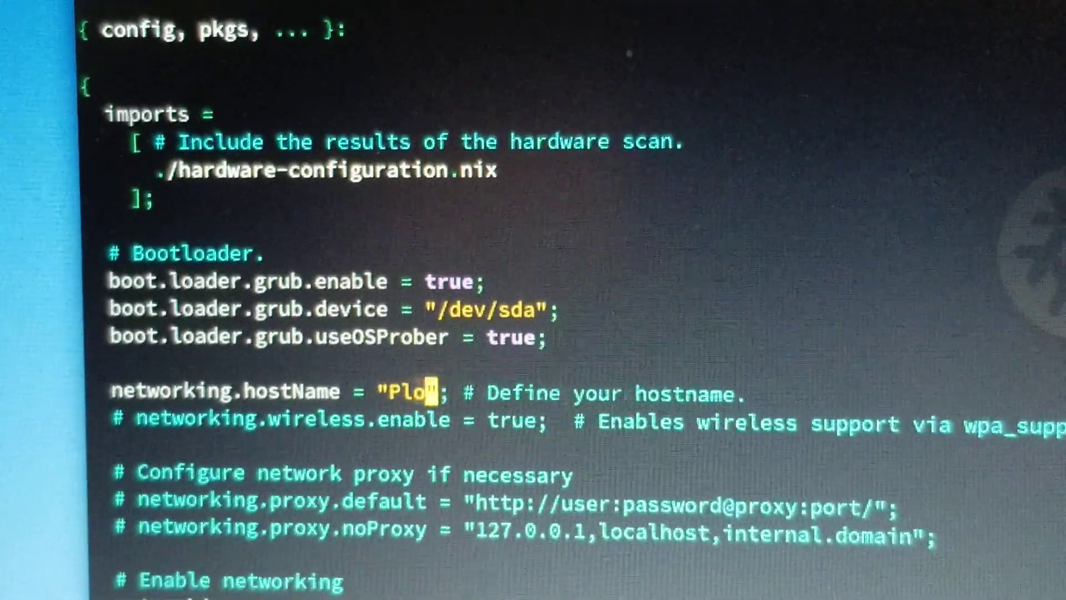
text(ptop)
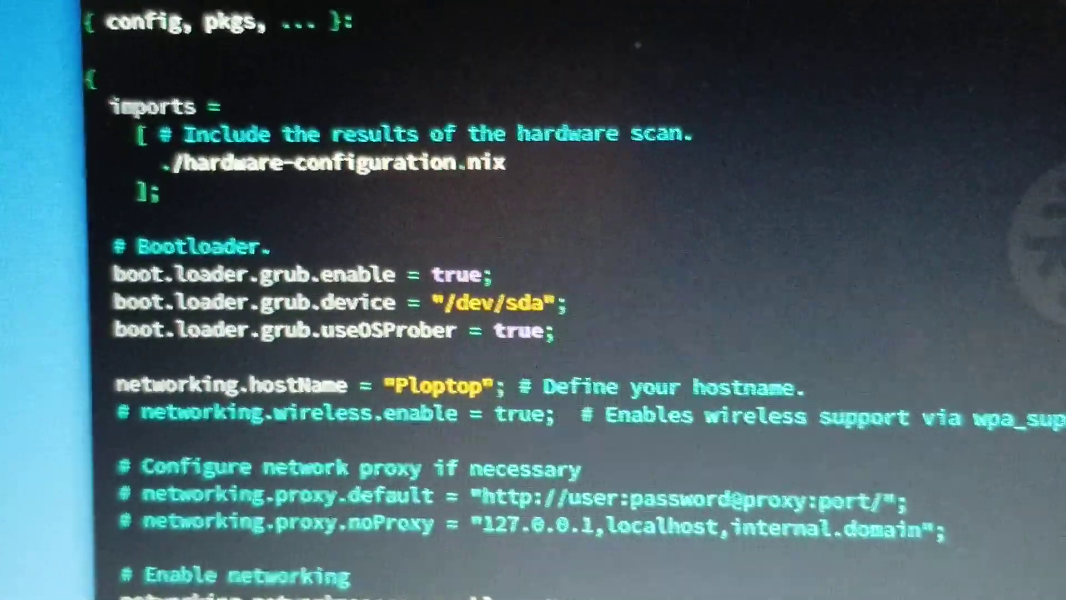
Scroll down to the environment.systemPackages list and add a new line.
scroll(down, 3)
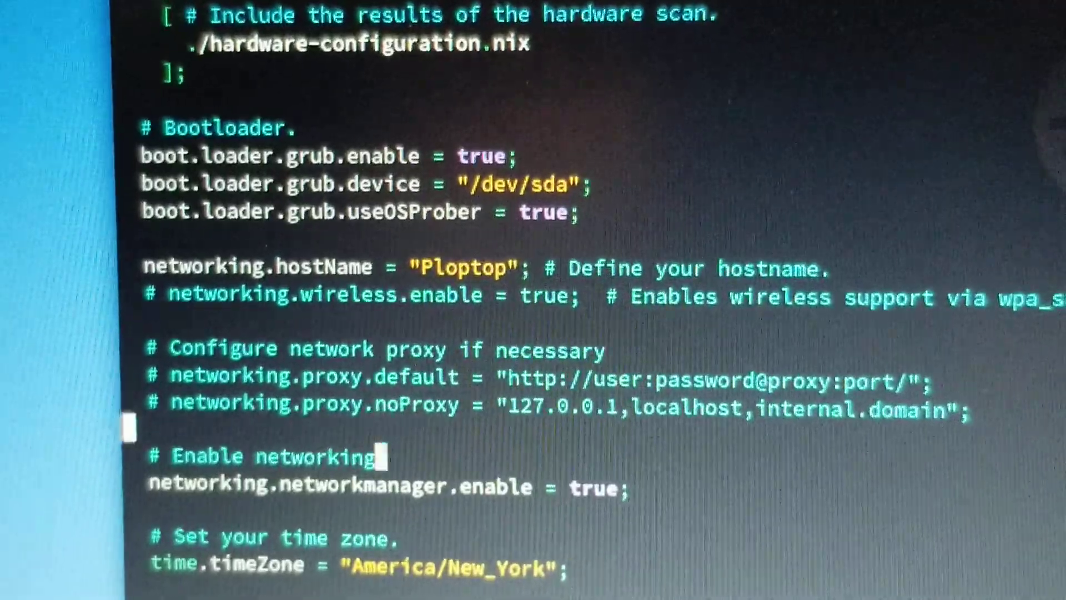
scroll(down, 3)
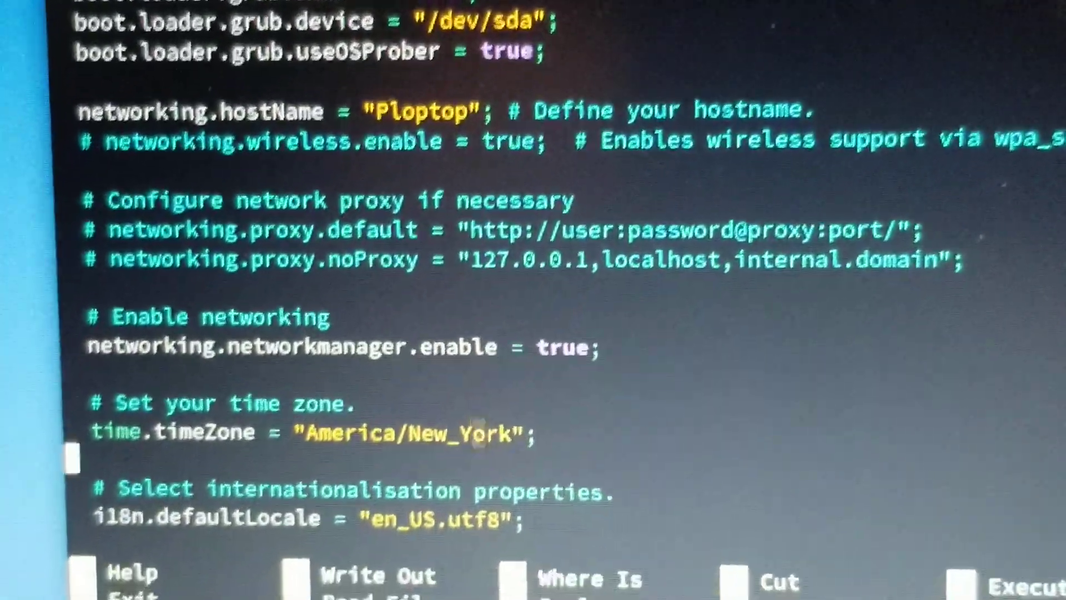
scroll(down, 3)
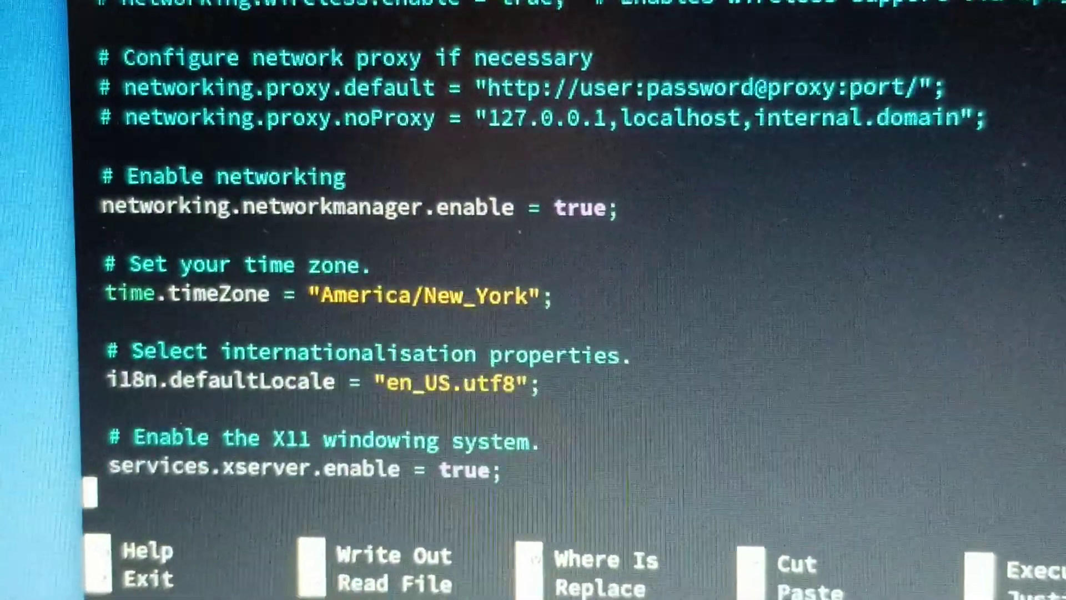
scroll(down, 3)
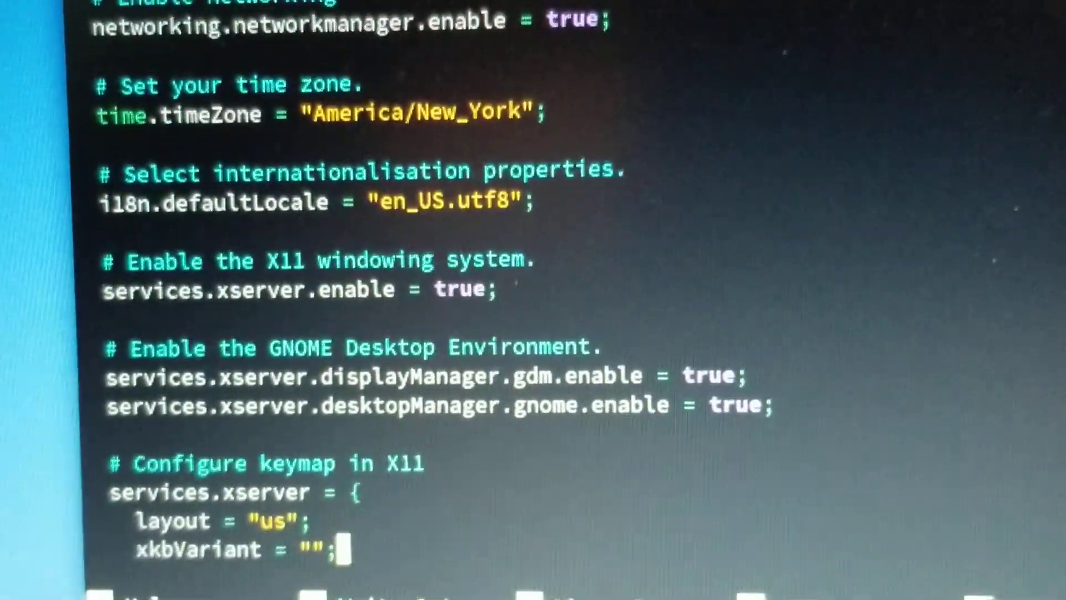
scroll(down, 3)
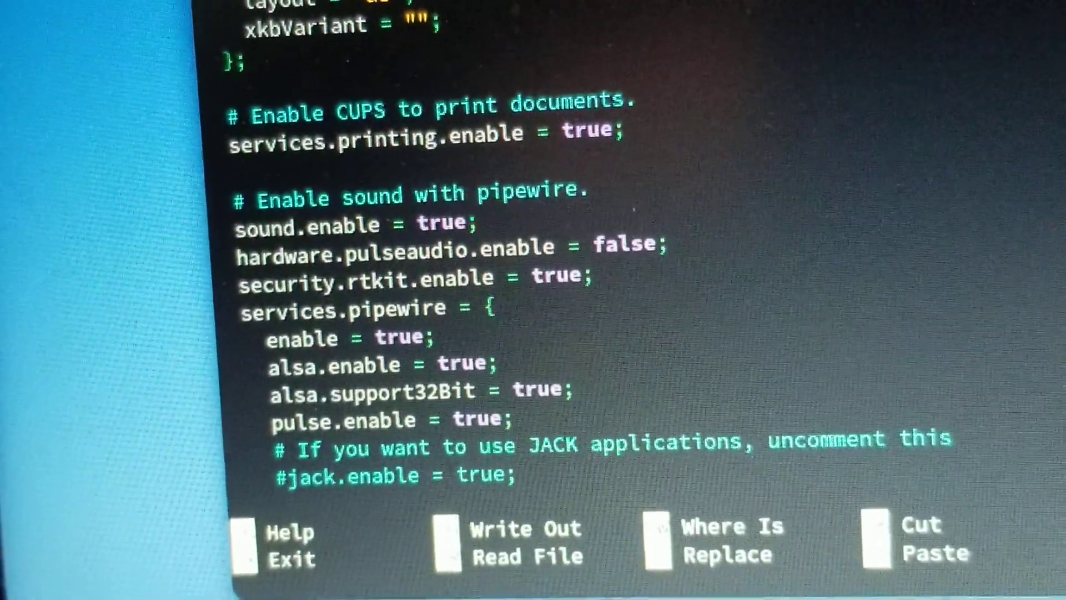
scroll(down, 3)
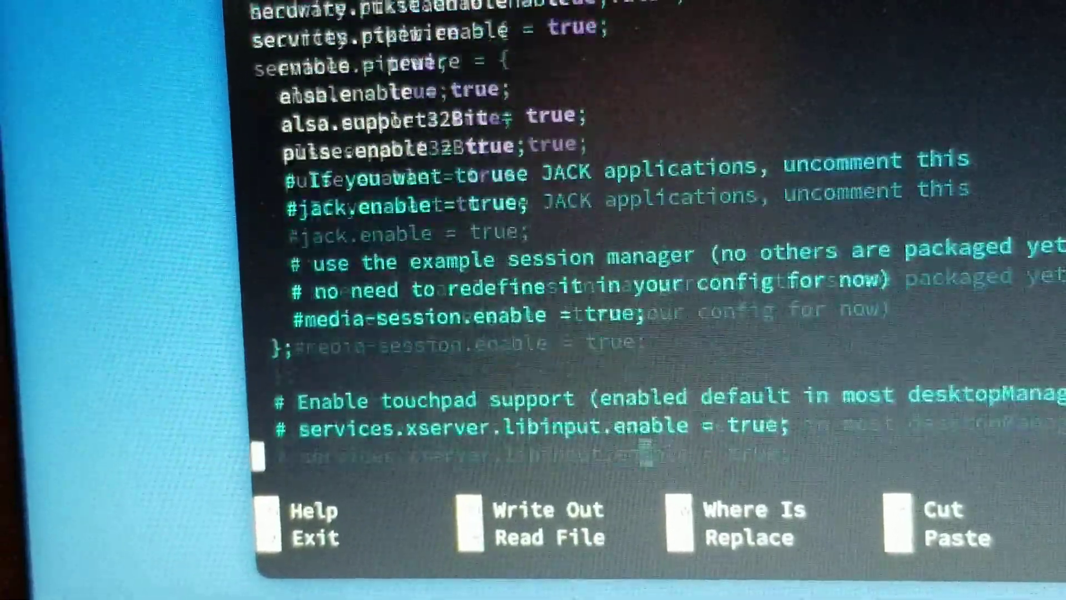
scroll(down, 3)
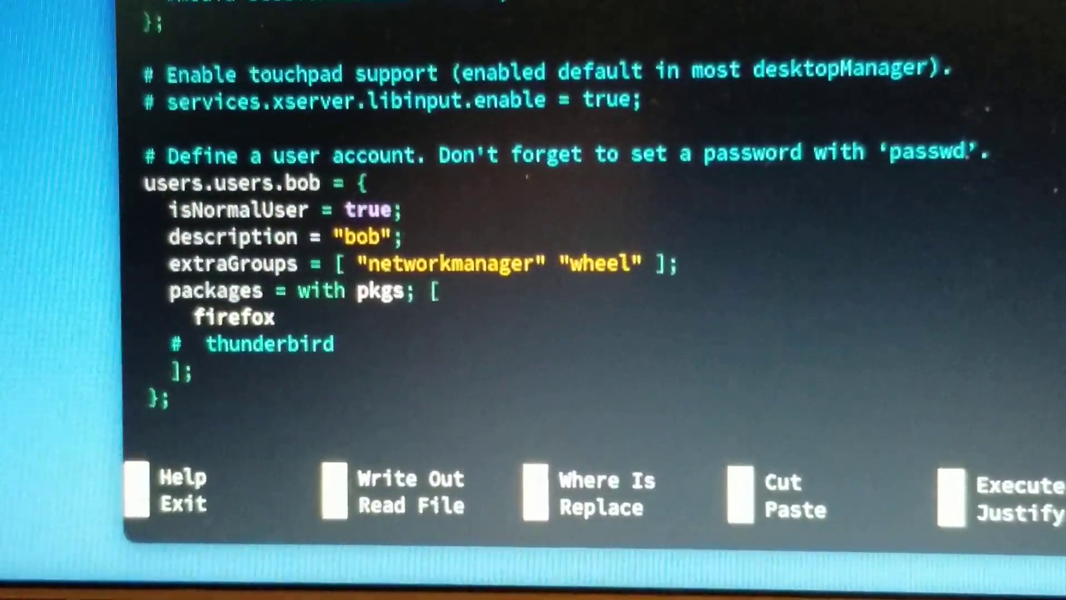
scroll(up, 3)
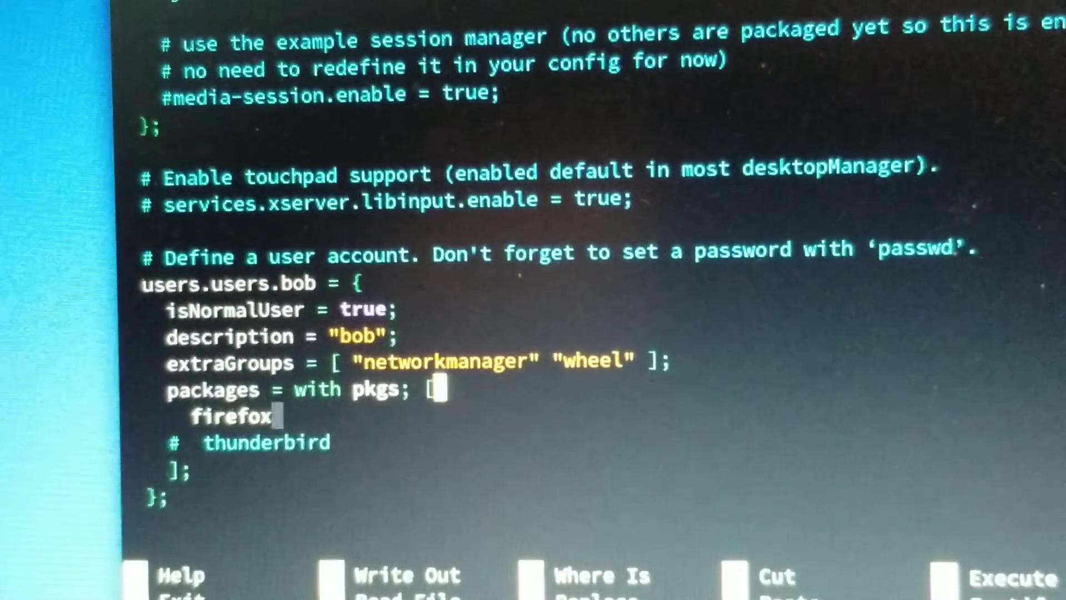
scroll(up, 3)
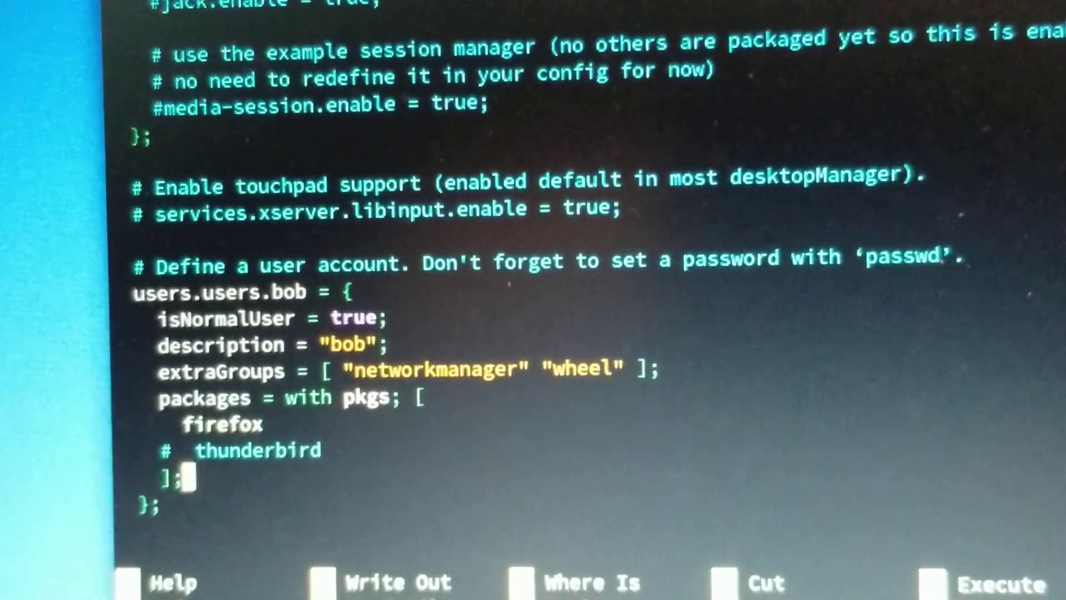
scroll(down, 3)
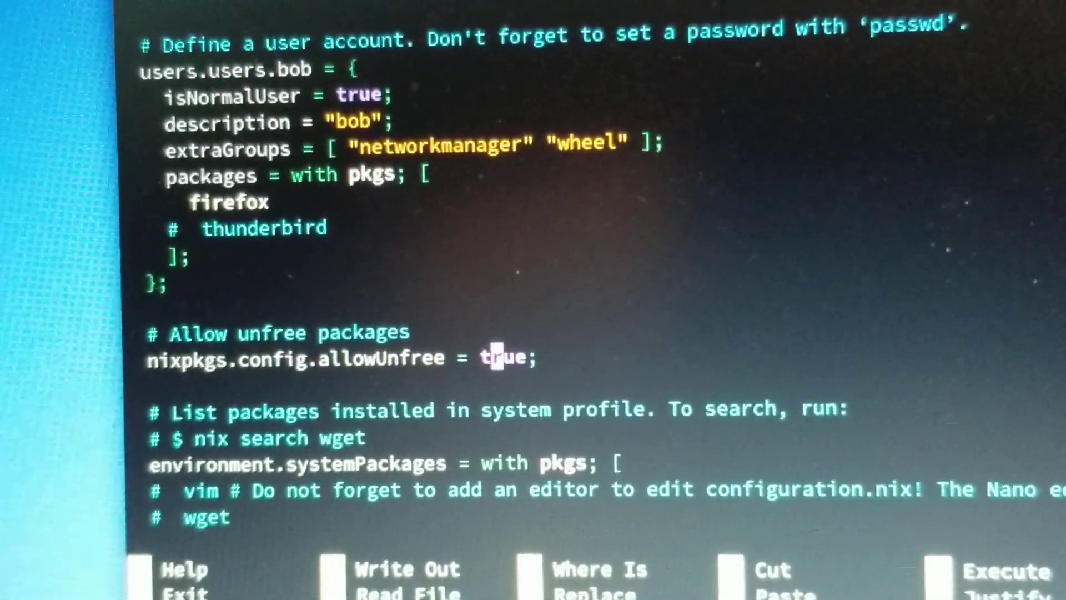
scroll(down, 3)
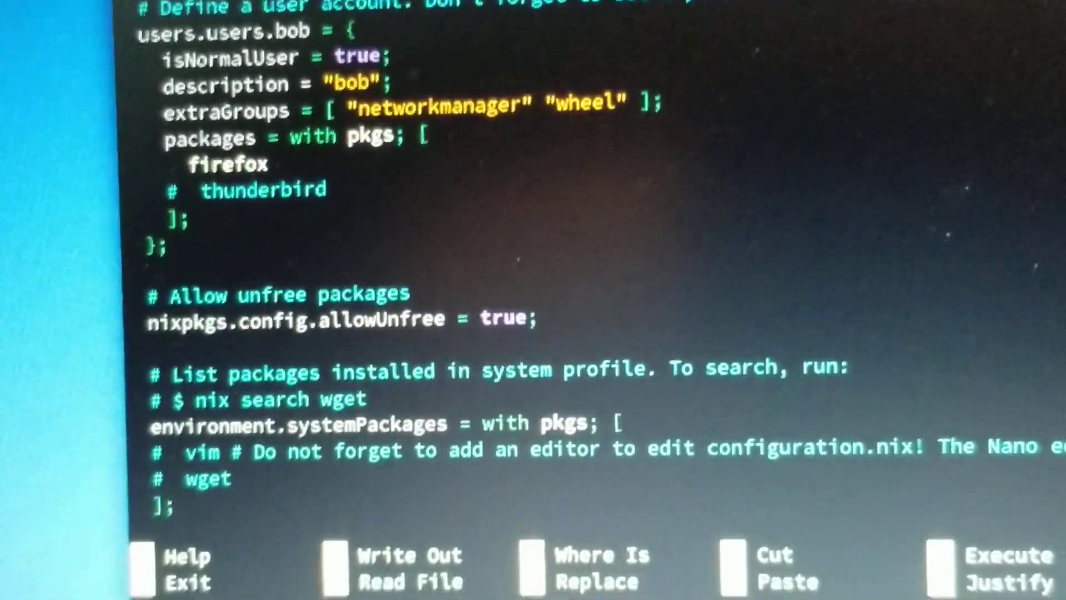
scroll(down, 3)
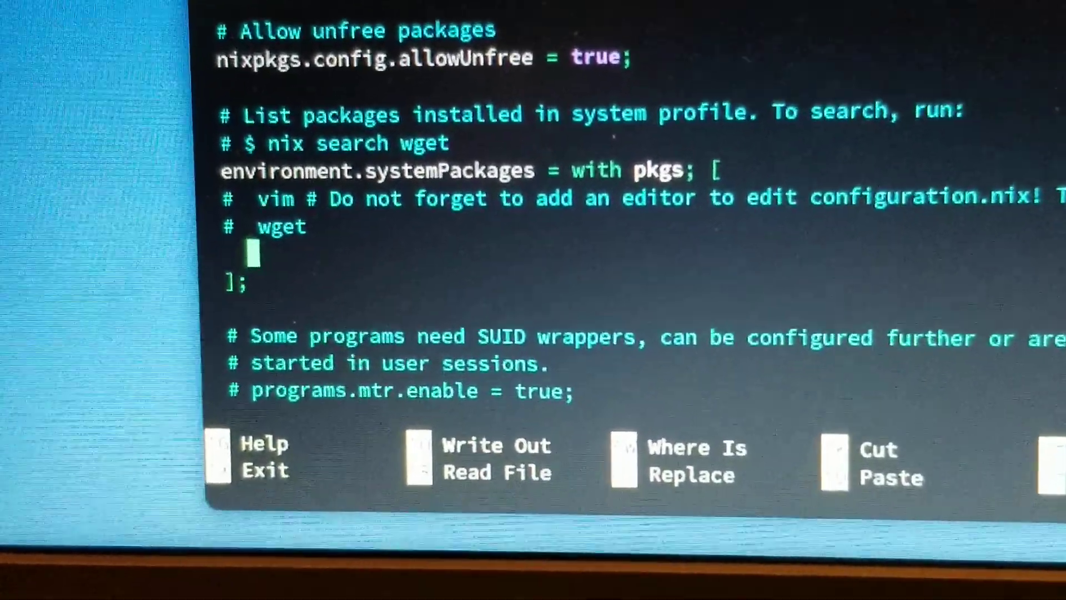
Add pkgs.vscode and pkgs.neofetch to environment.systemPackages.
text(pkg)
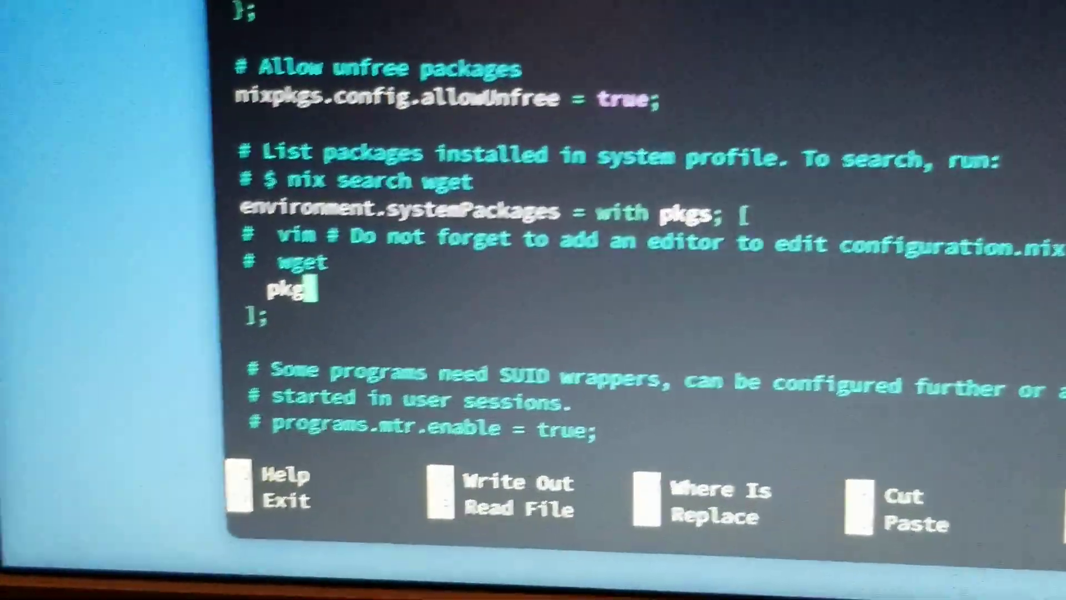
text(s.vscode)
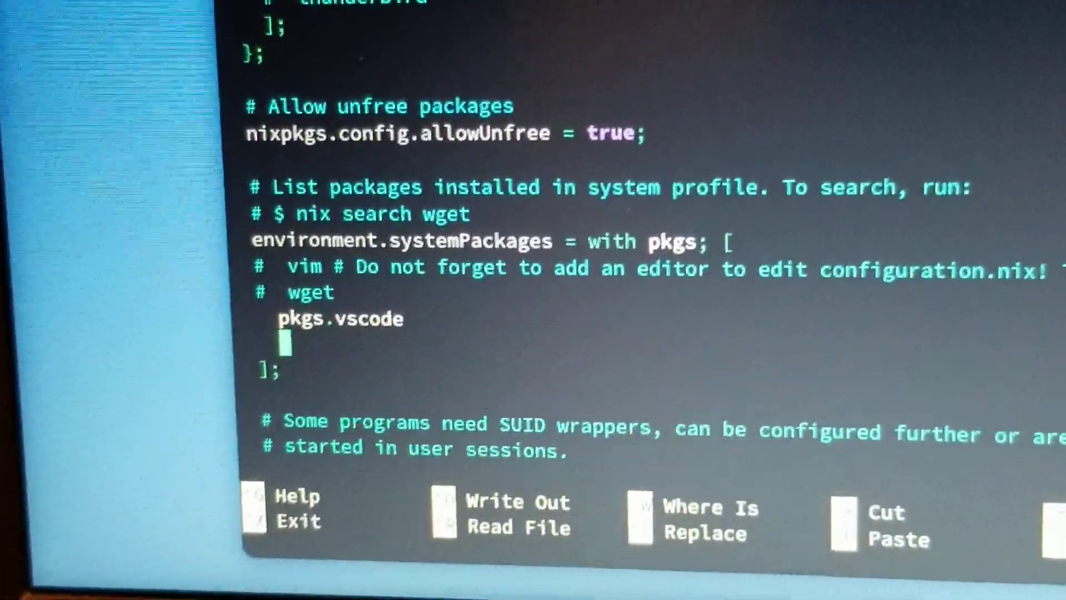
text(pkgs)
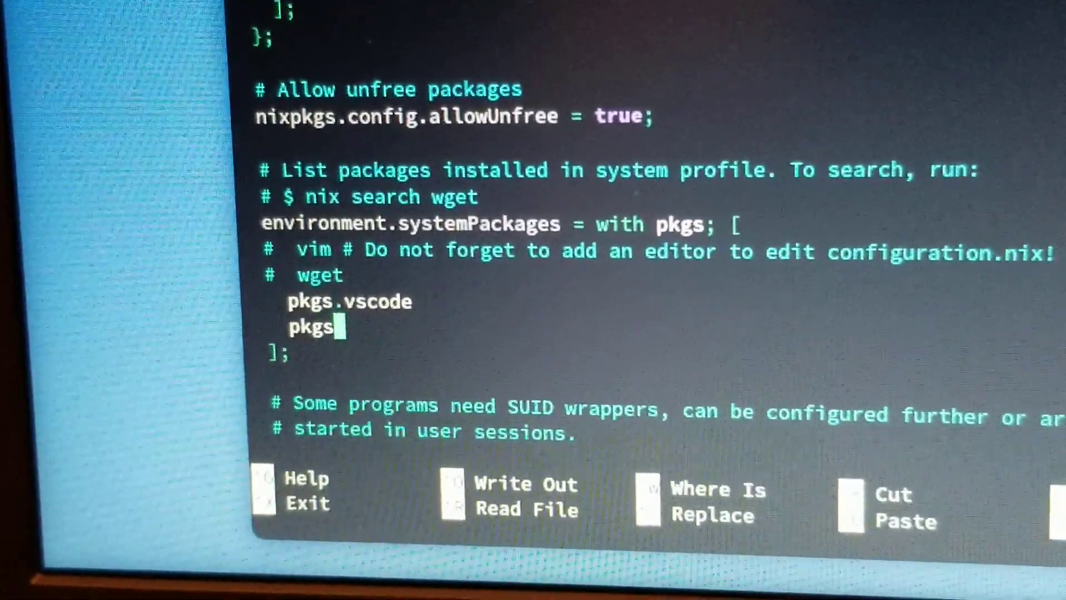
text(.ne)
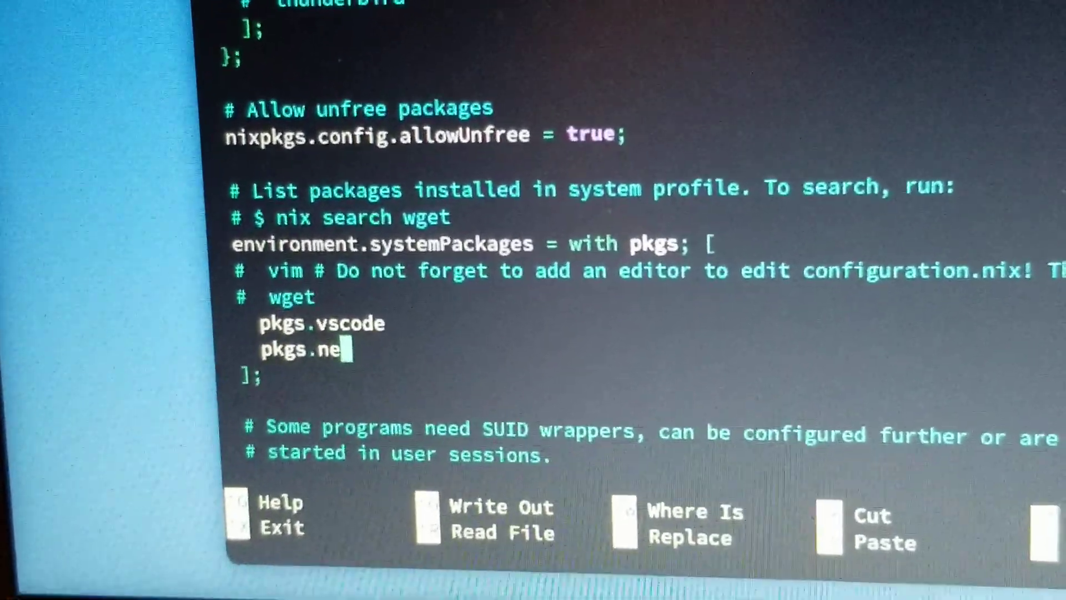
text(ofetch)
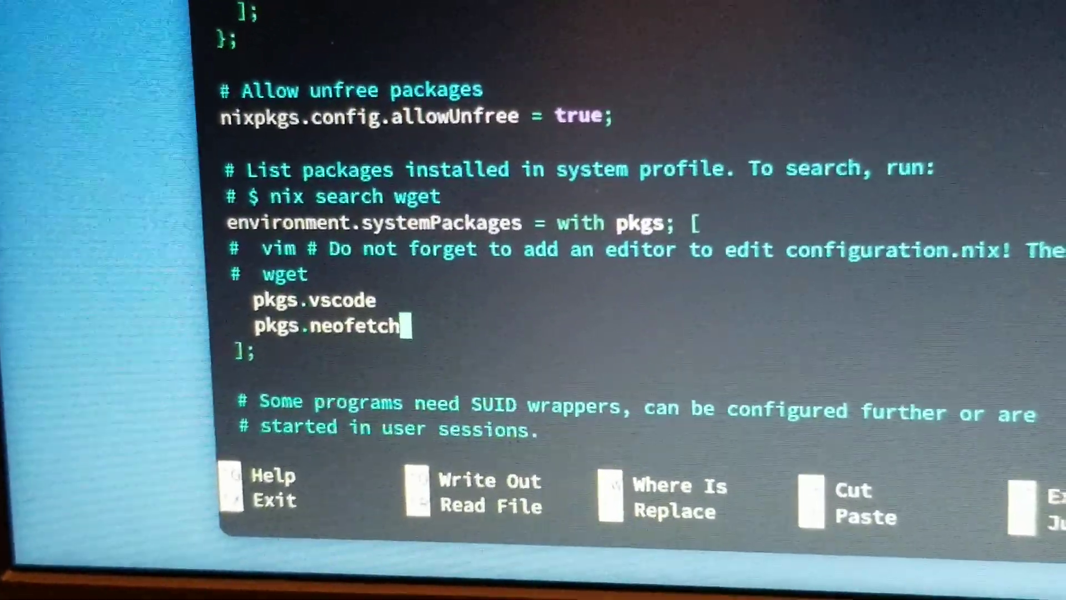
Begin typing a third 'pkgs.' package entry.
scroll(up, 3)
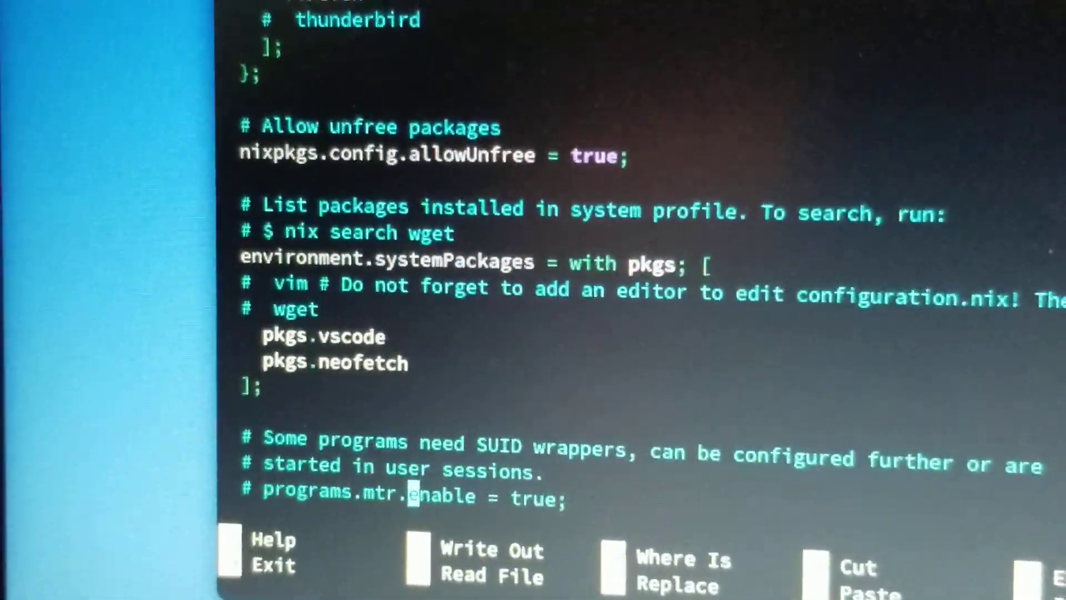
scroll(down, 3)
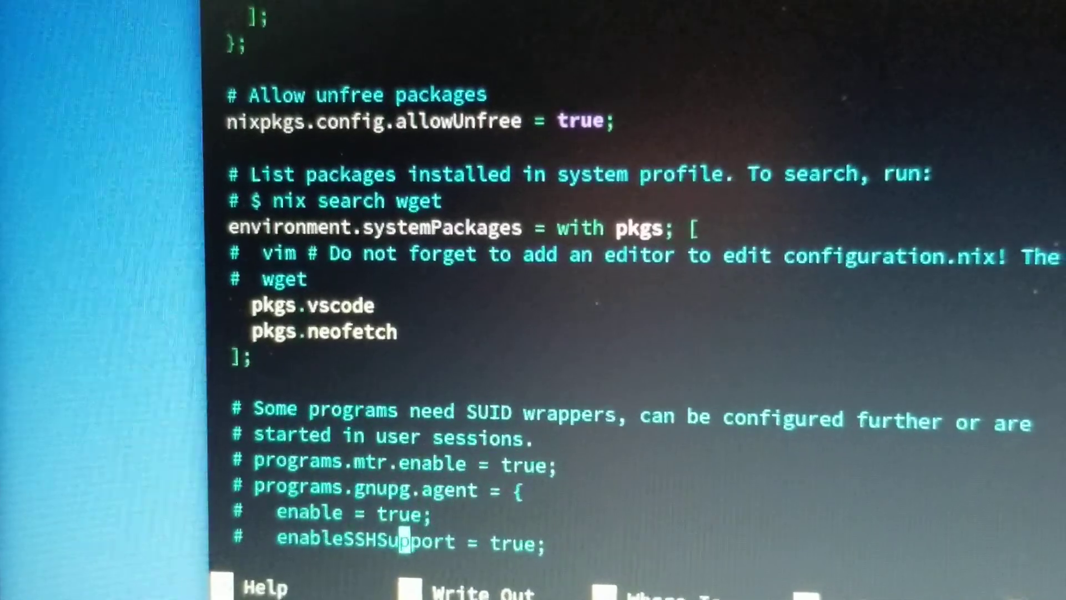
scroll(up, 3)
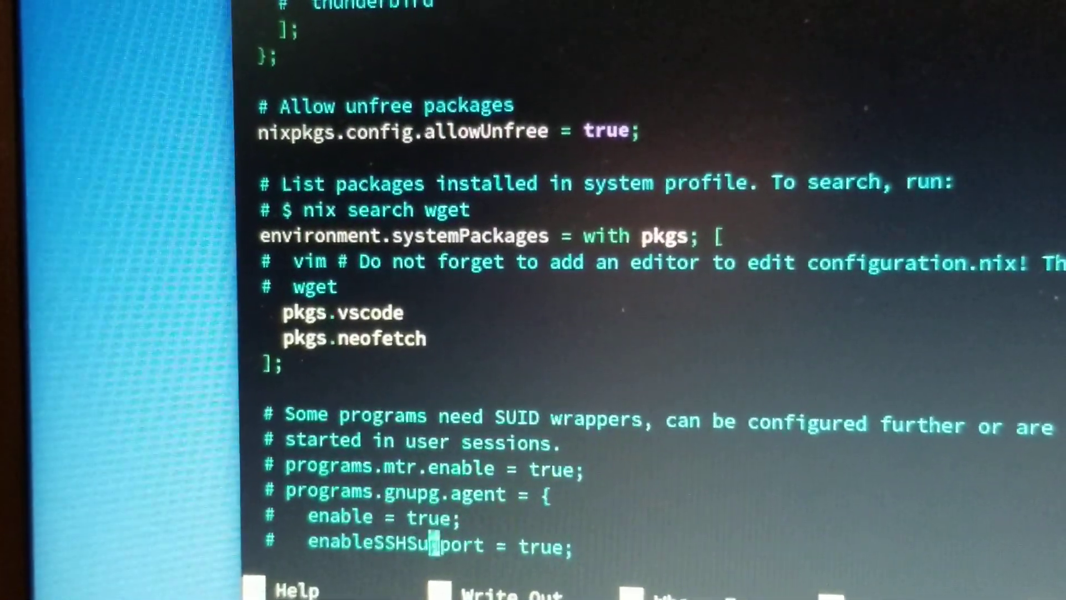
scroll(down, 3)
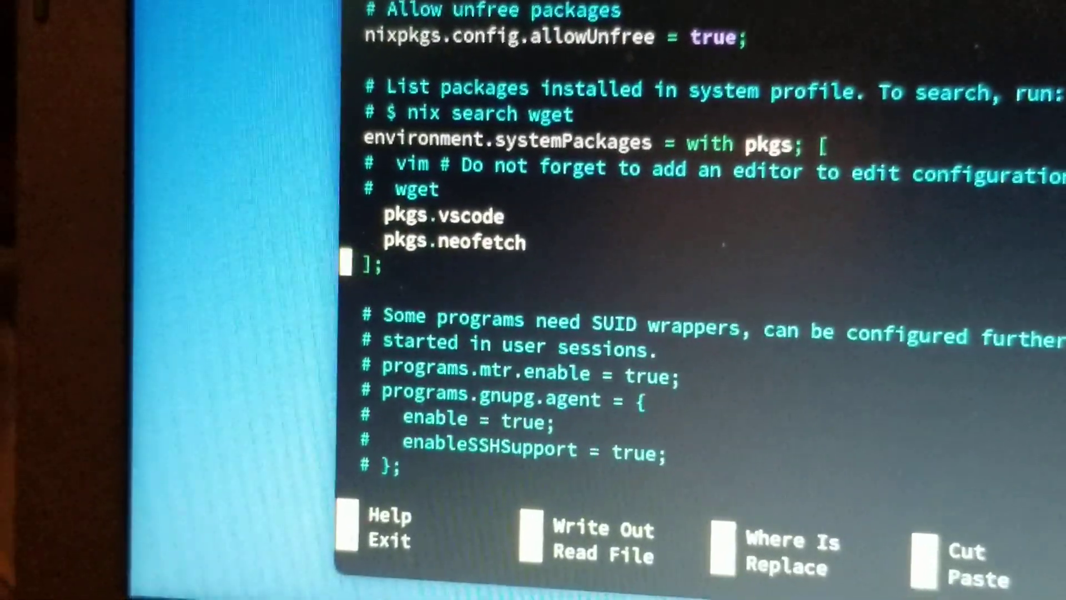
scroll(up, 3)
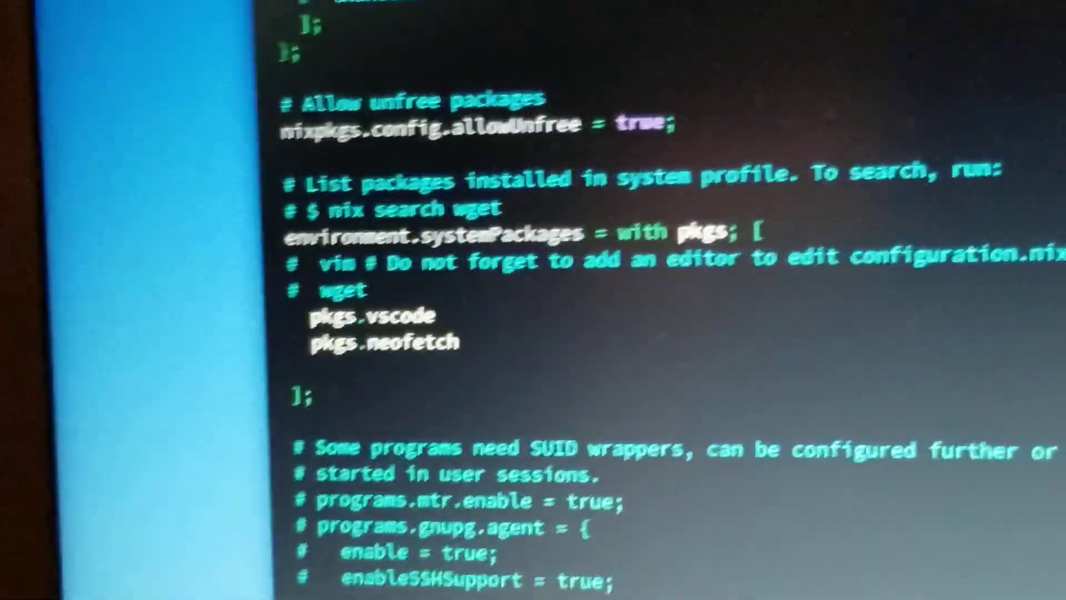
text(pk)
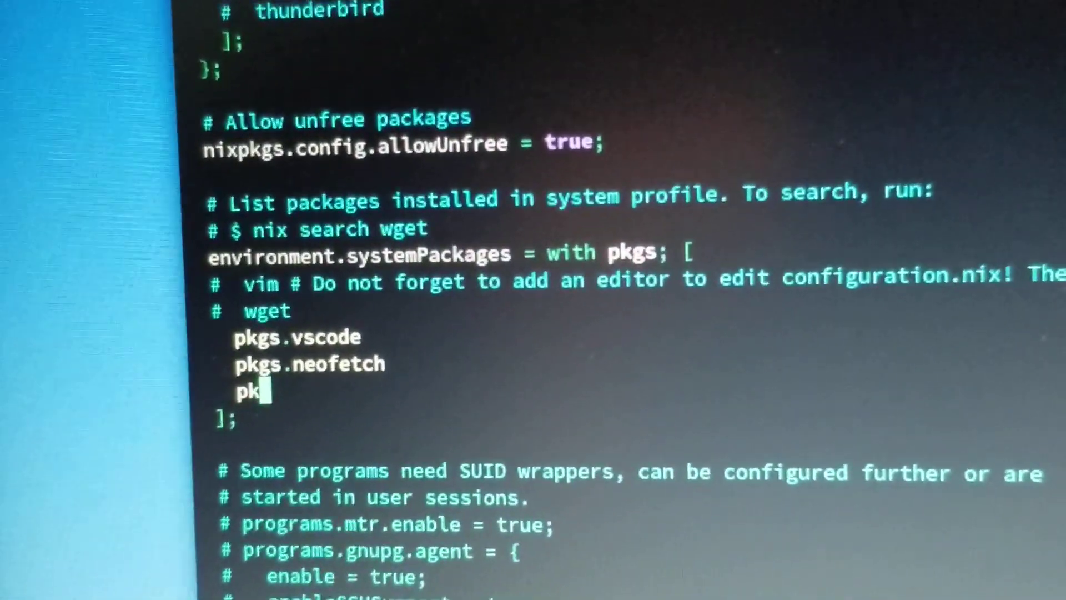
text(gs.)
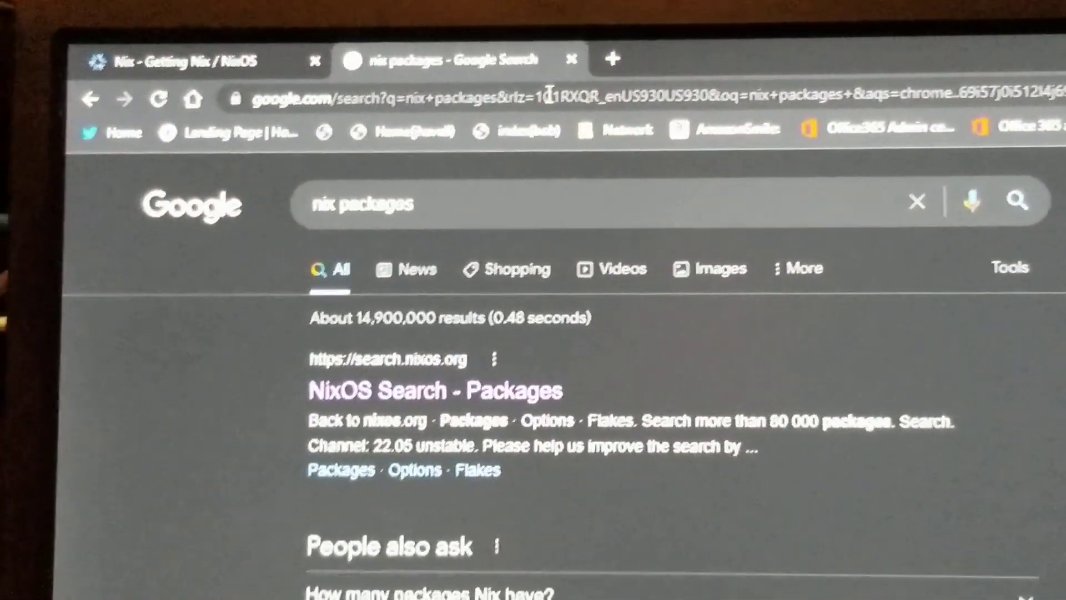
Open NixOS Search - Packages and read chromium's 'nix-shell -p chromium' snippet.
click(433, 390)
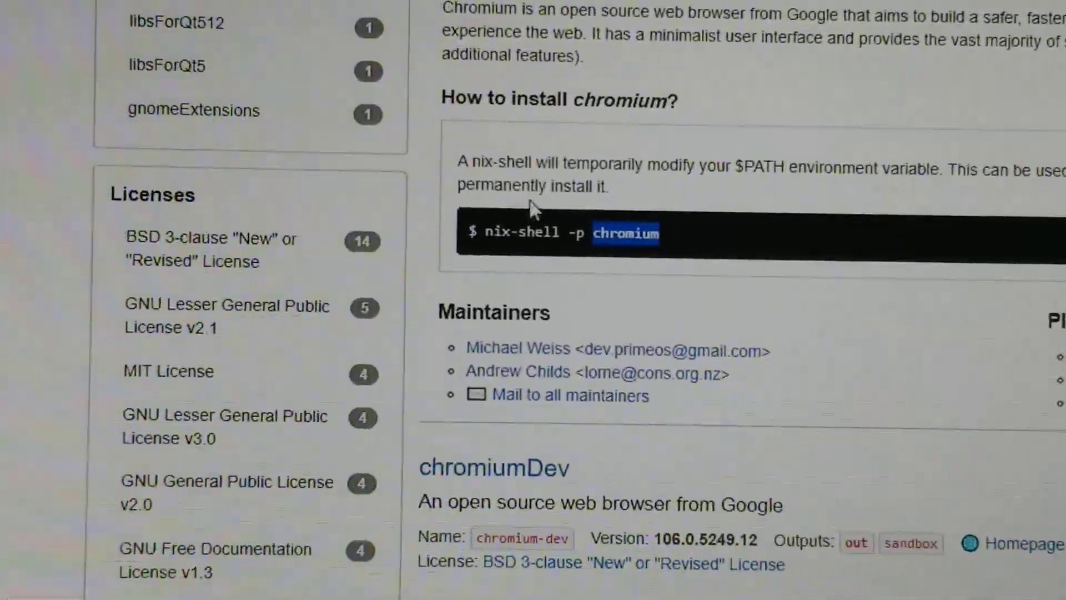
scroll(down, 3)
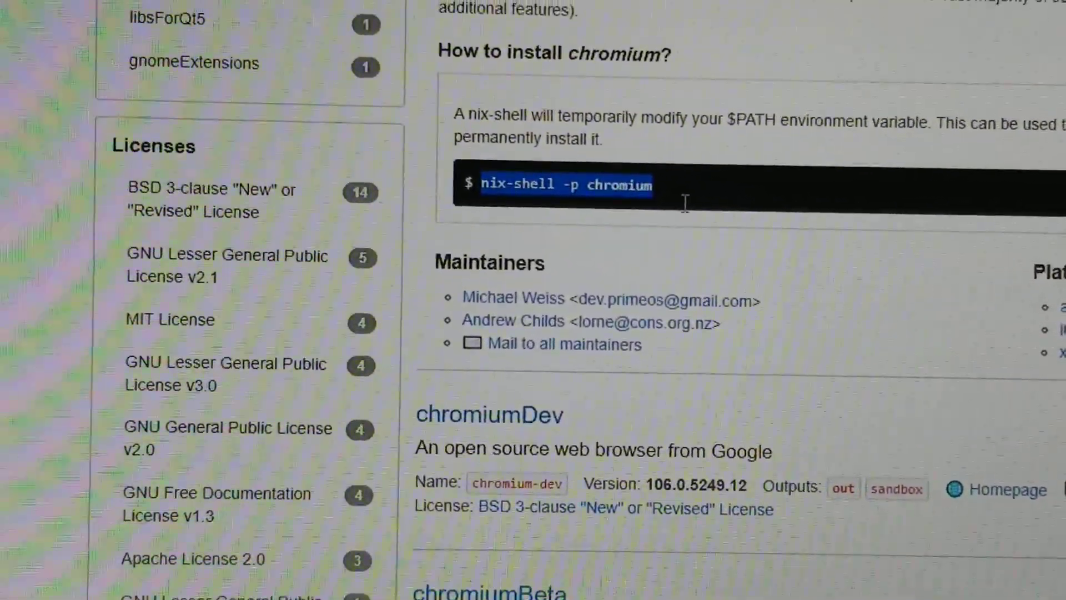
scroll(down, 3)
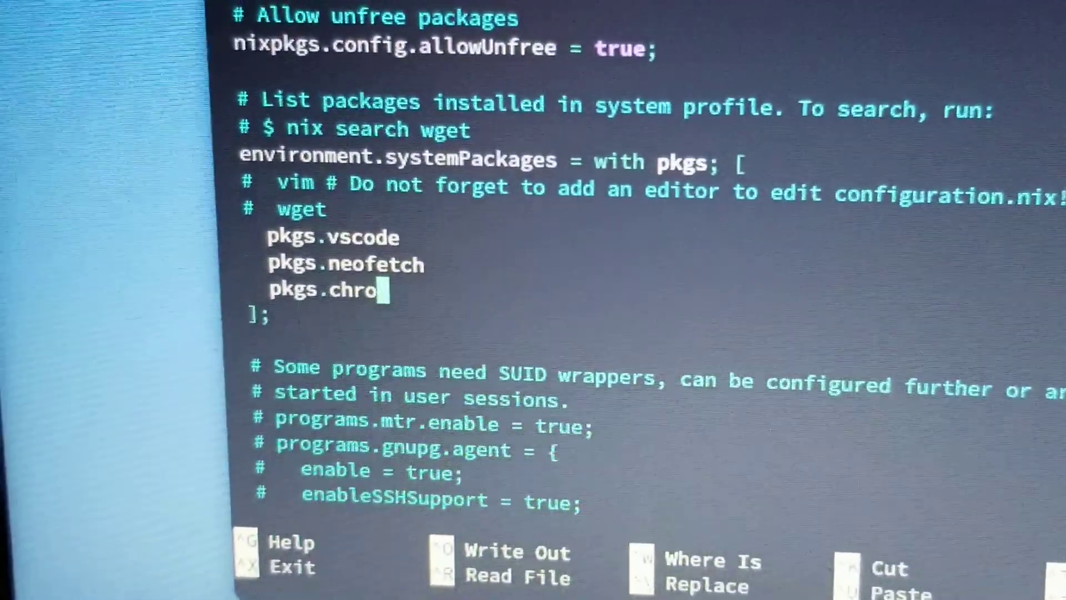
Finish the pkgs.chromium entry and uncomment services.openssh.enable = true.
text(mium)
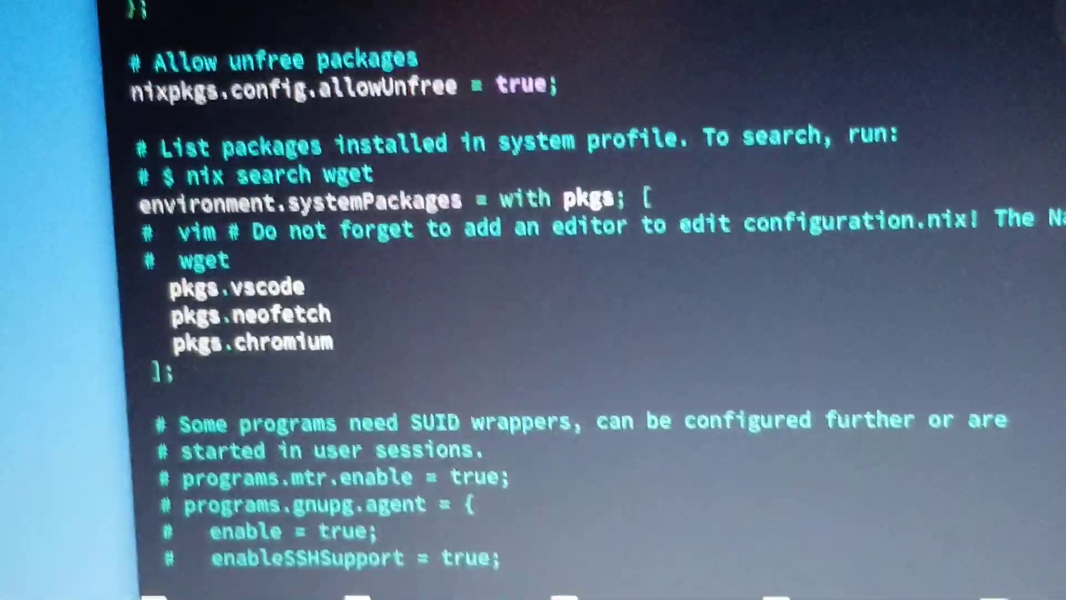
scroll(down, 3)
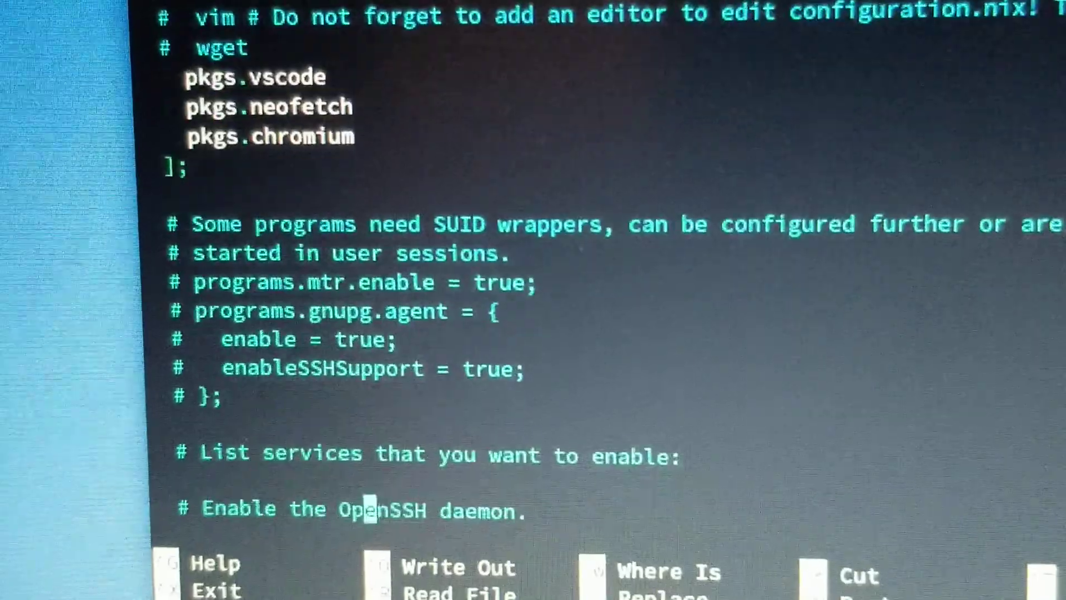
scroll(down, 3)
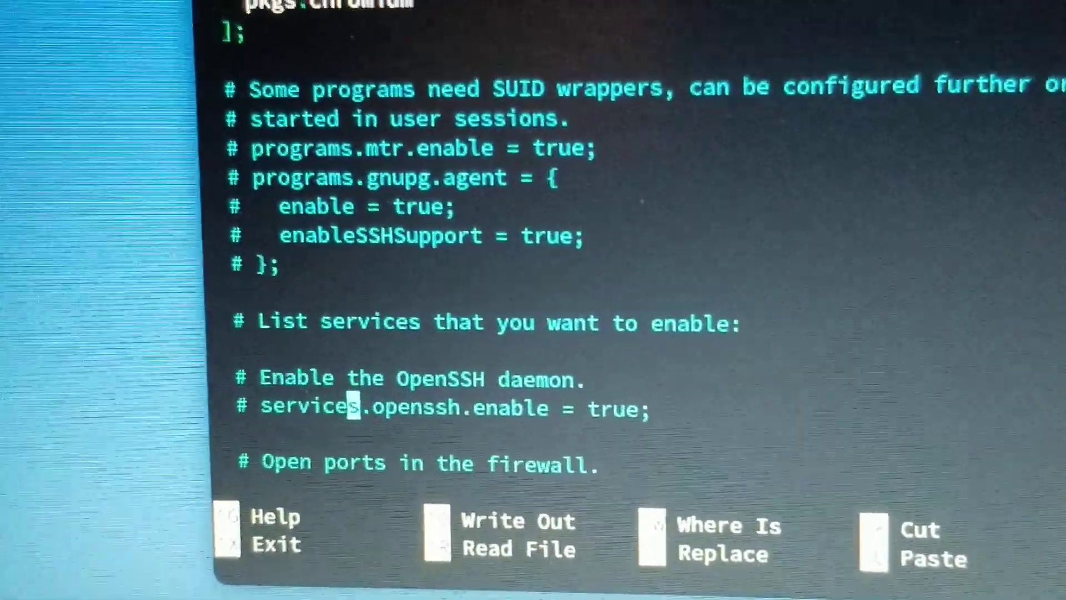
scroll(up, 3)
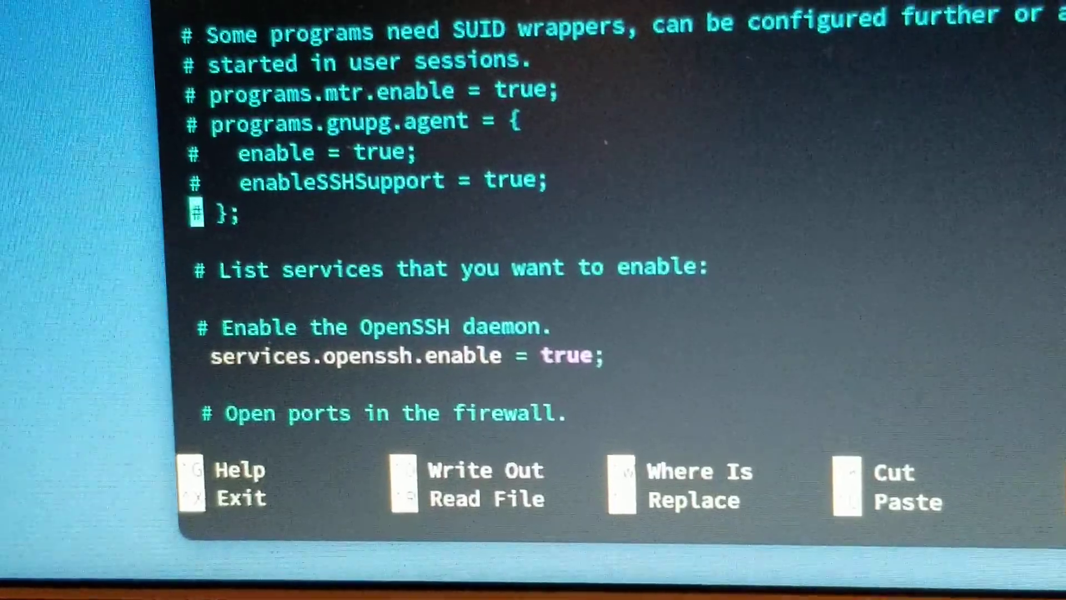
scroll(up, 3)
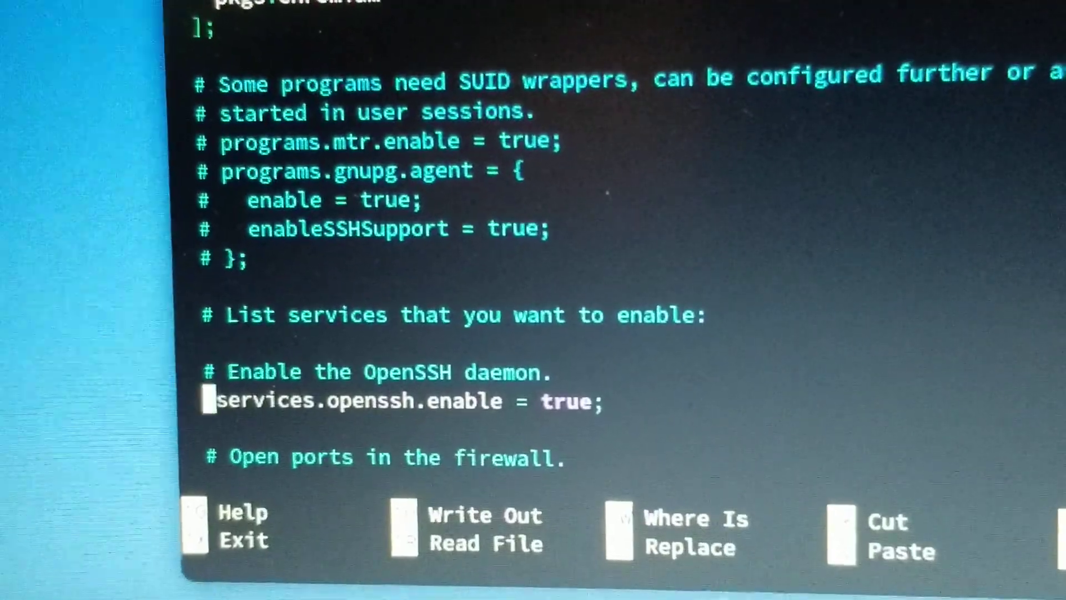
scroll(down, 3)
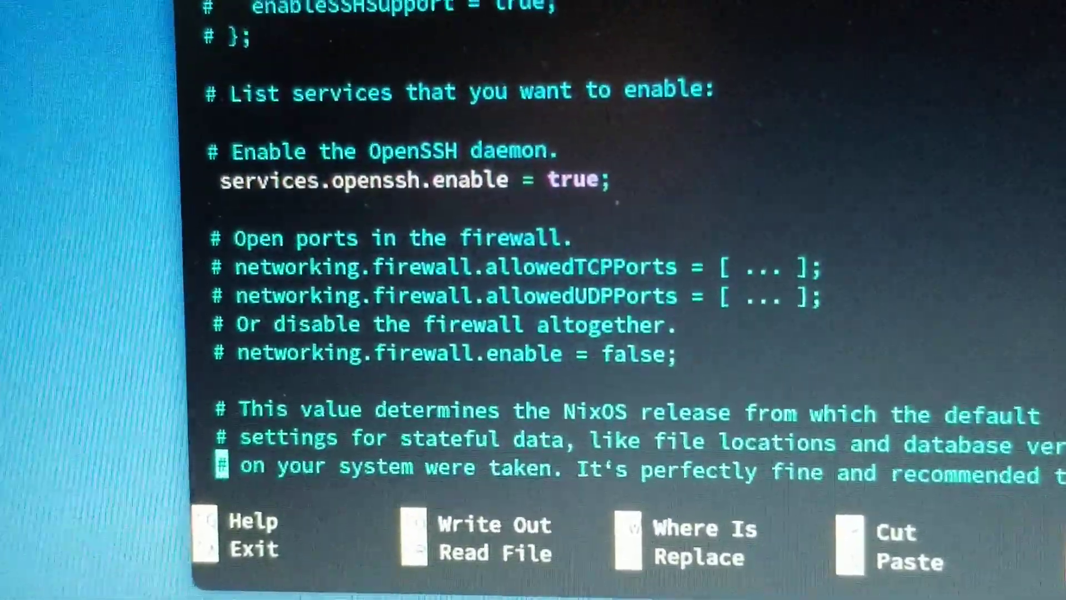
scroll(down, 3)
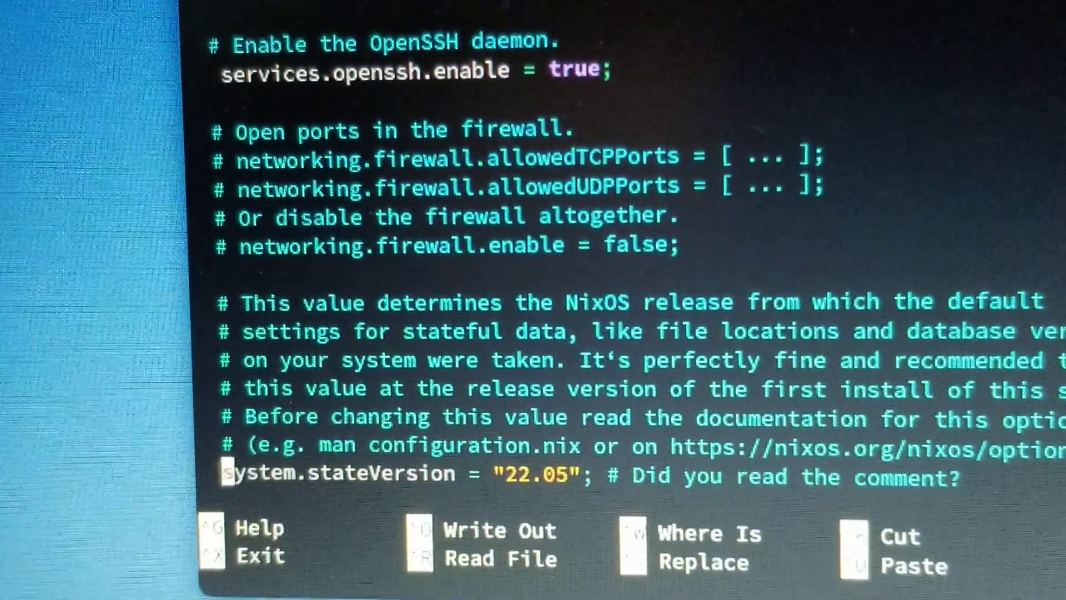
scroll(down, 3)
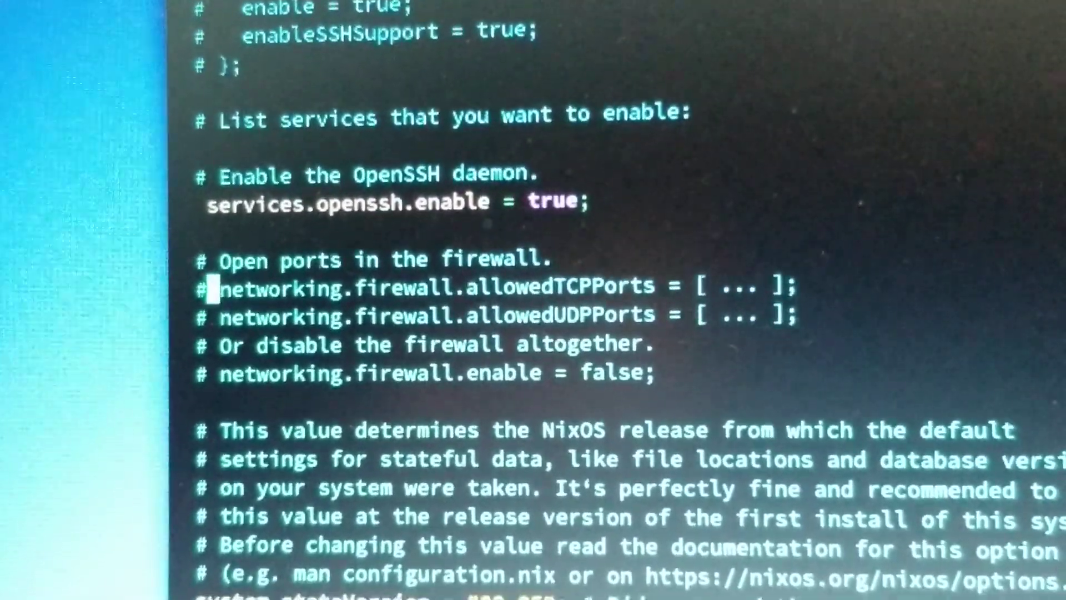
scroll(down, 3)
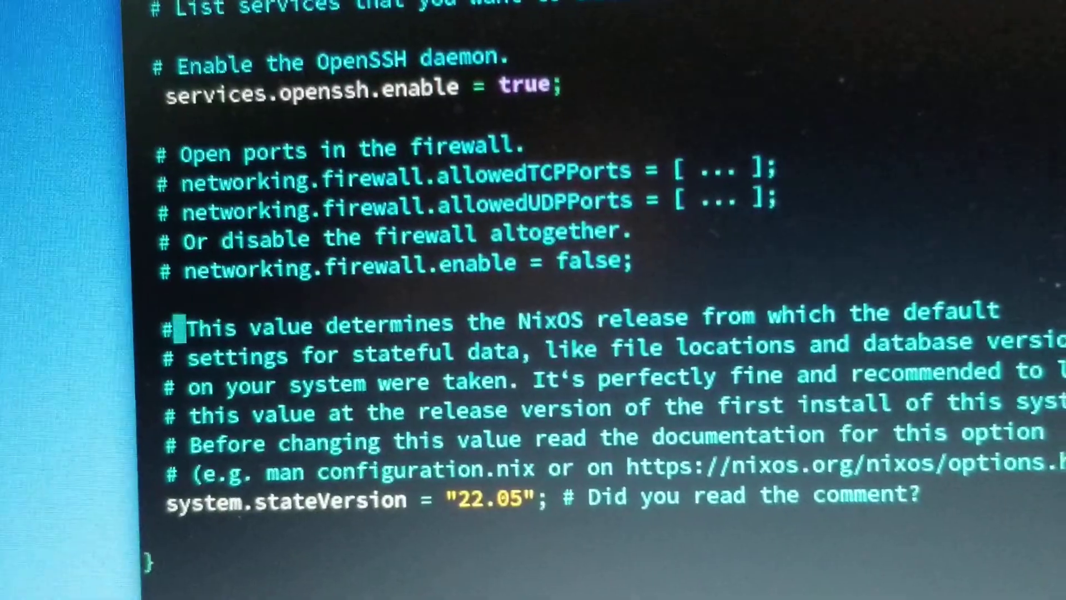
Reopen /etc/nixos/configuration.nix with sudo nano to check hostname Ploptop, then exit nano.
scroll(down, 3)
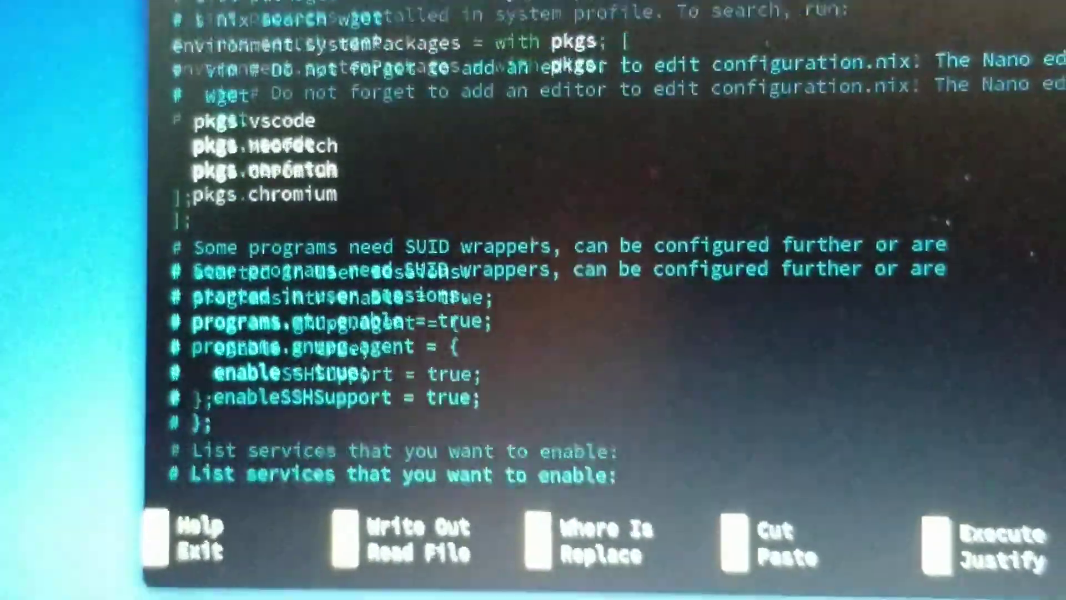
scroll(up, 3)
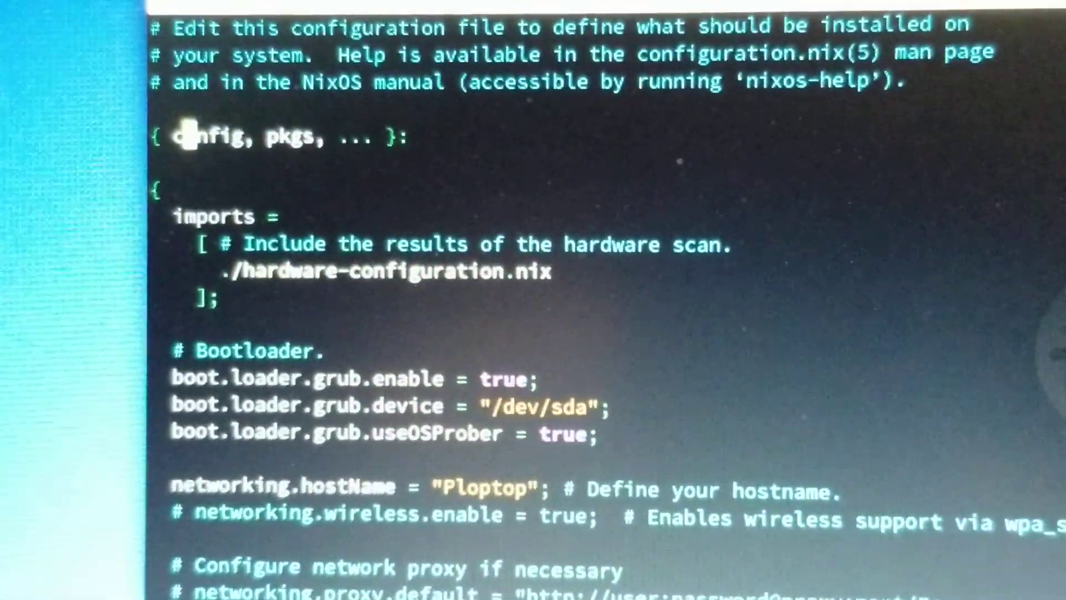
scroll(down, 3)
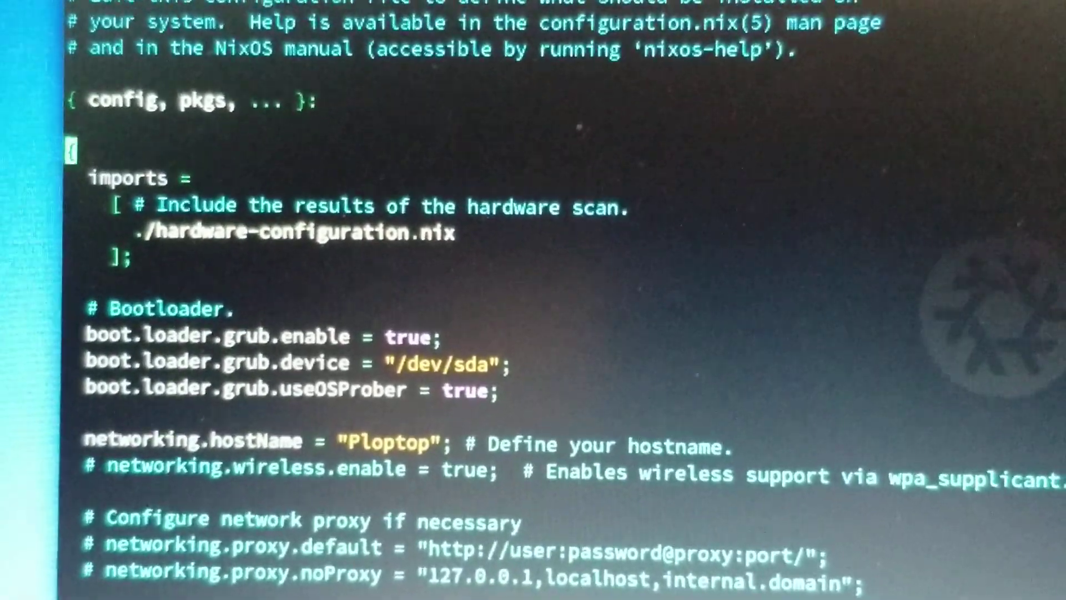
scroll(up, 3)
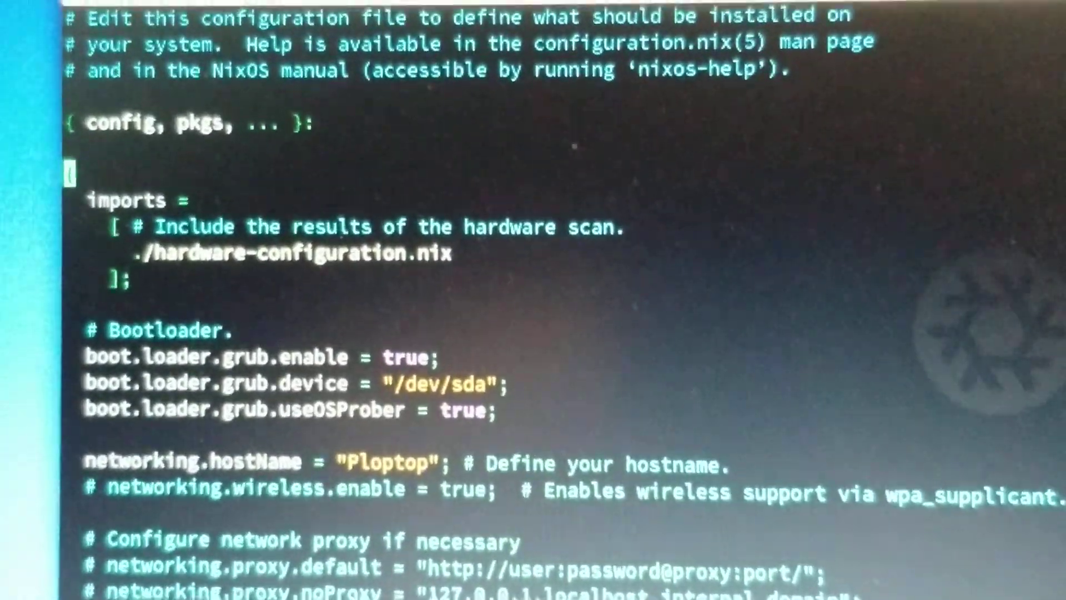
scroll(down, 3)
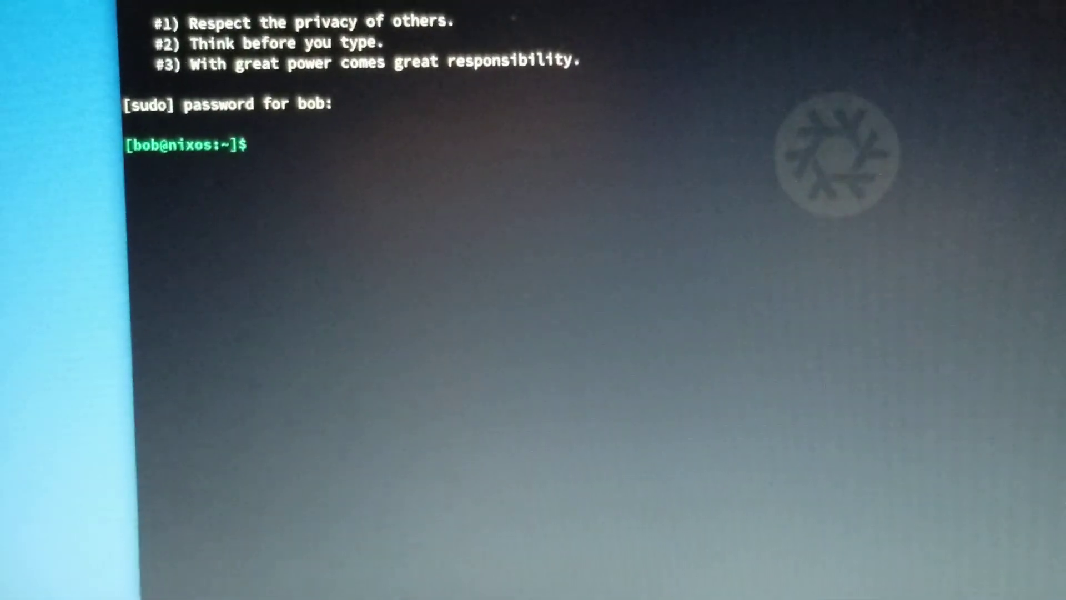
text(sudo nano /etc/nixos/configuration.nix)
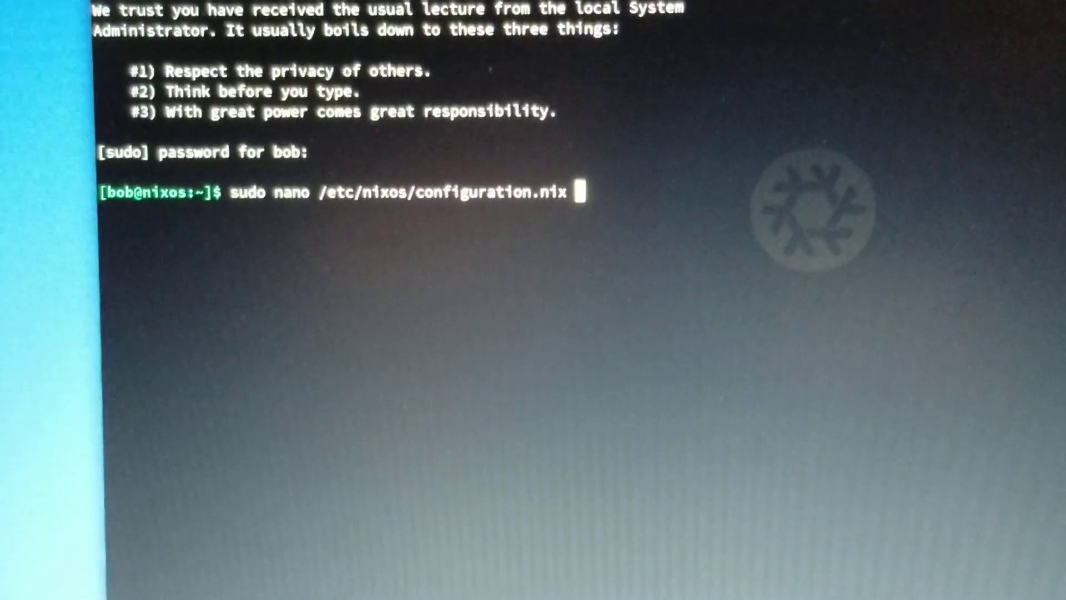
key(Return)
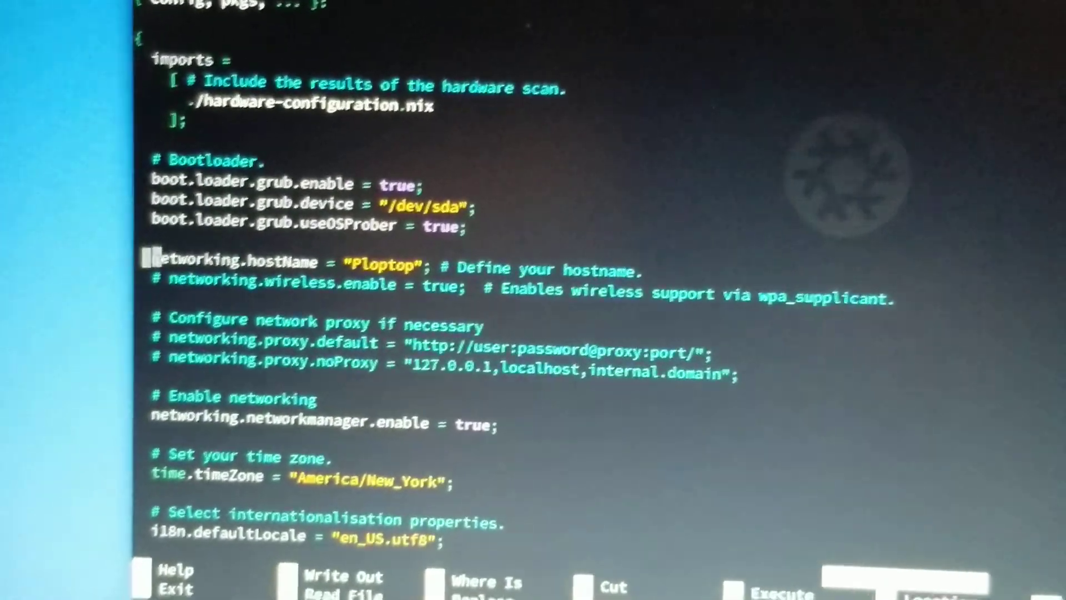
key(ctrl+x)
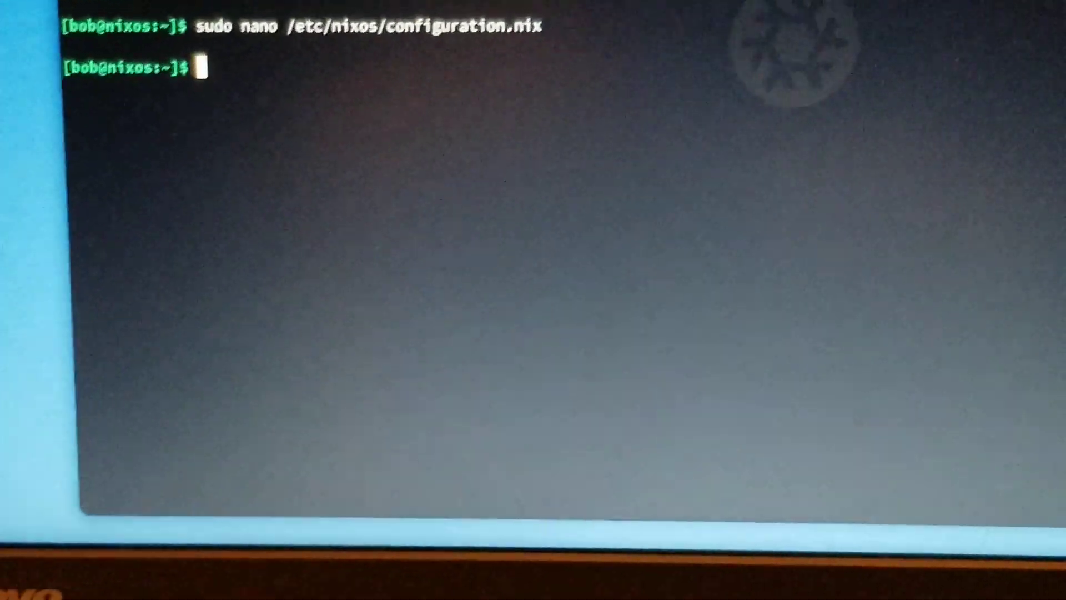
key(Return)
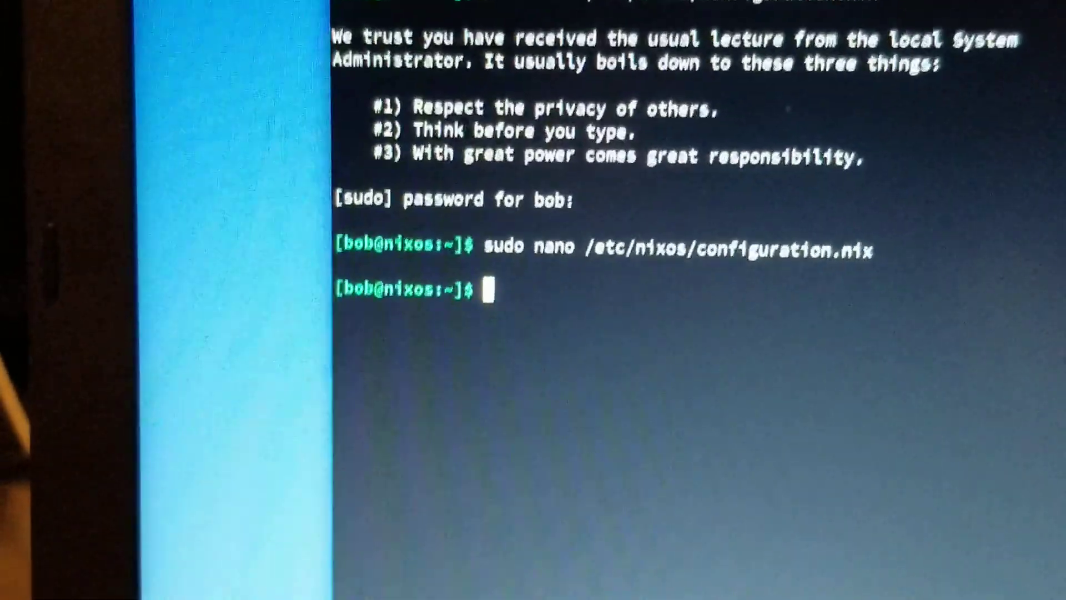
Run sudo nixos-rebuild switch to build the Ploptop system and update GRUB.
text(sudo)
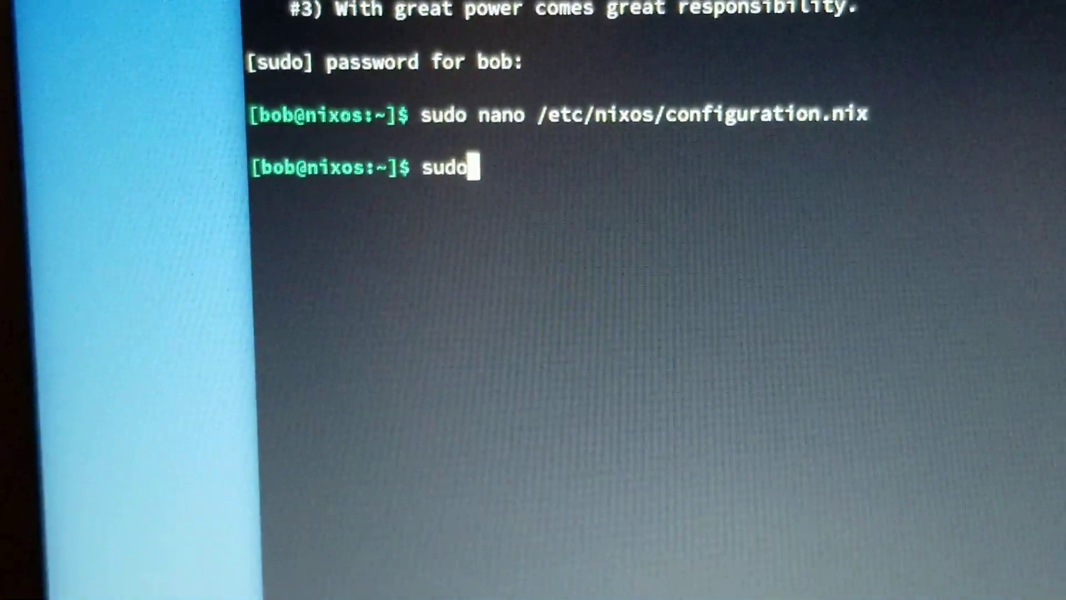
text(nixos)
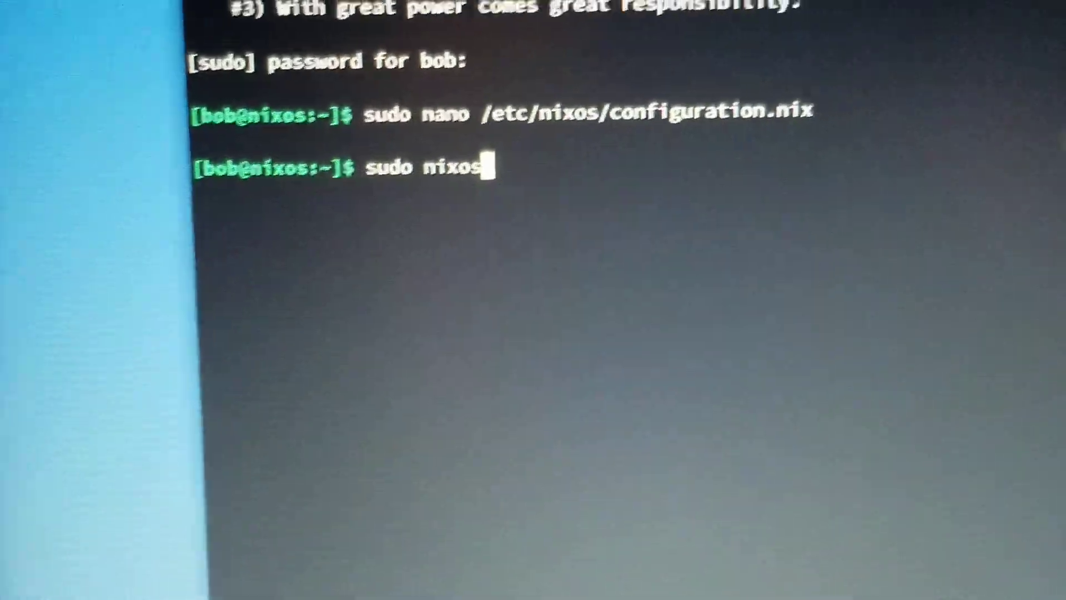
text(-re)
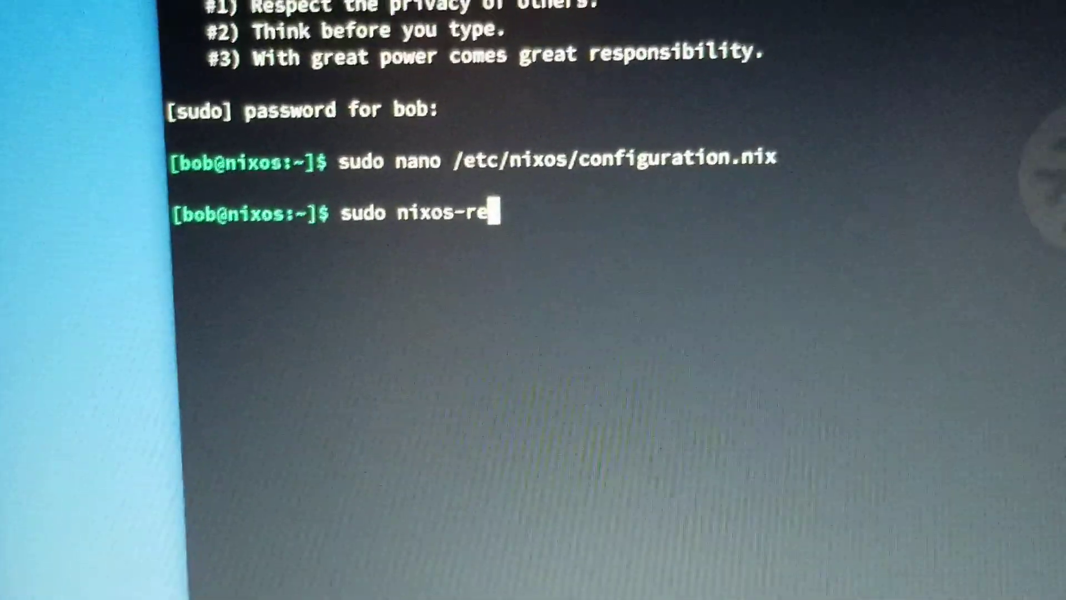
text(build sw)
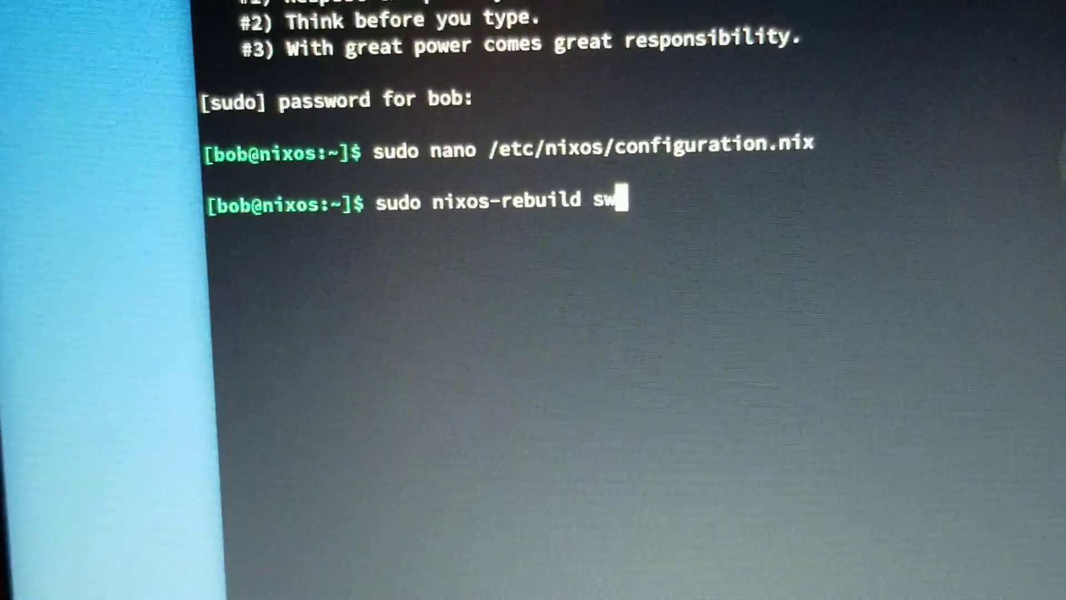
text(itch)
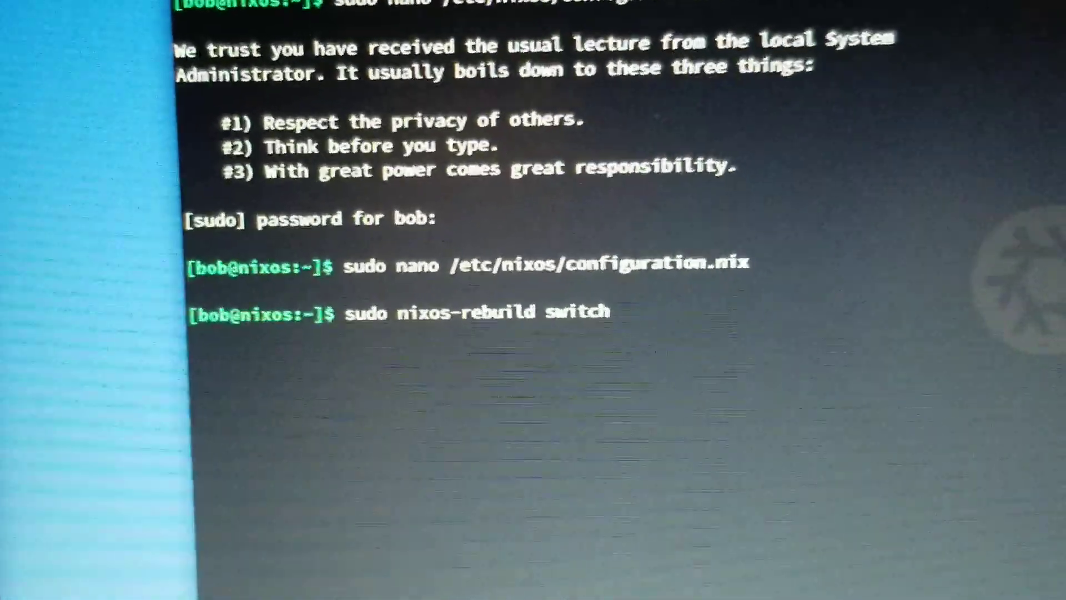
key(Return)
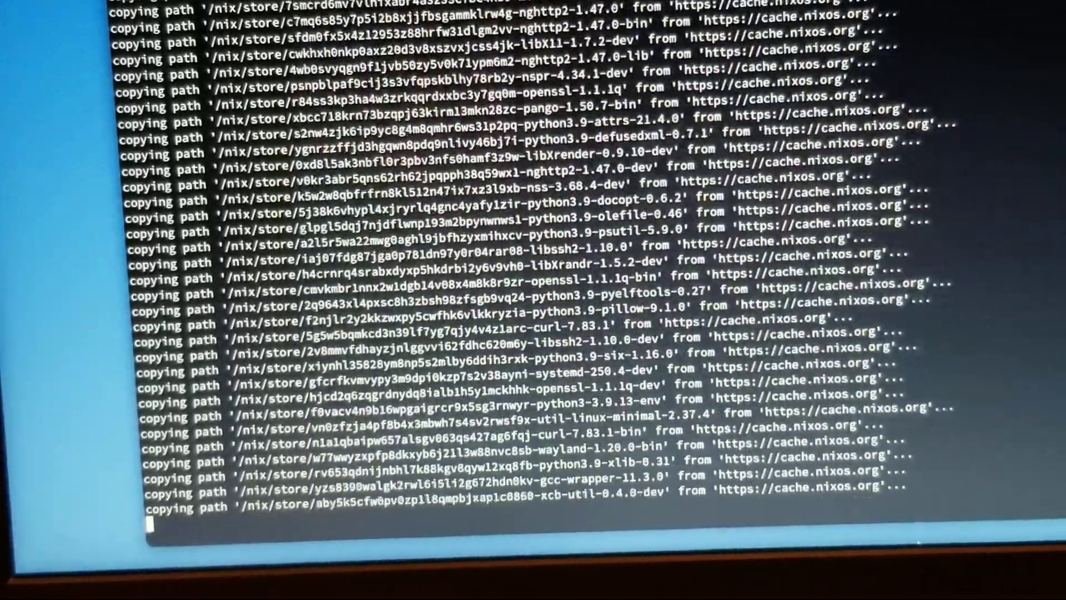
scroll(down, 3)
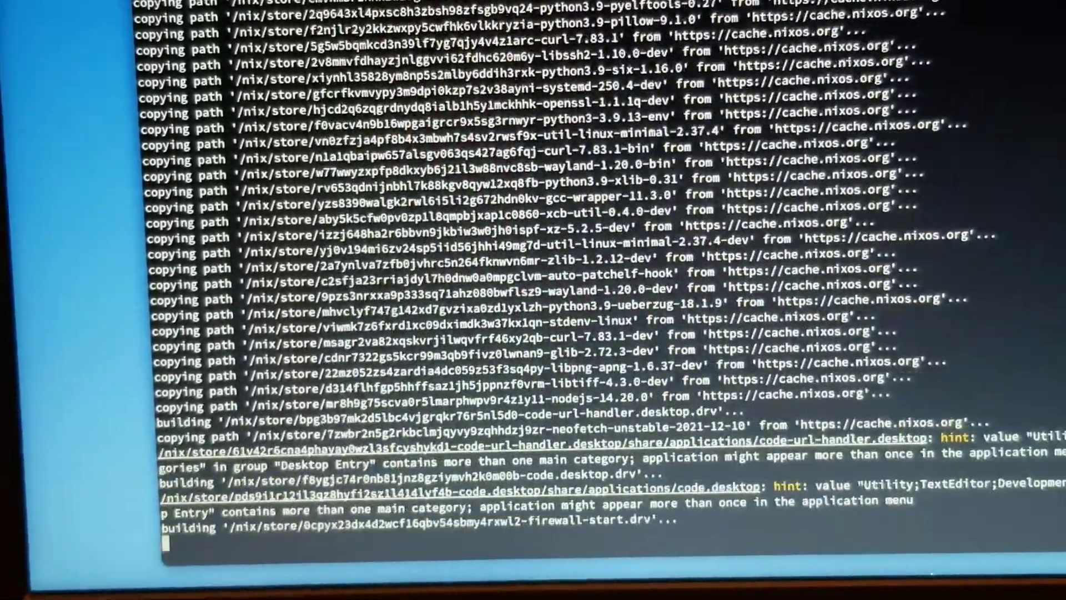
scroll(down, 3)
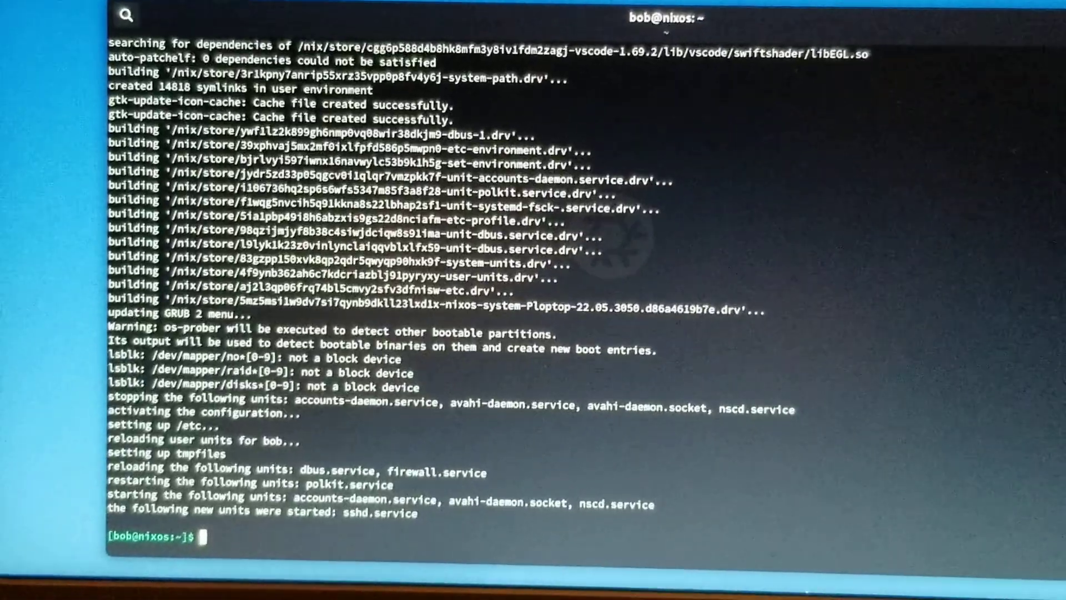
Run code and chromium from the shell, then print the neofetch summary.
text(code)
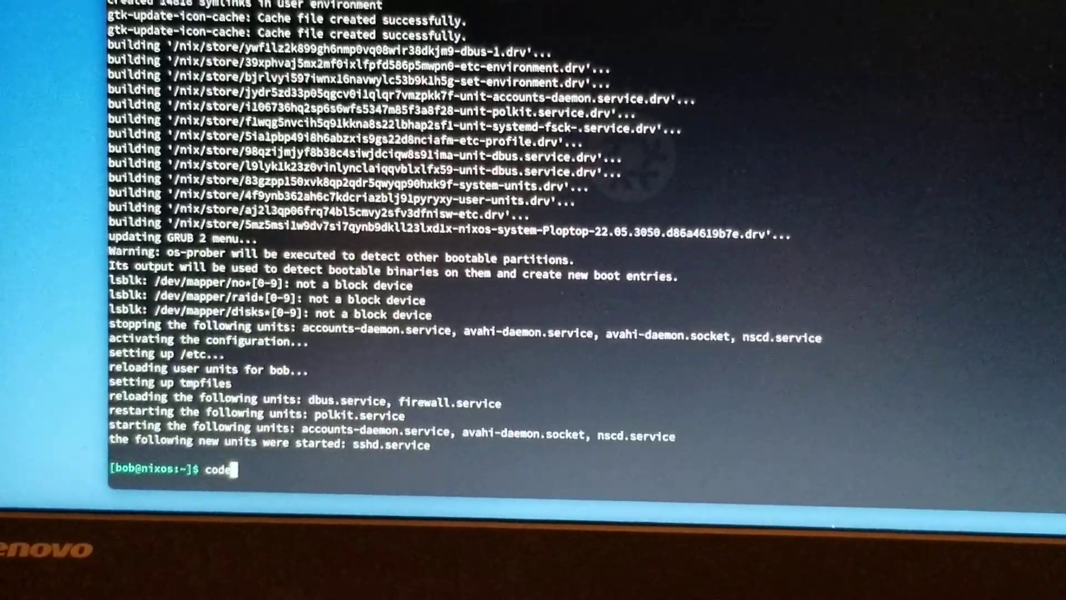
key(Return)
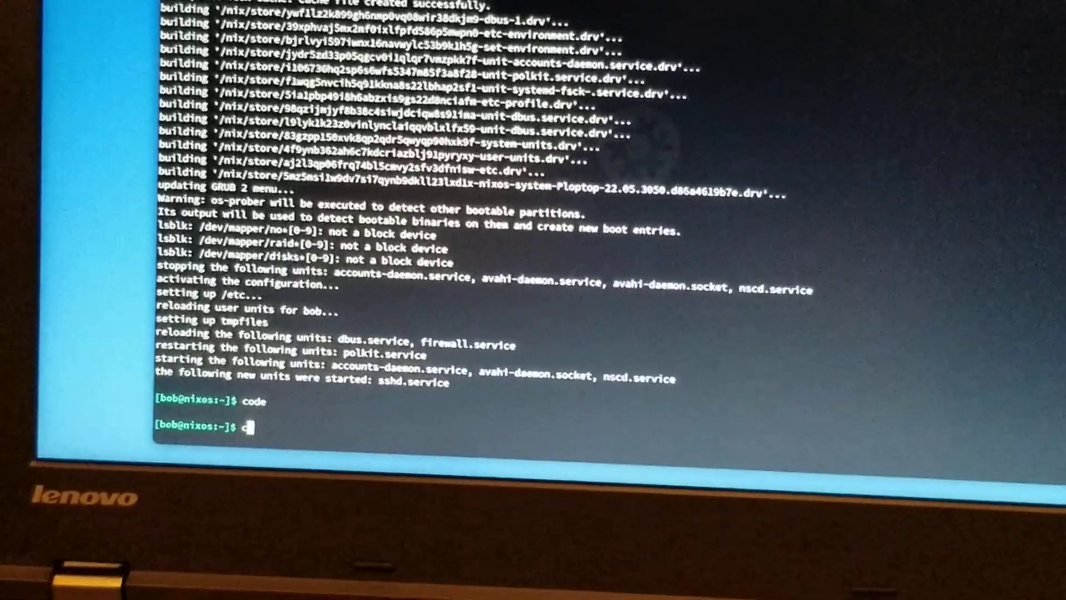
text(hromium)
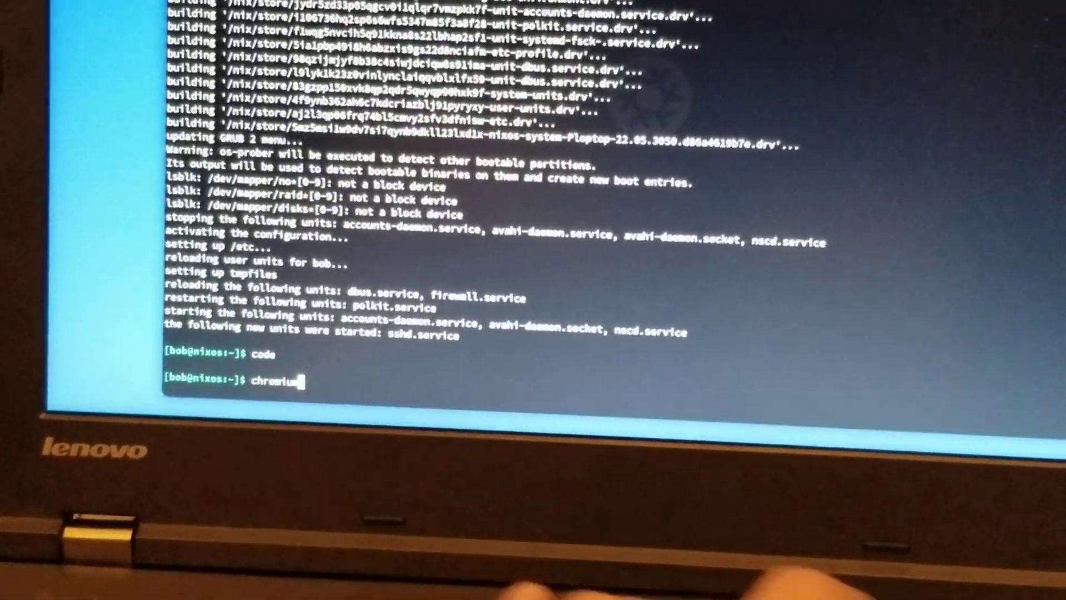
key(Return)
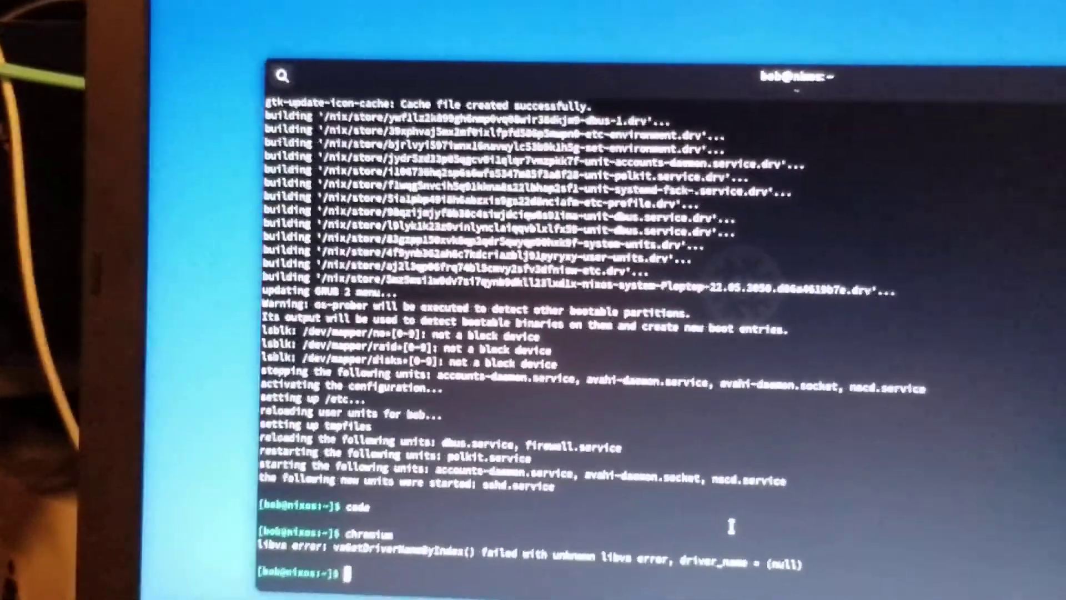
text(neofetch)
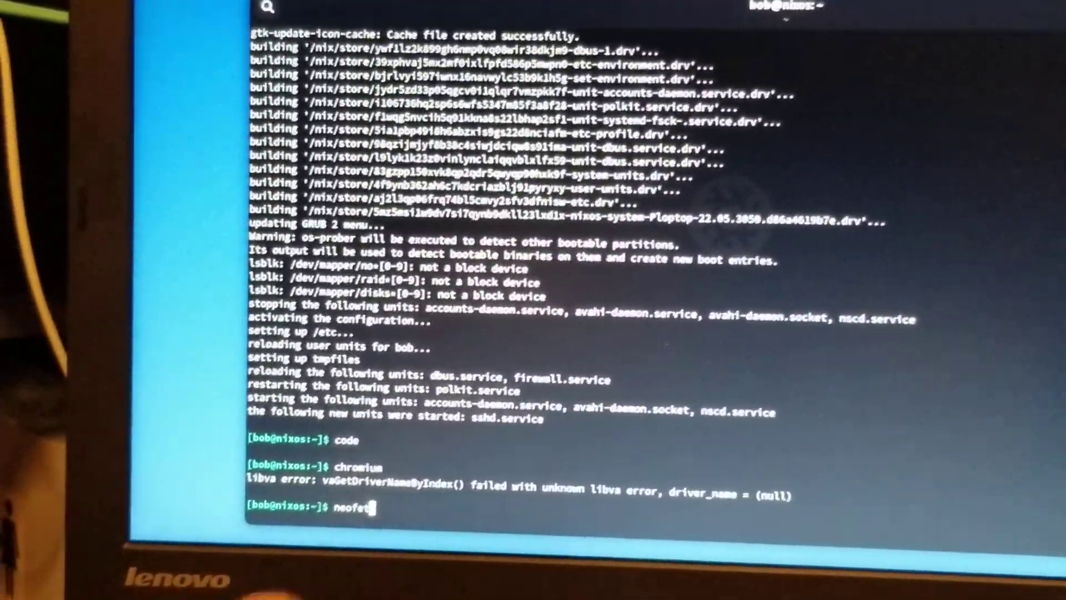
key(Return)
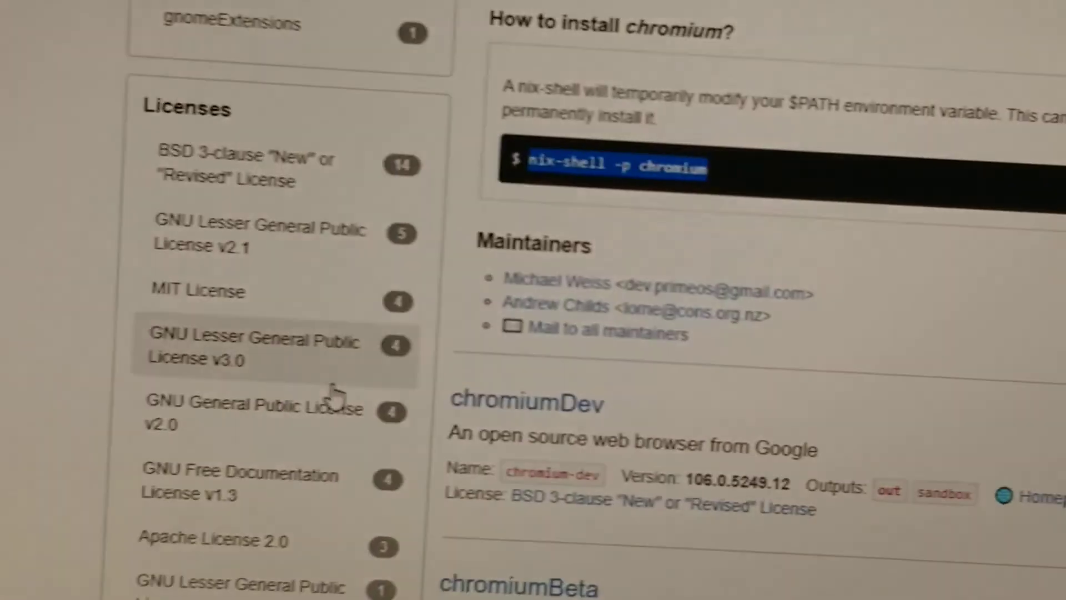
Scroll up through the chromium package page and start typing 'obs'.
scroll(up, 3)
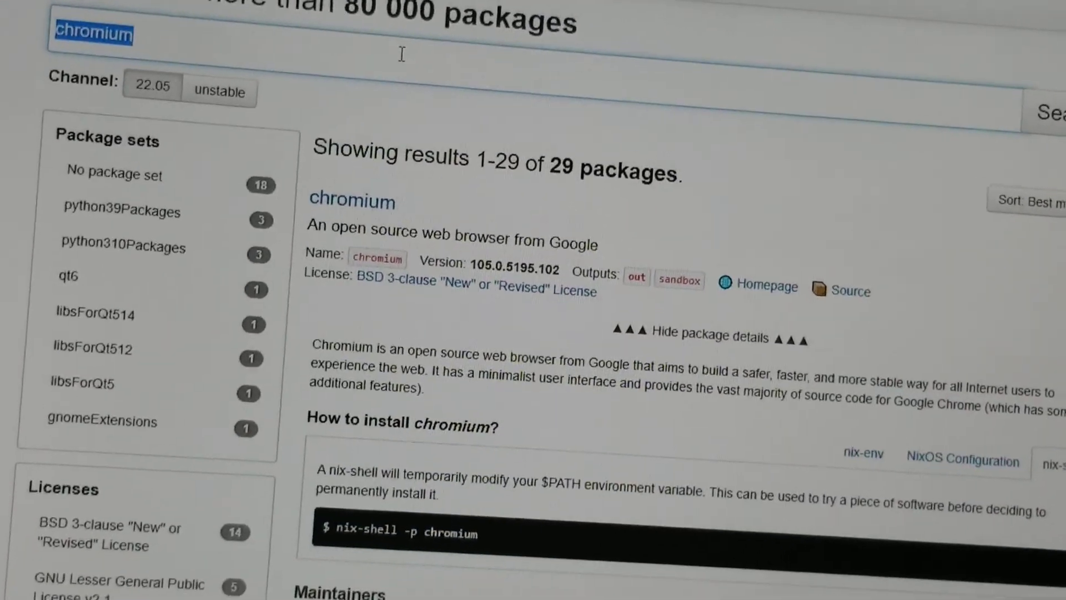
scroll(up, 3)
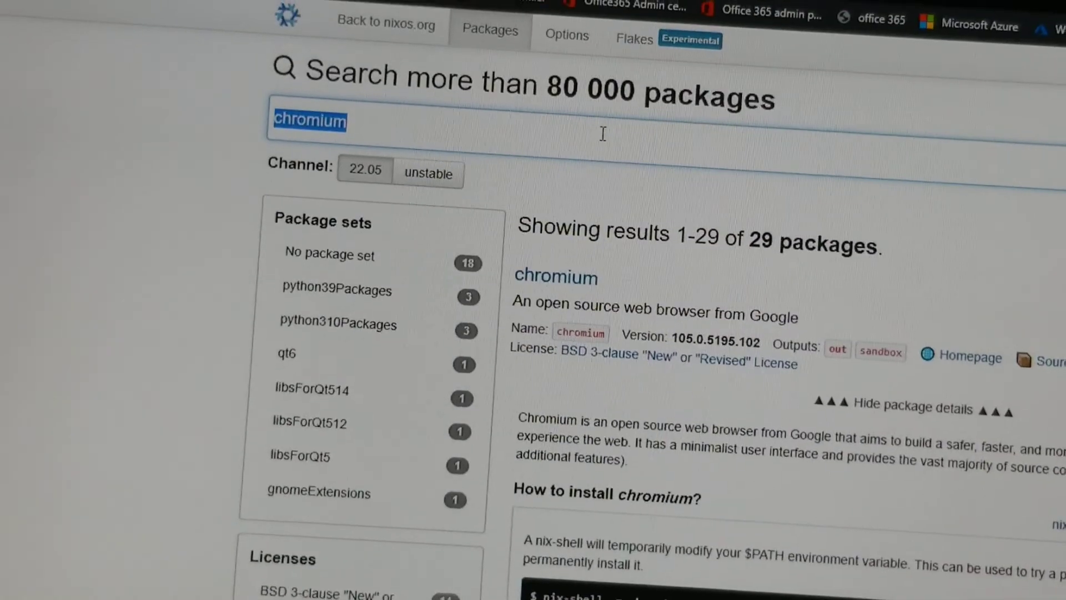
text(obs)
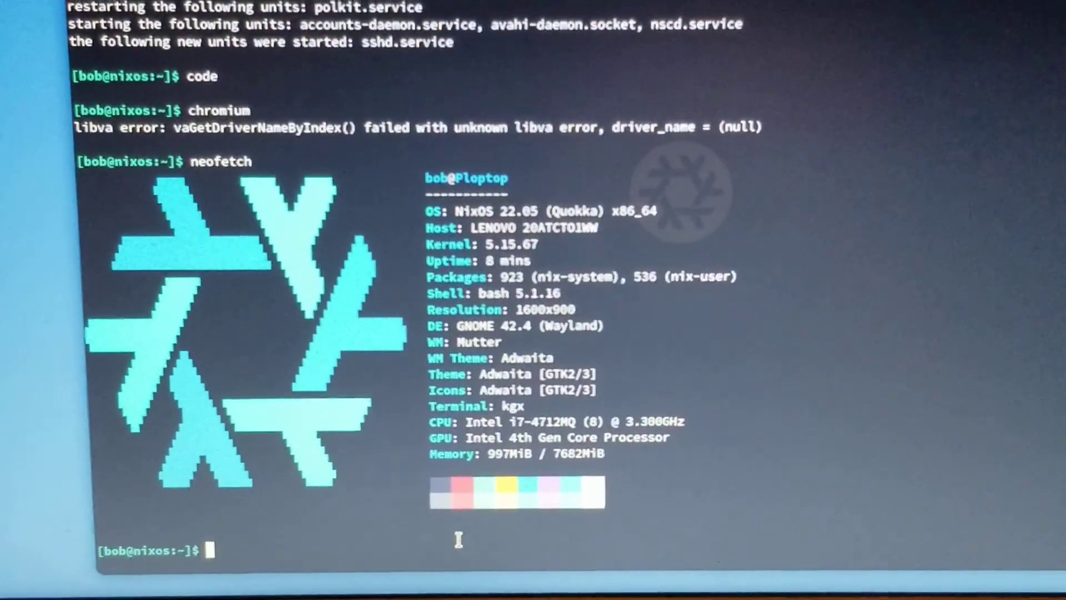
Run obs-studio to confirm 'command not found', then begin typing a sudo nix-shell command.
text(obs)
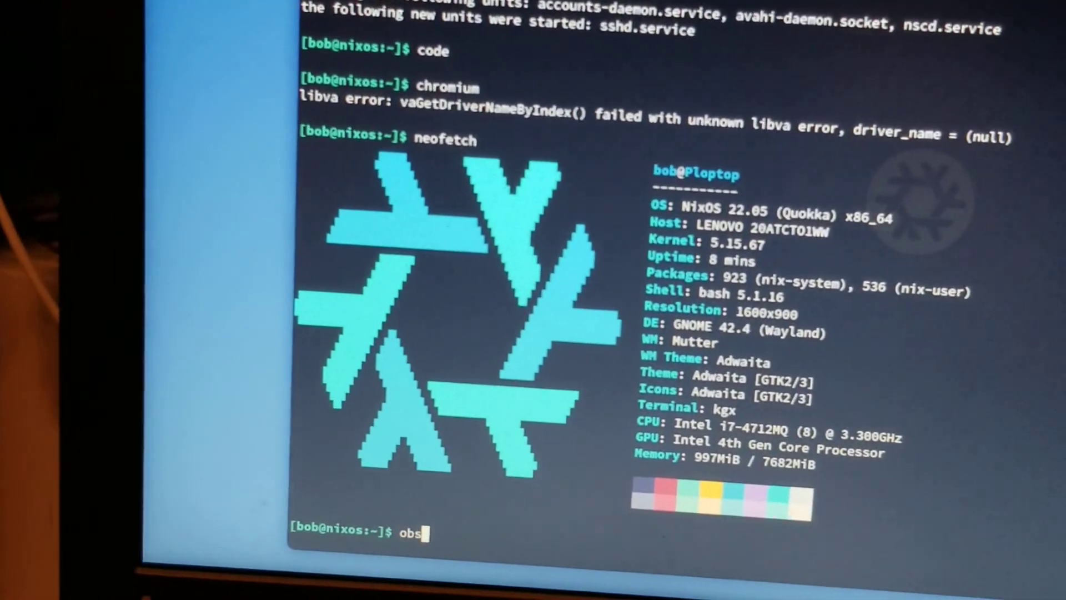
text(-she)
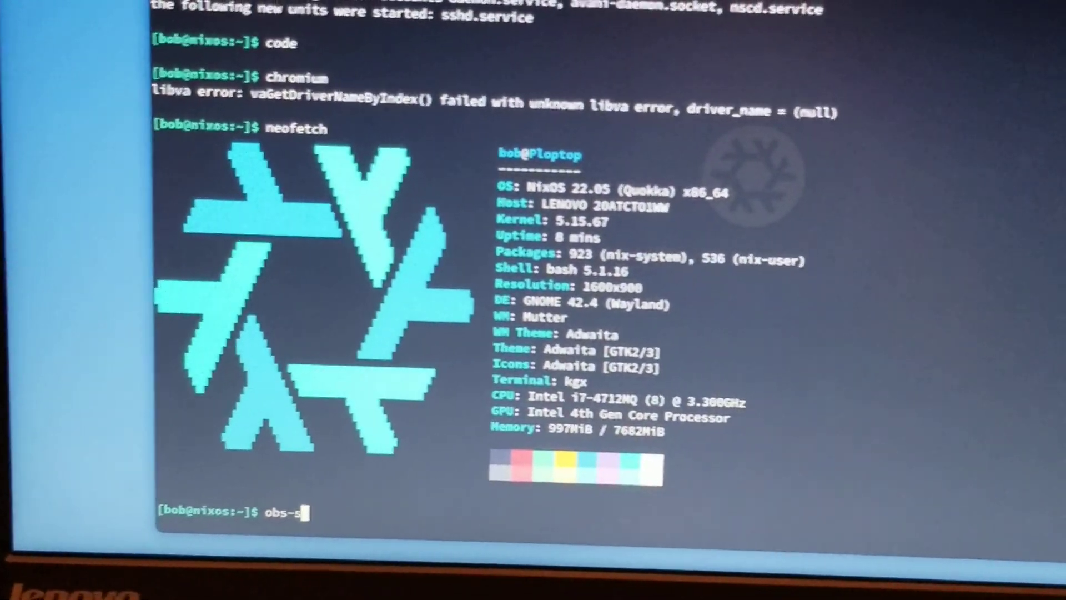
text(tudio)
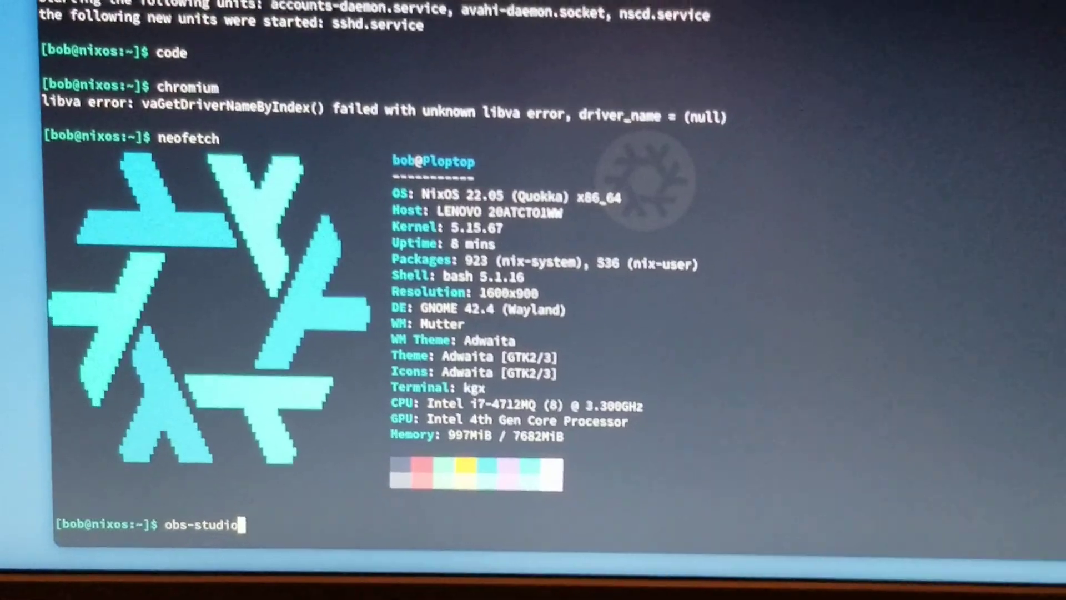
key(Return)
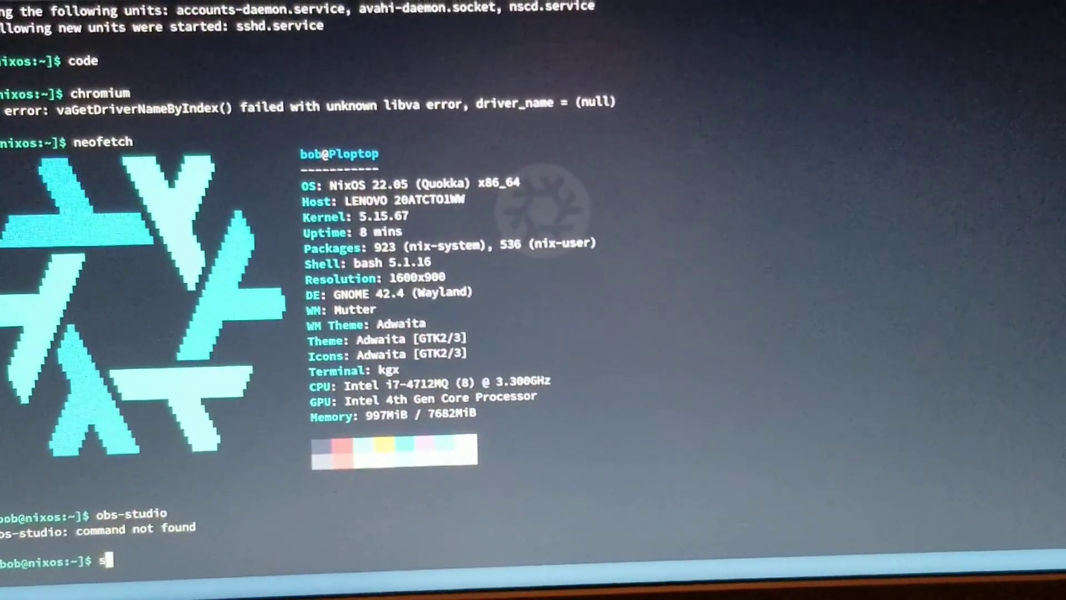
text(udo)
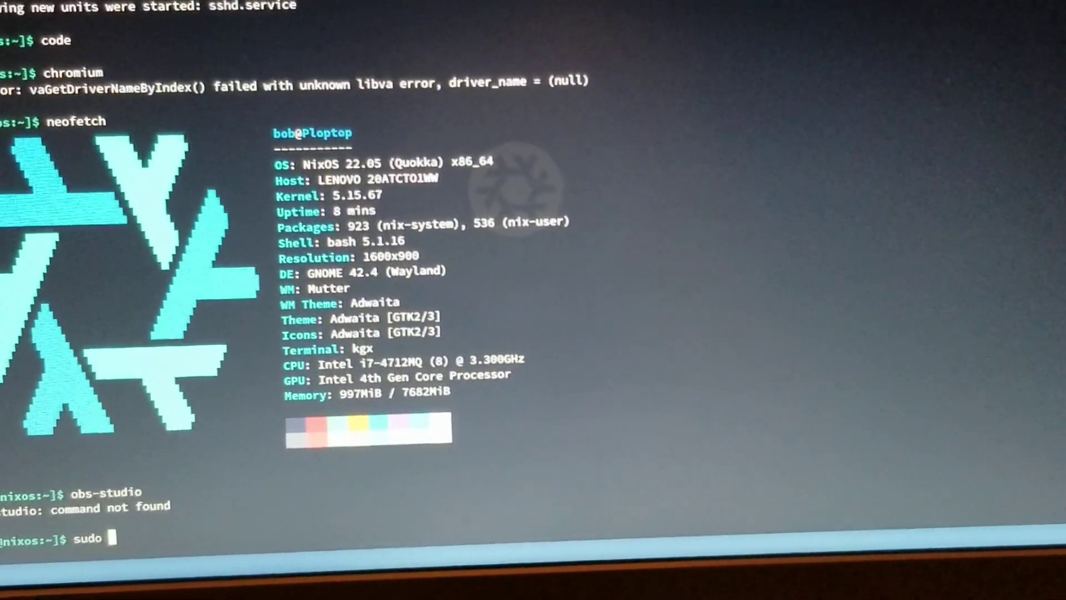
text(nix-shell -)
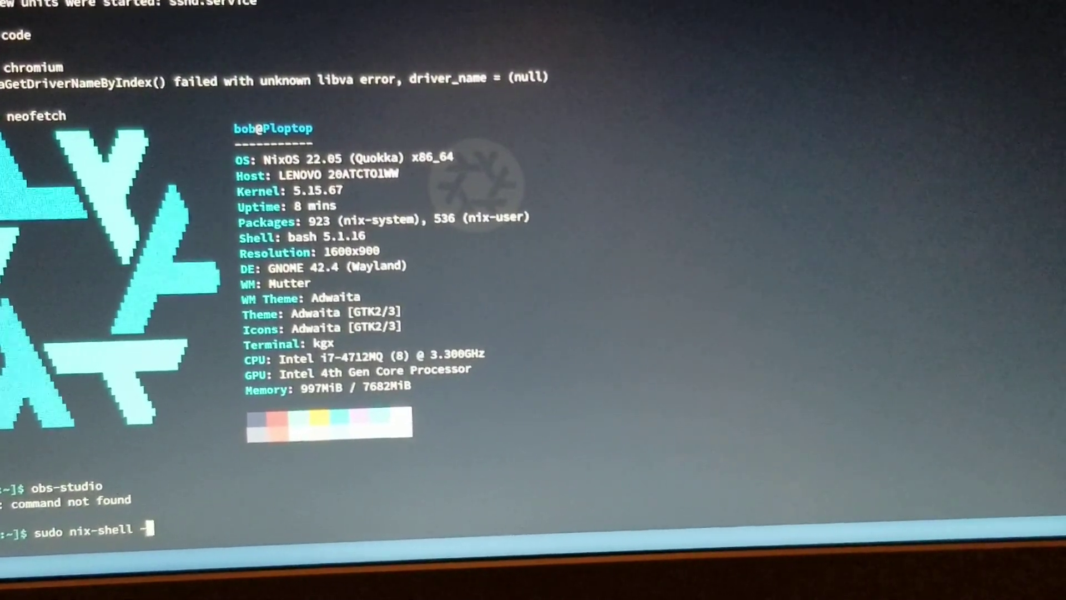
Start sudo nix-shell -p obs-studio and advance OBS's auto-configuration wizard two pages.
key(Return)
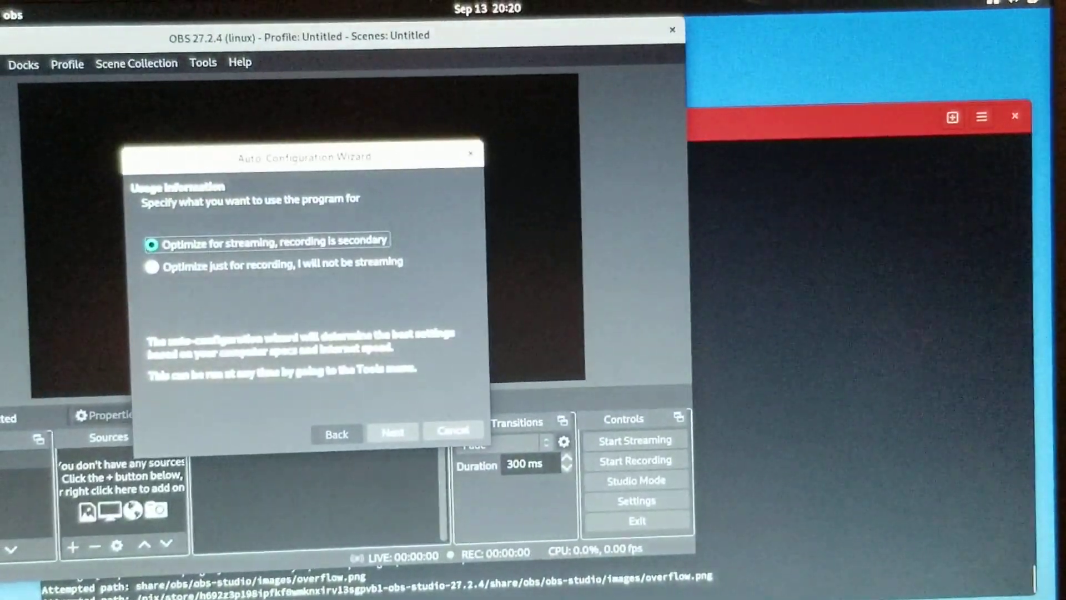
click(393, 432)
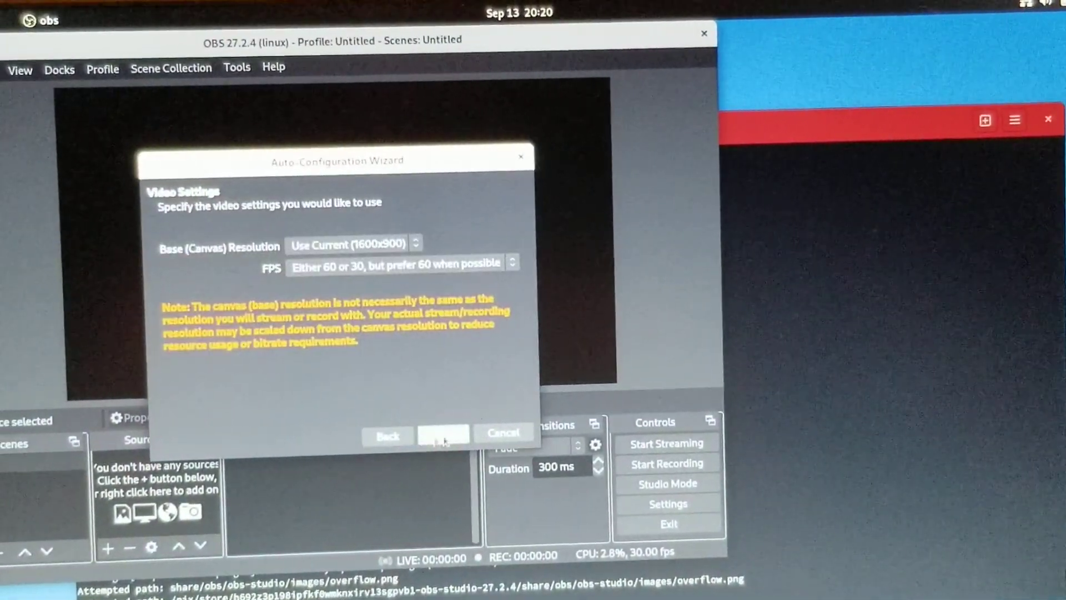
click(442, 436)
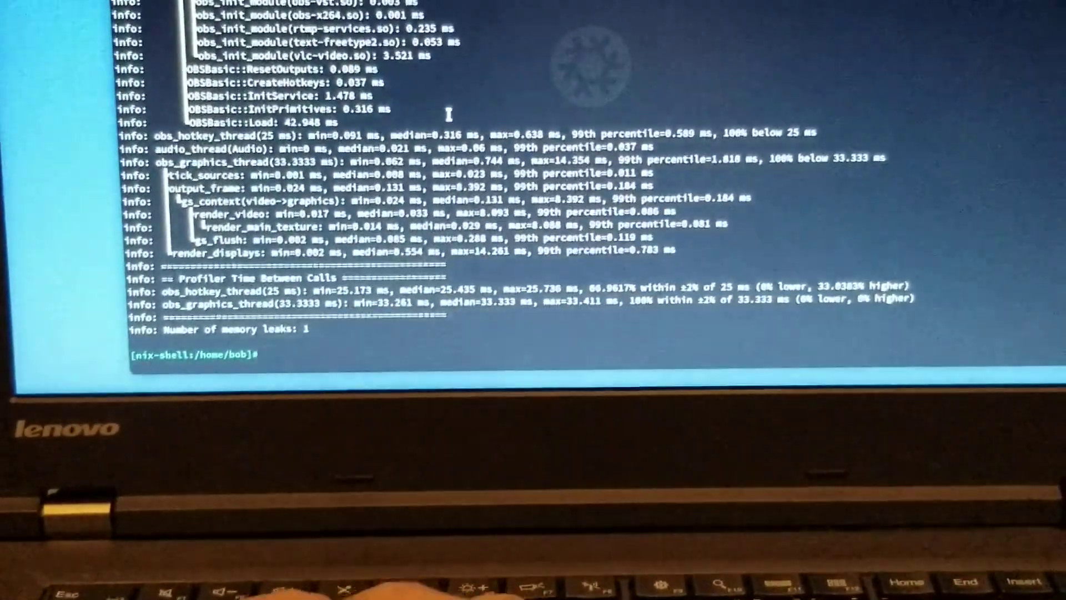
Exit the nix-shell and confirm obs is no longer available.
text(exi)
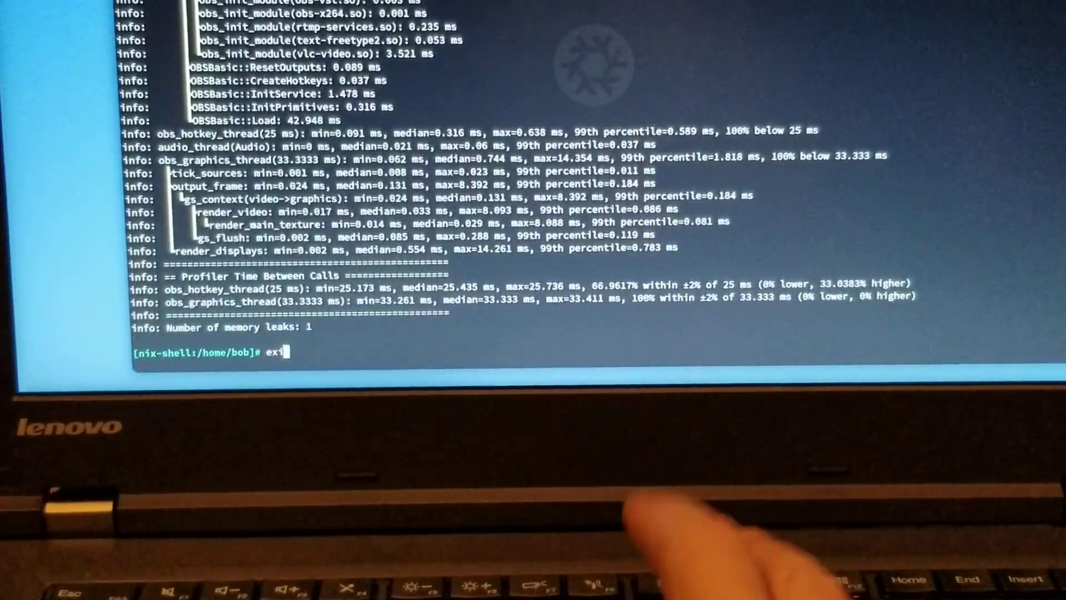
key(Return)
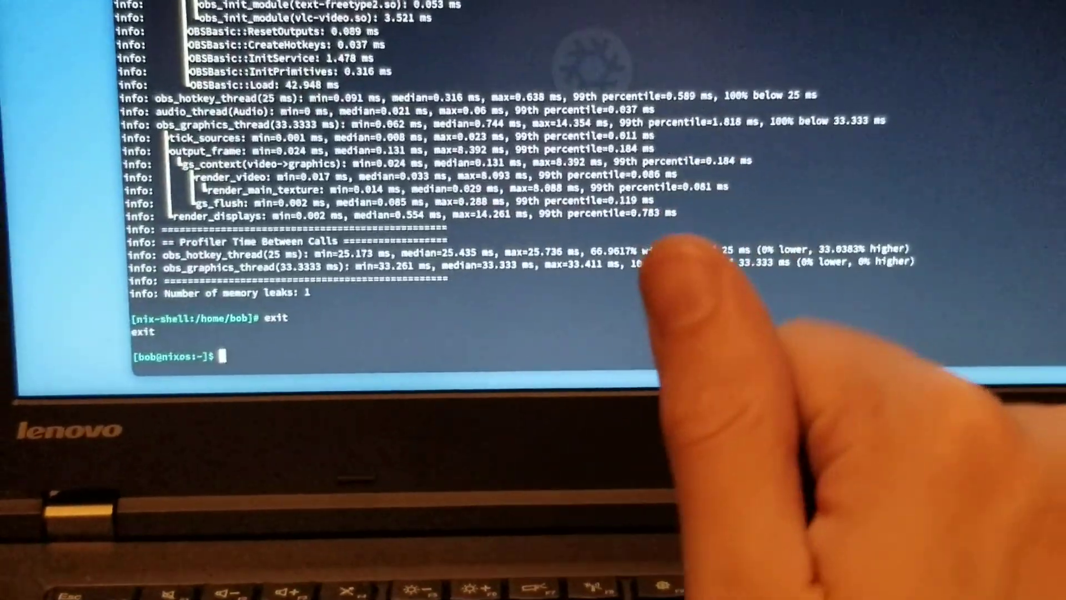
text(obs)
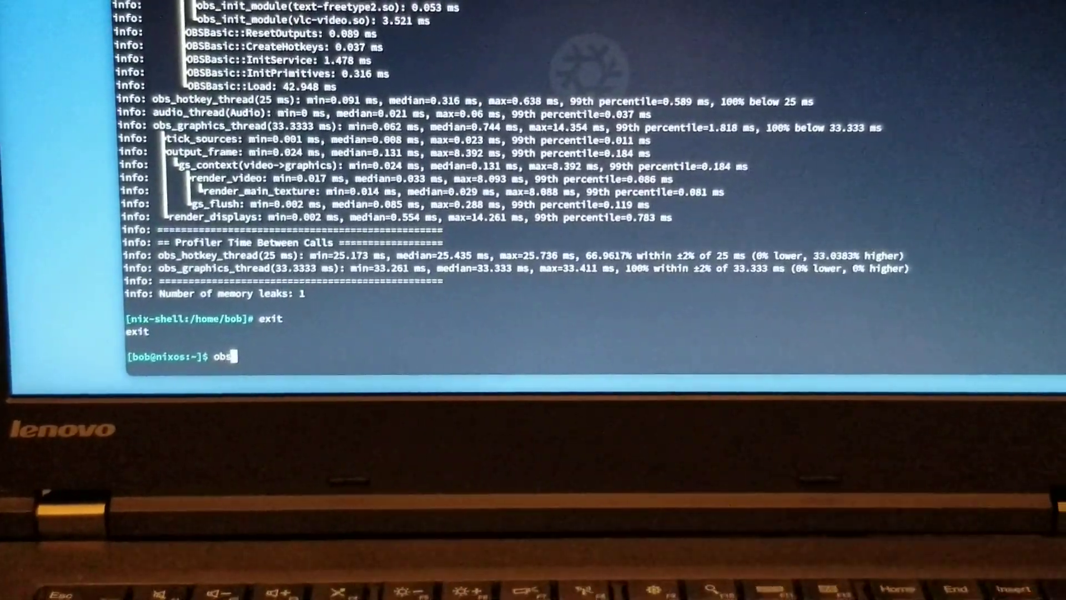
key(Return)
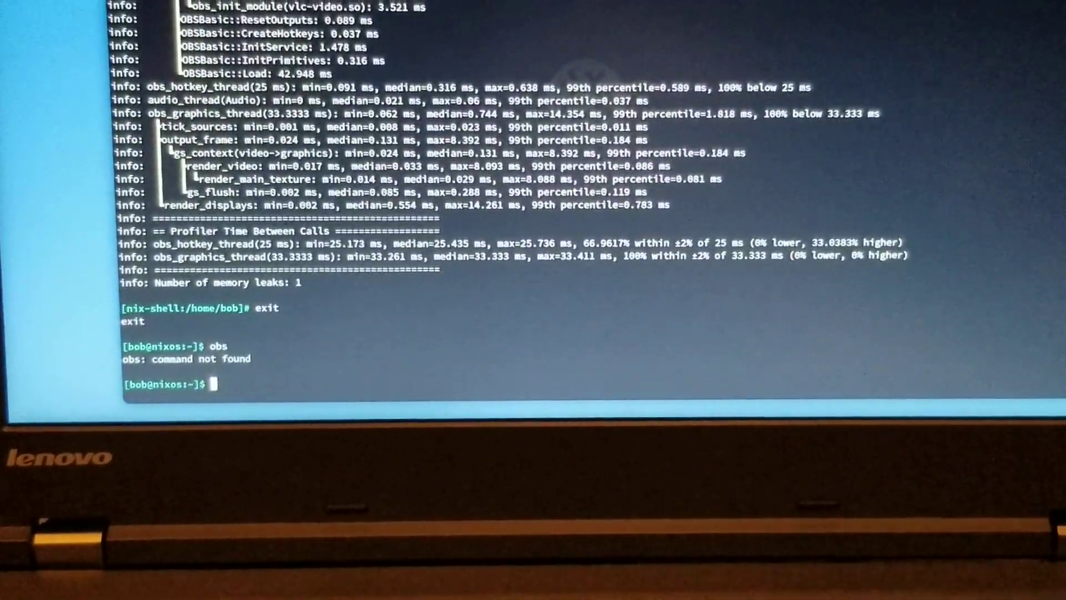
text(obs-studio)
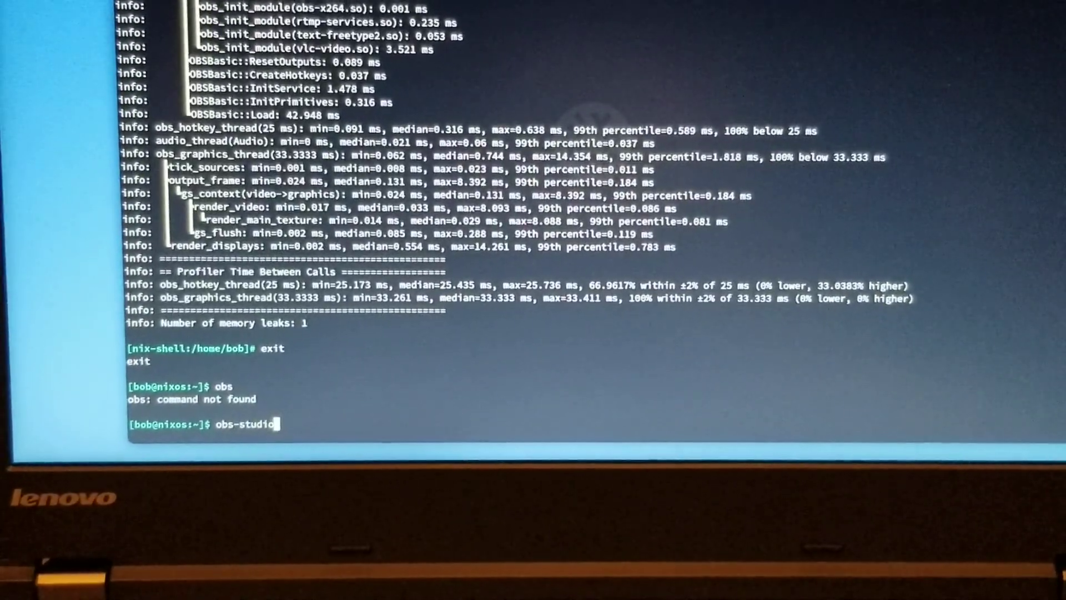
Add pkgs.obs-studio to environment.systemPackages in configuration.nix using sudo nano.
text(sudo nano /etc/nixos/configuration.nix)
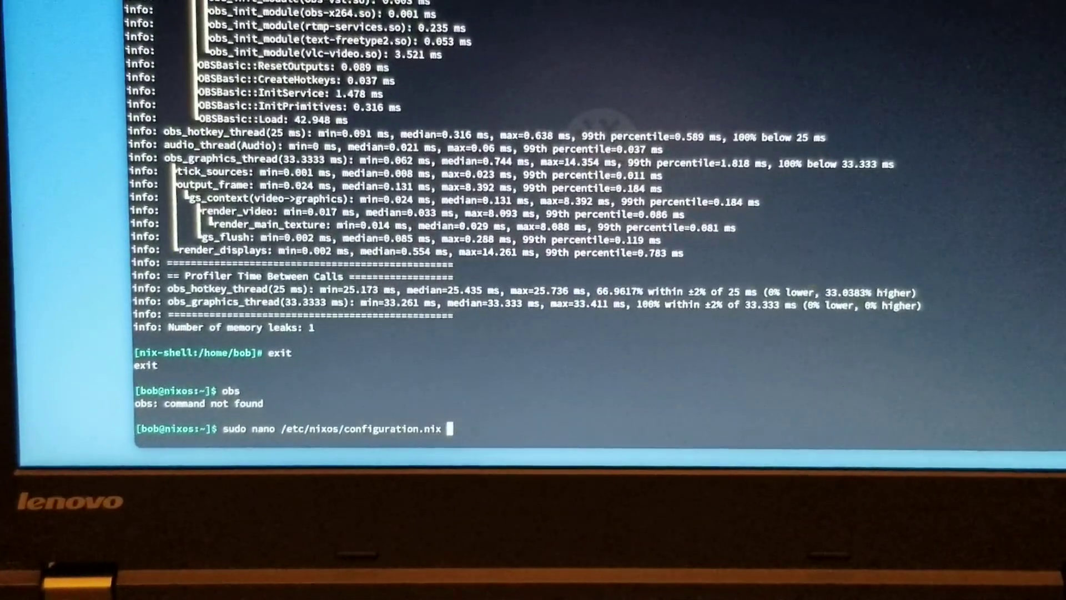
key(Return)
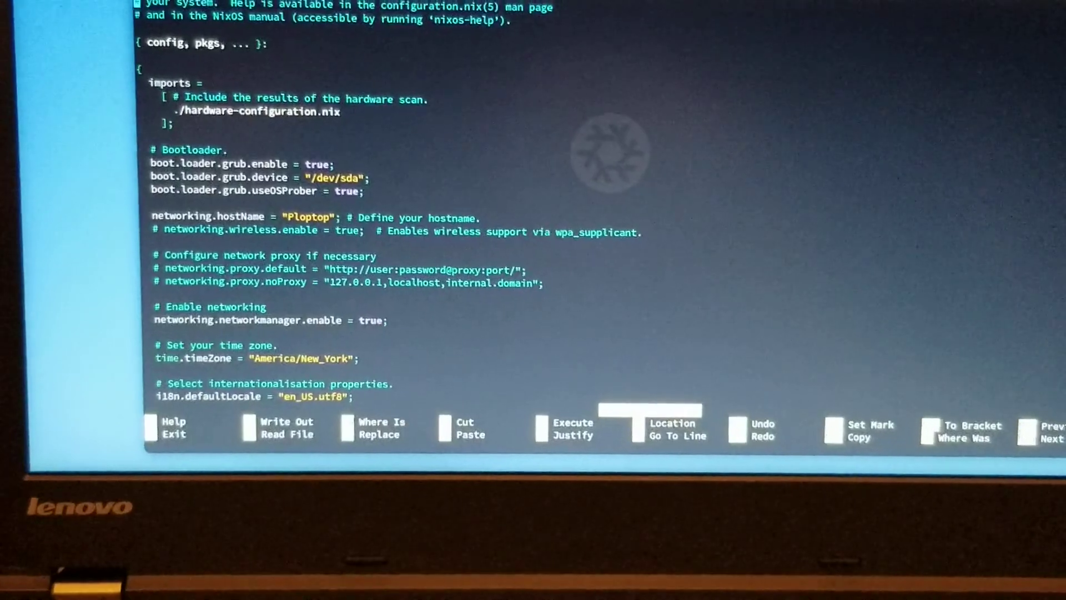
scroll(down, 3)
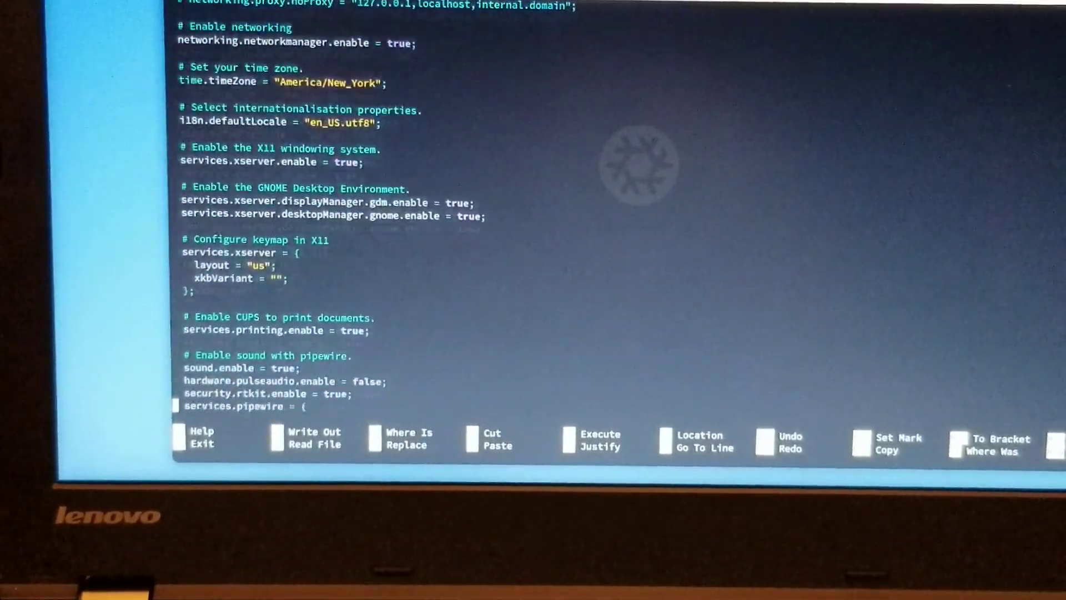
scroll(down, 3)
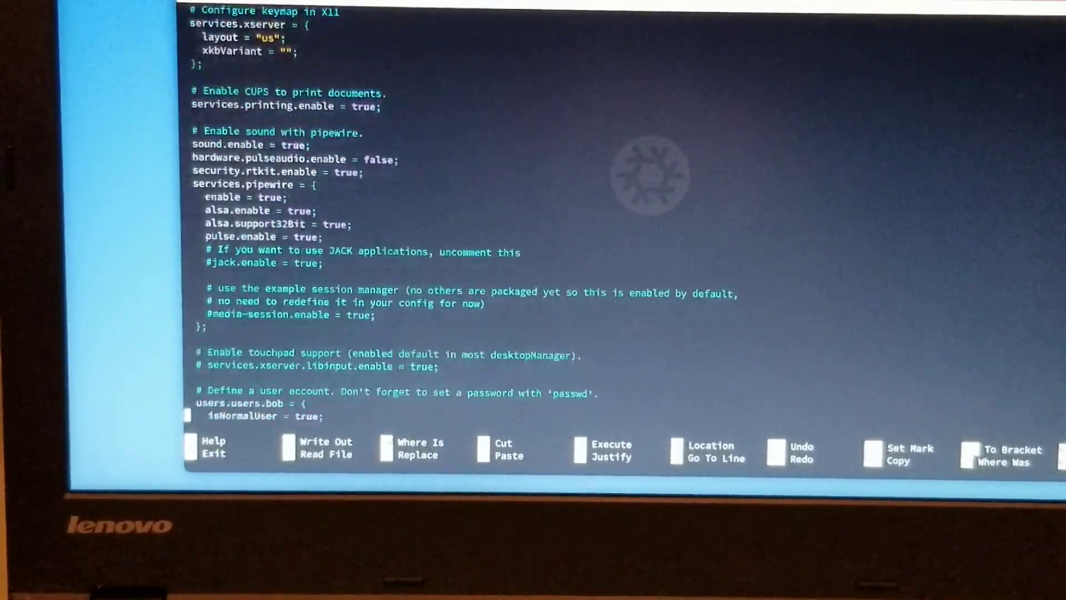
scroll(down, 3)
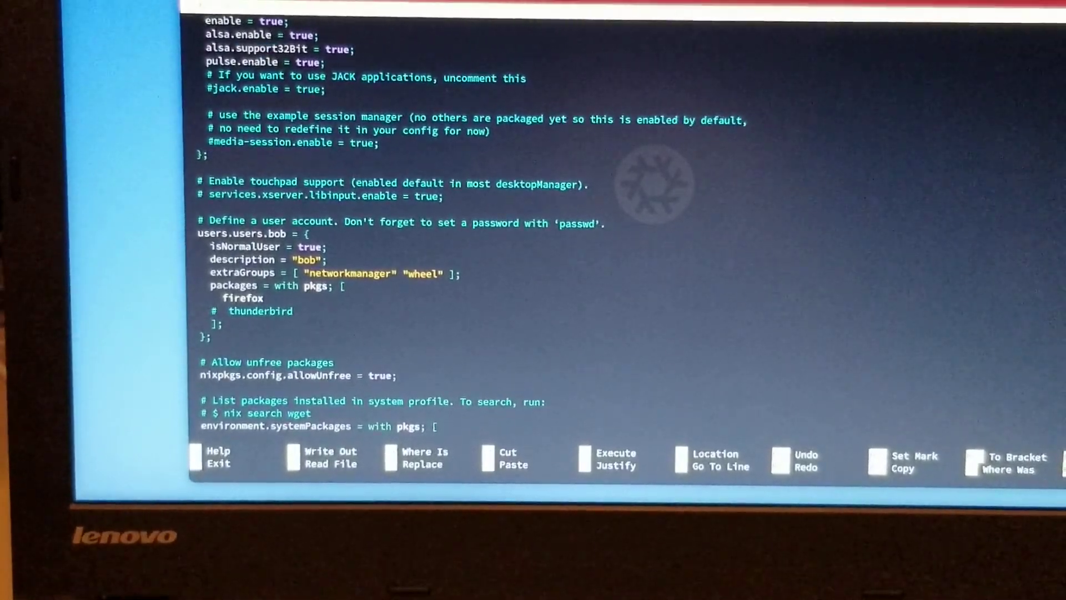
scroll(down, 3)
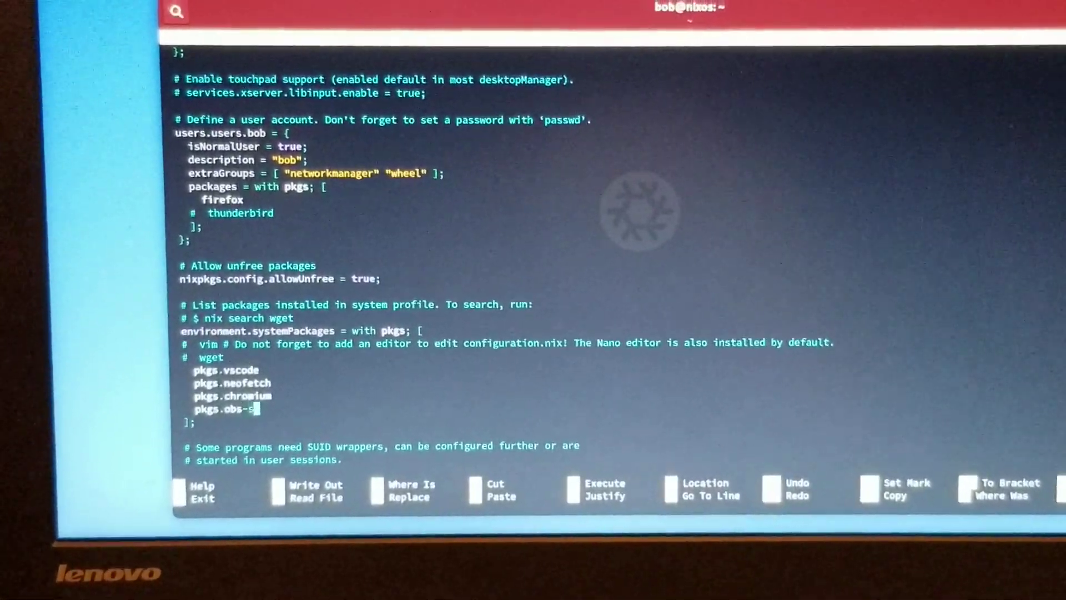
text(tudio)
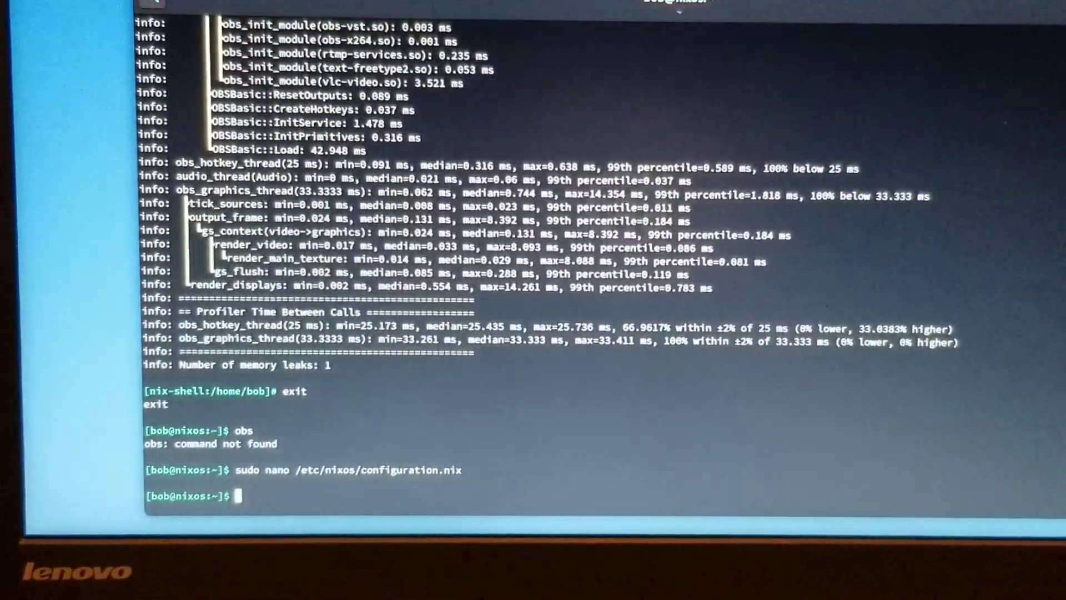
Run sudo nixos-rebuild switch to apply the configuration including obs-studio.
text(sudo nix-shell -p obs-studio)
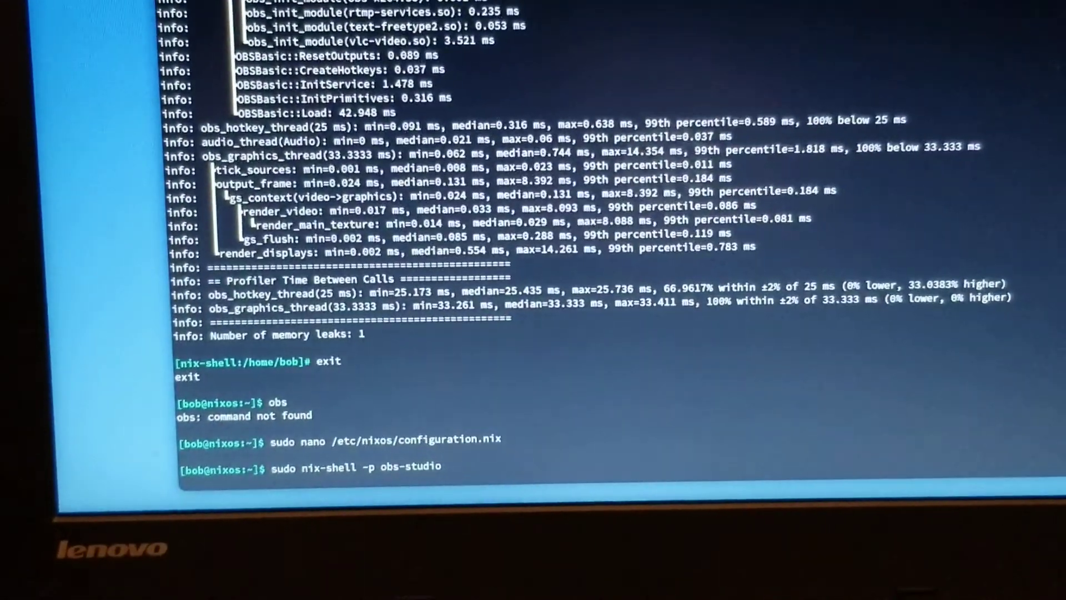
text(code)
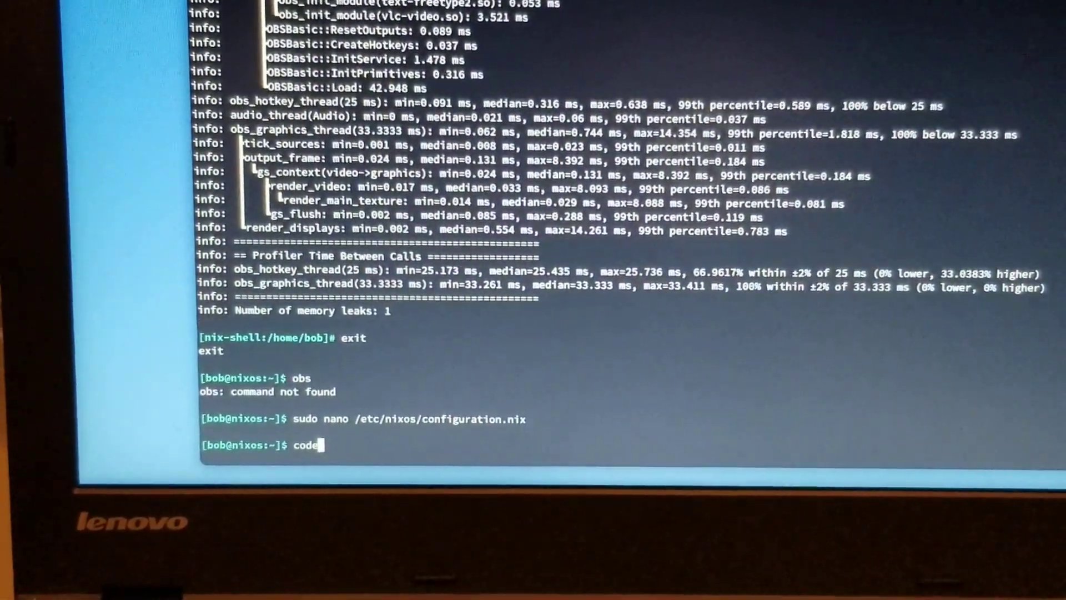
text(sudo nixos-rebuild switch)
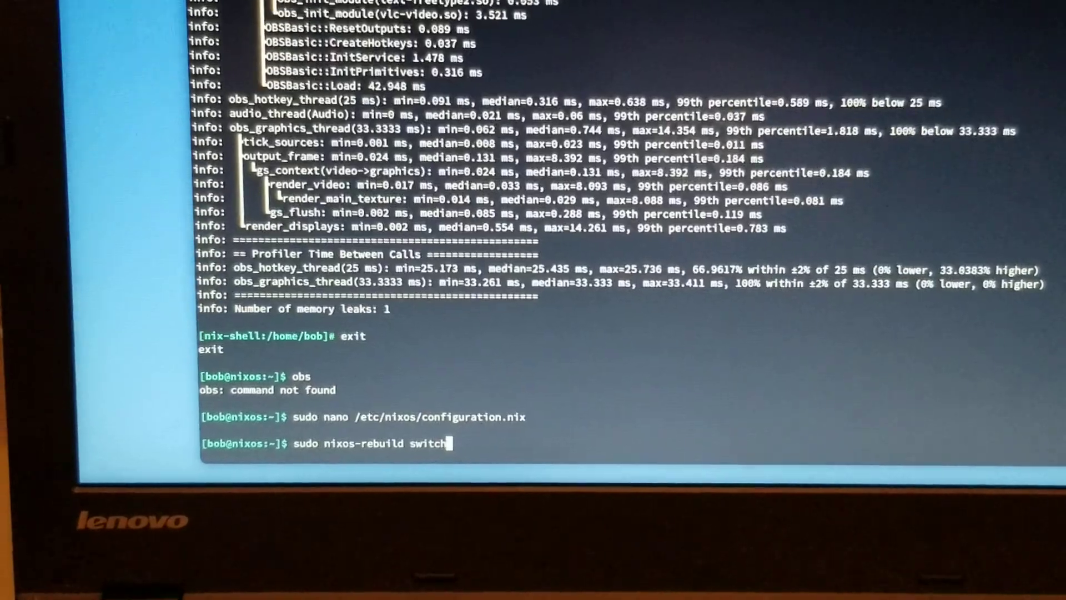
key(Return)
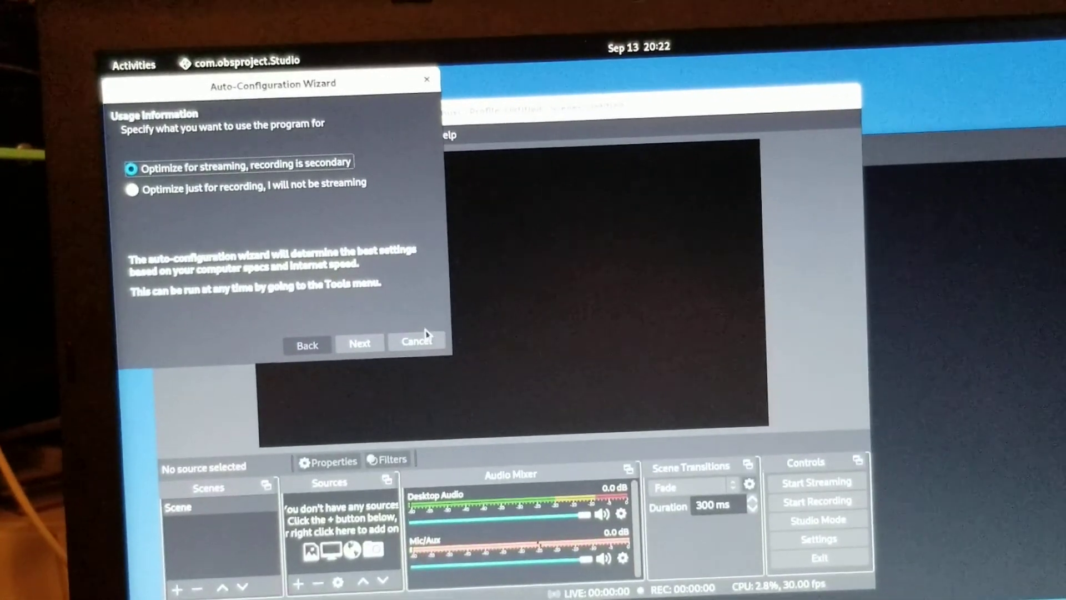
Cancel OBS Studio's Auto-Configuration Wizard.
click(416, 342)
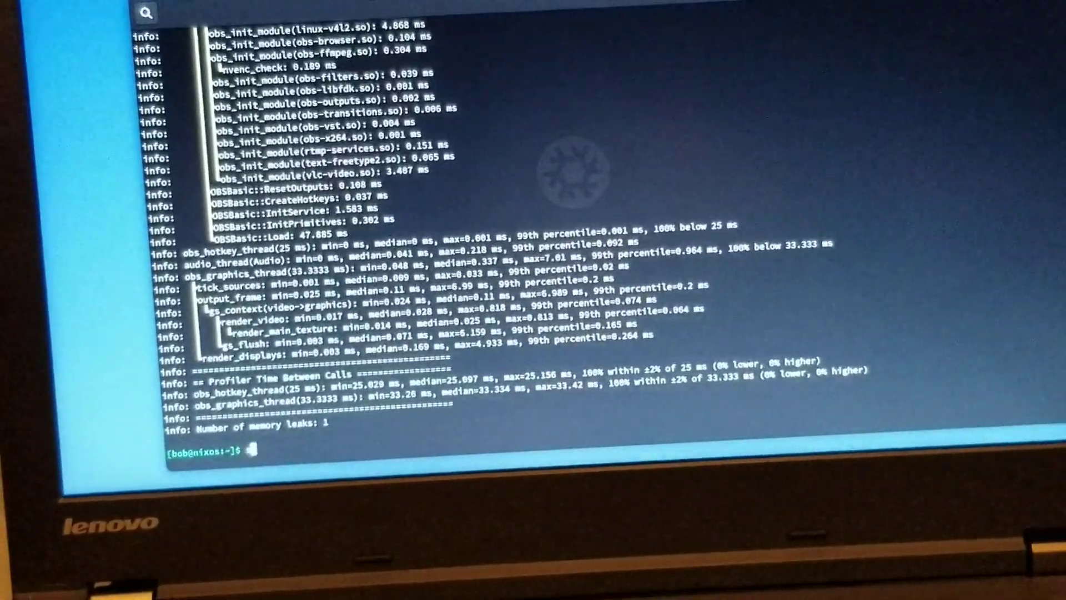
Enter the shutdown command twice to schedule the machine's shutdown.
text(shutdown)
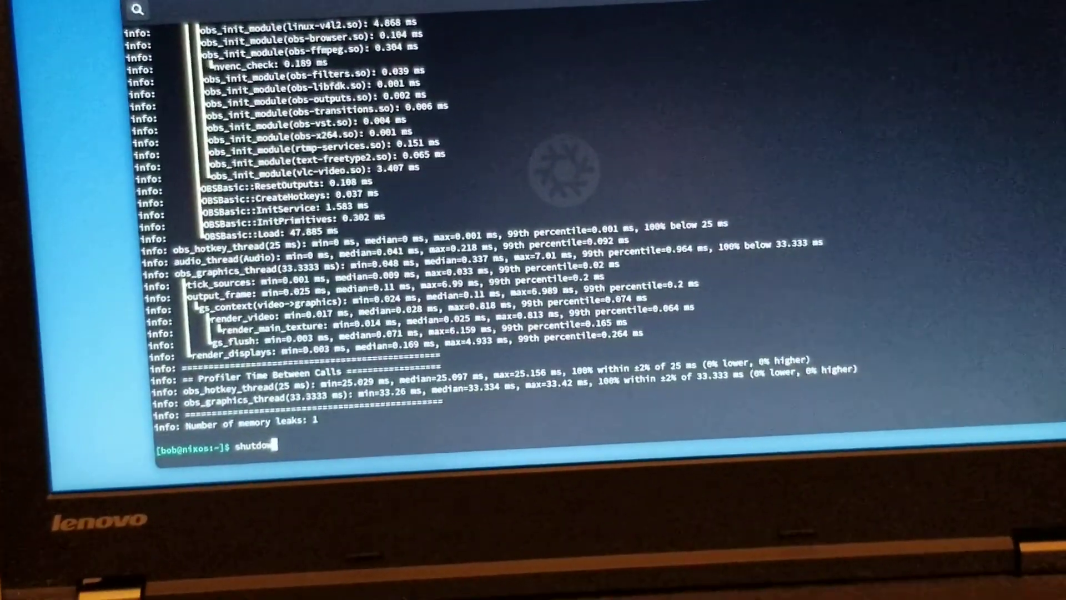
key(Return)
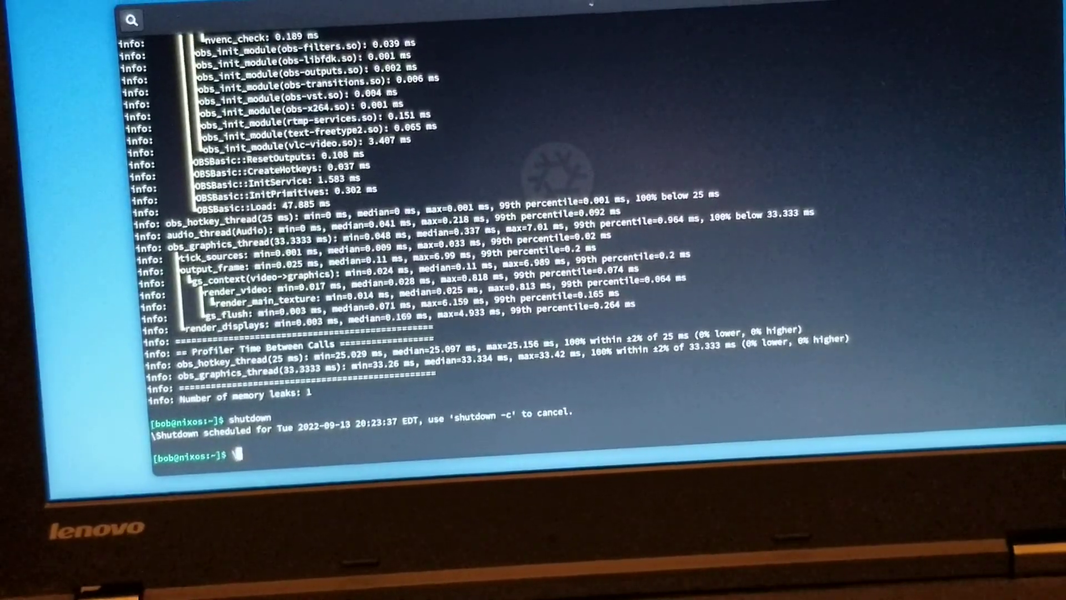
text(shutdown)
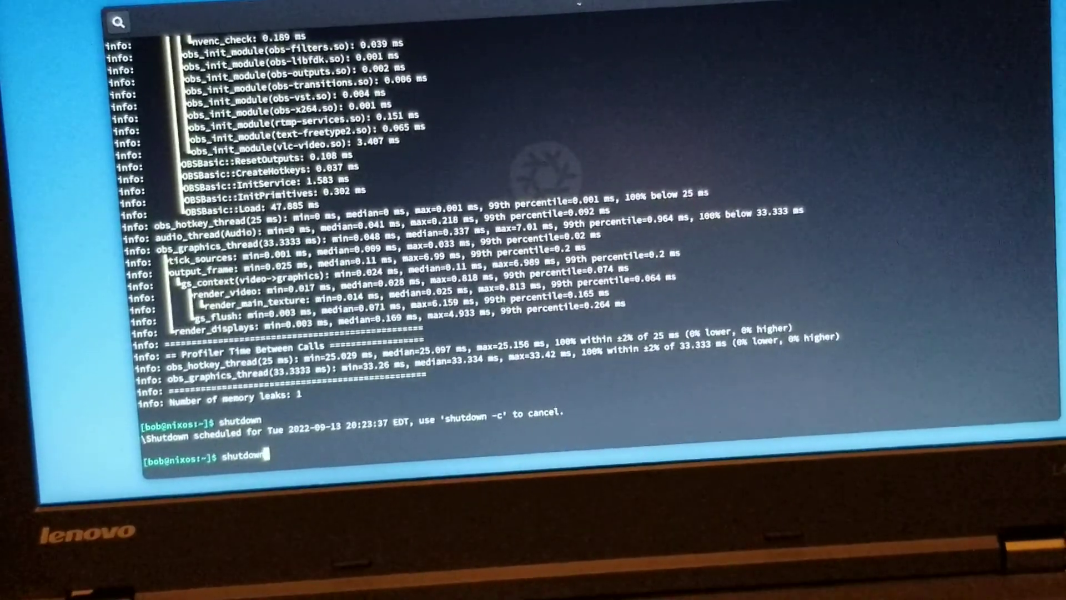
key(Return)
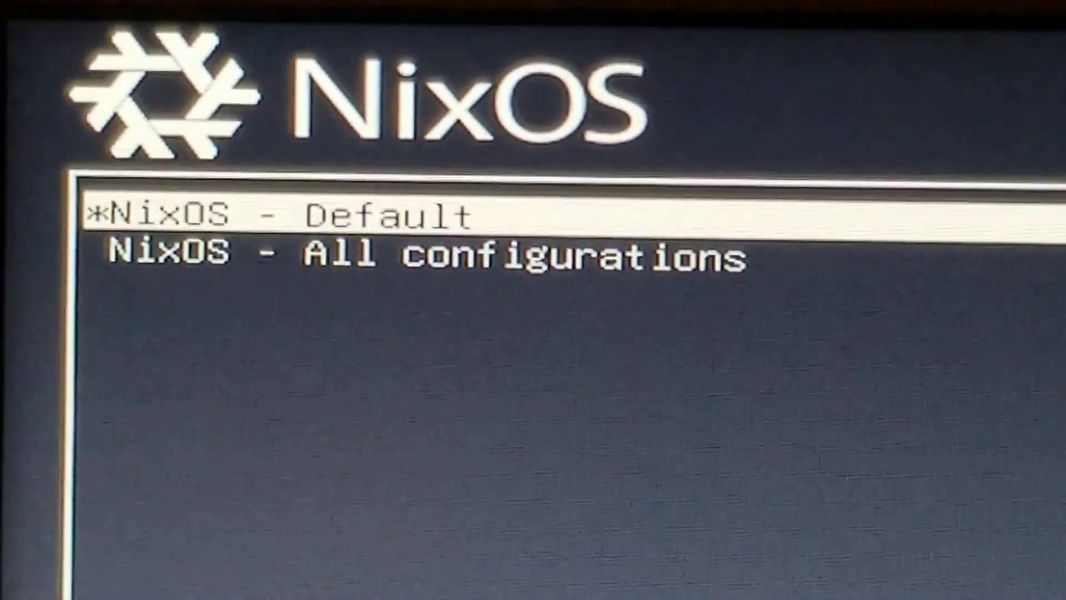
From GRUB's 'NixOS - All configurations' list, boot the older Configuration 2 generation.
key(Down)
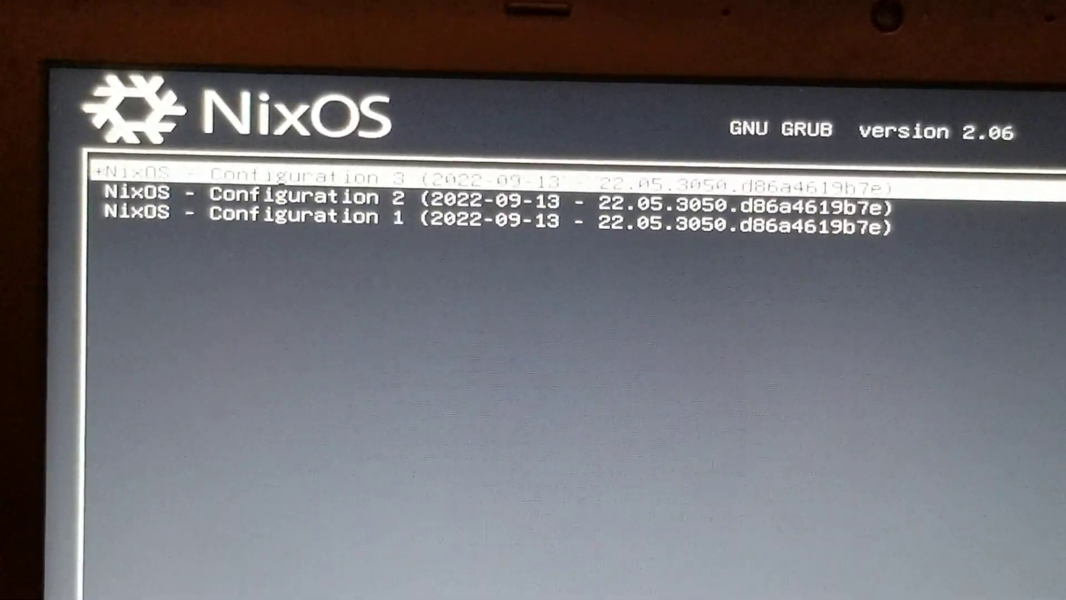
key(Down)
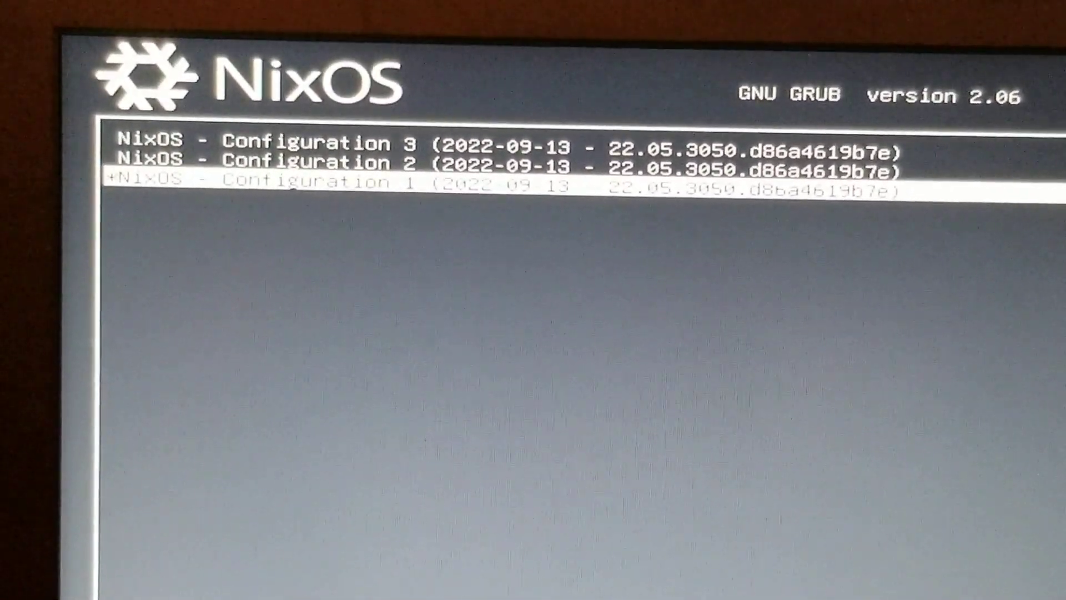
key(Up)
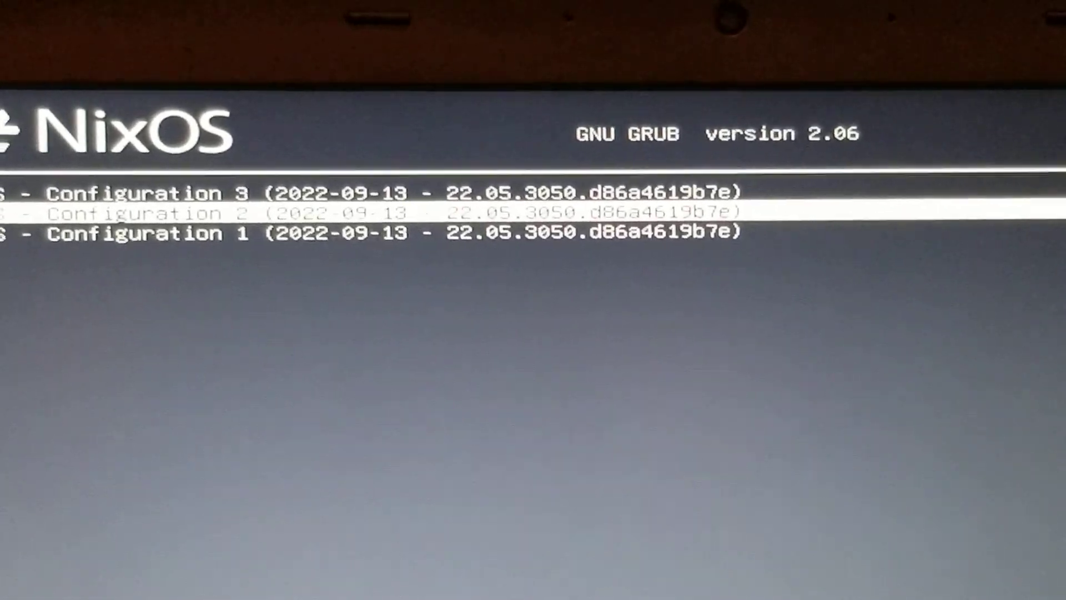
key(Return)
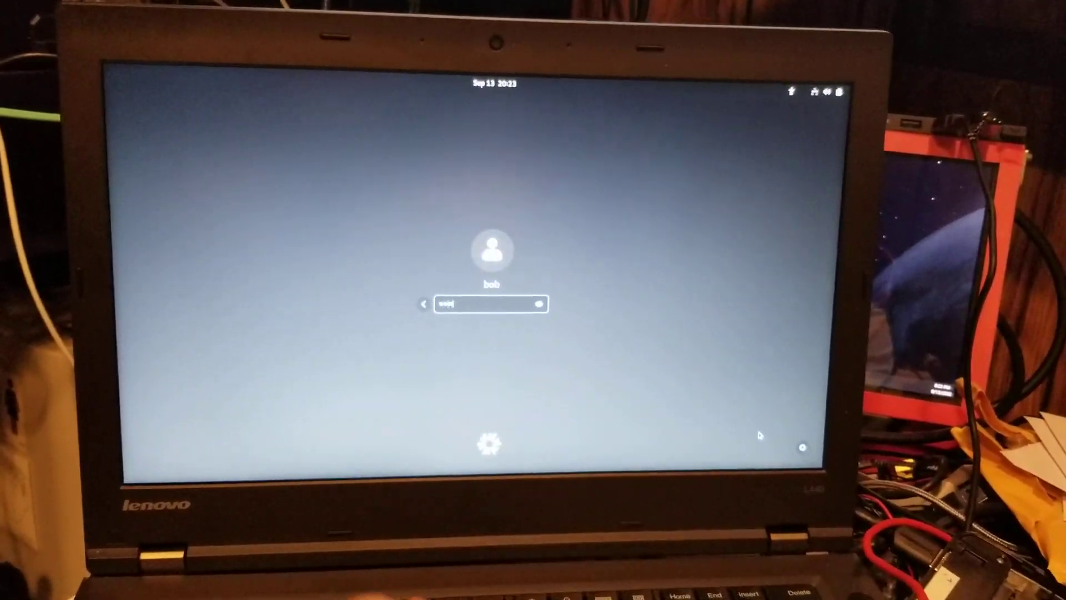
Log in as bob, open Console, and run obs, which returns command not found.
text(password)
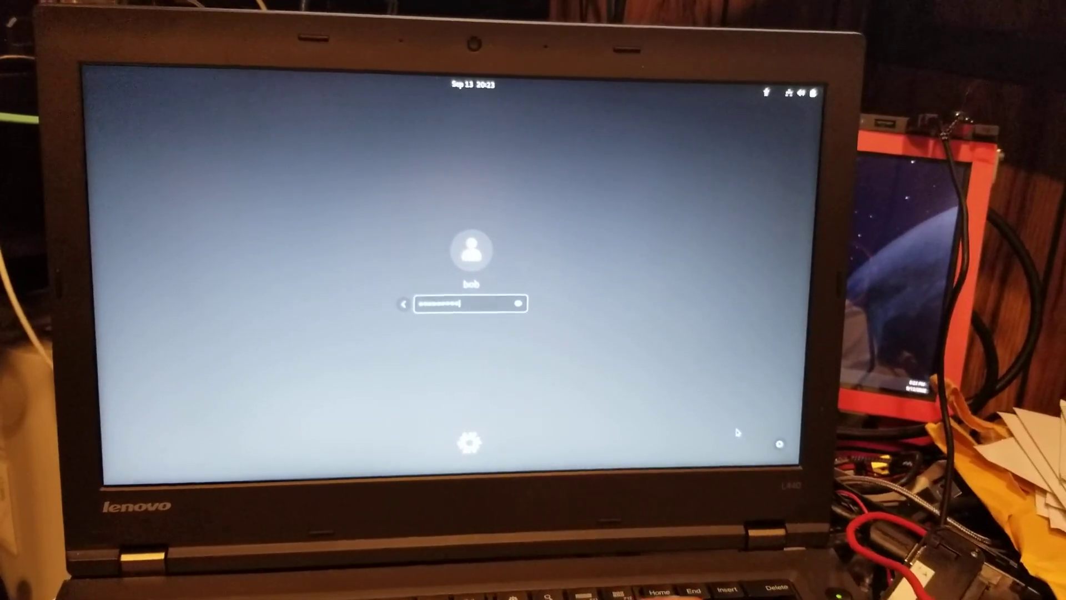
key(Return)
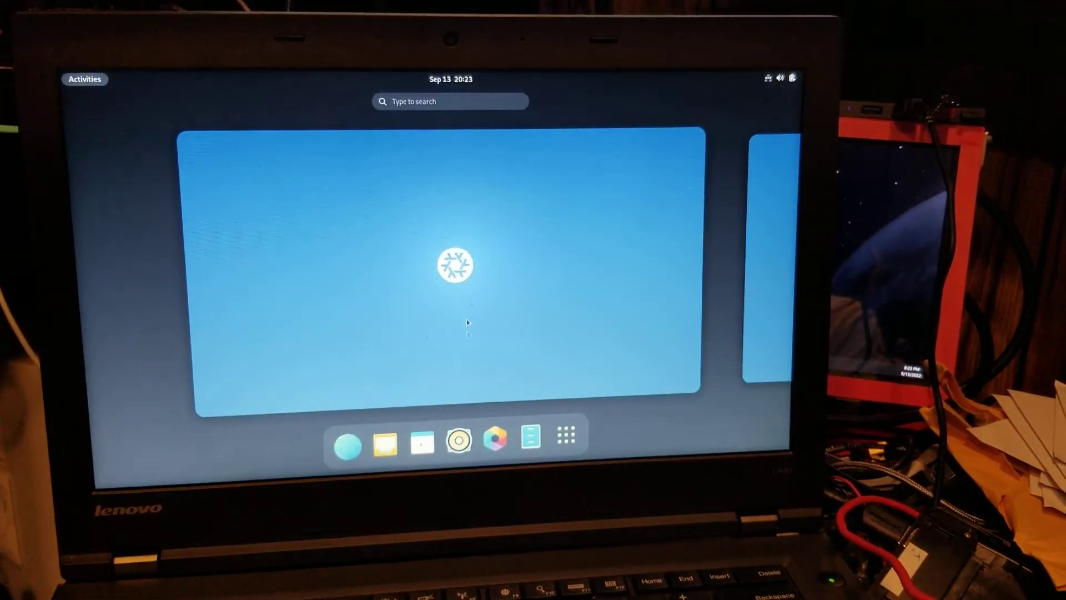
text(t)
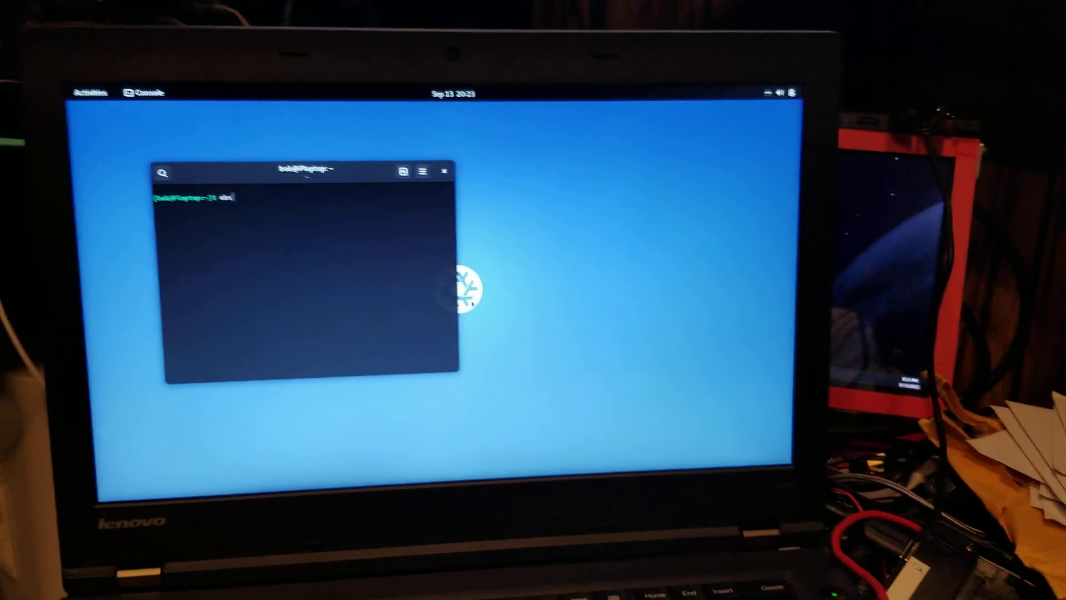
key(Return)
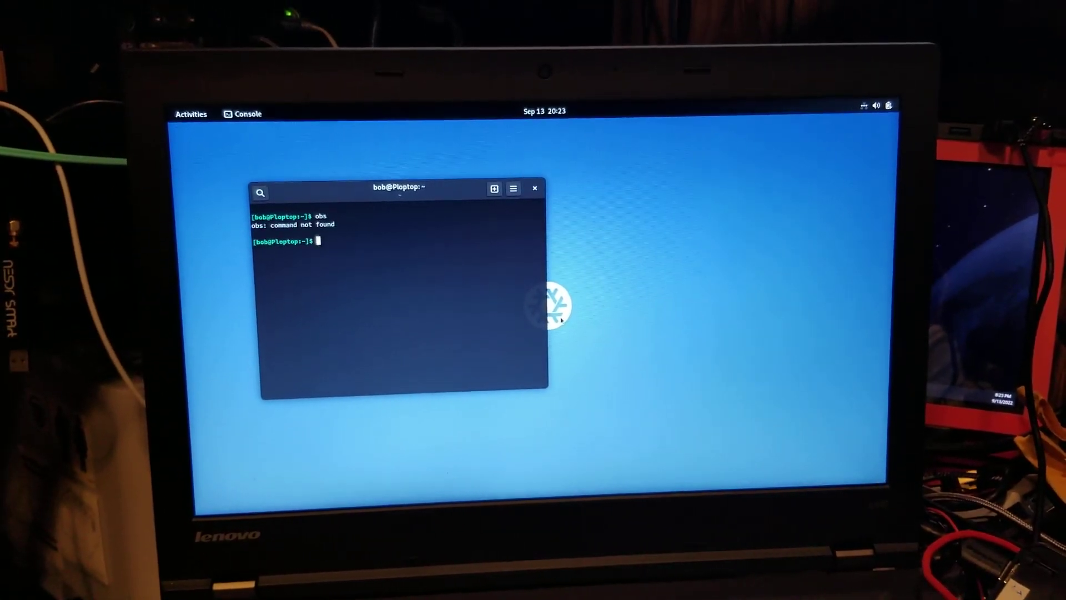
text(obs)
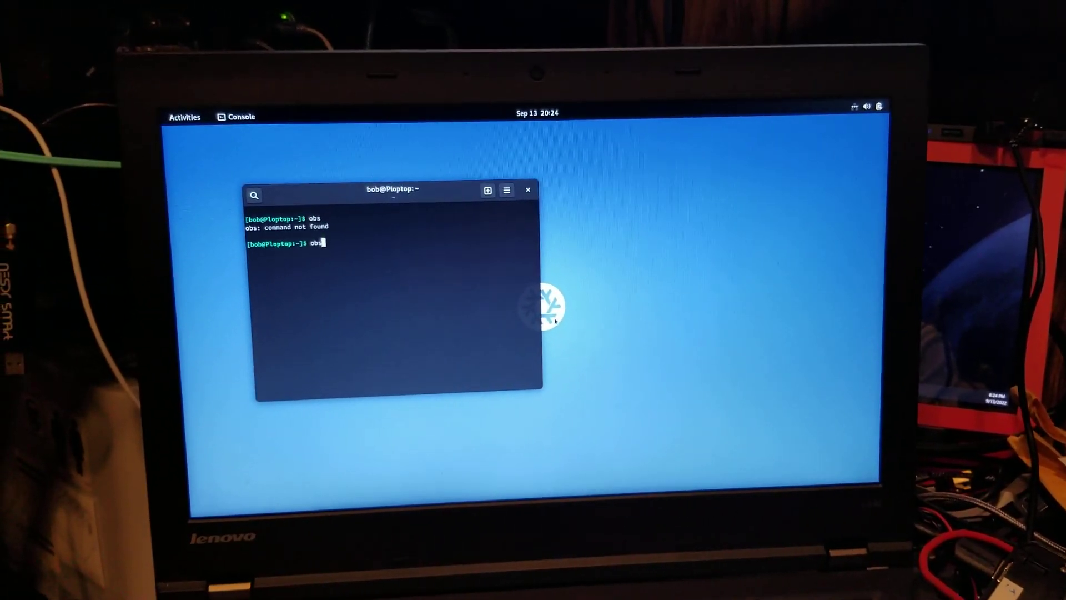
text(sudo nano /etc/nixos/configuration.nix)
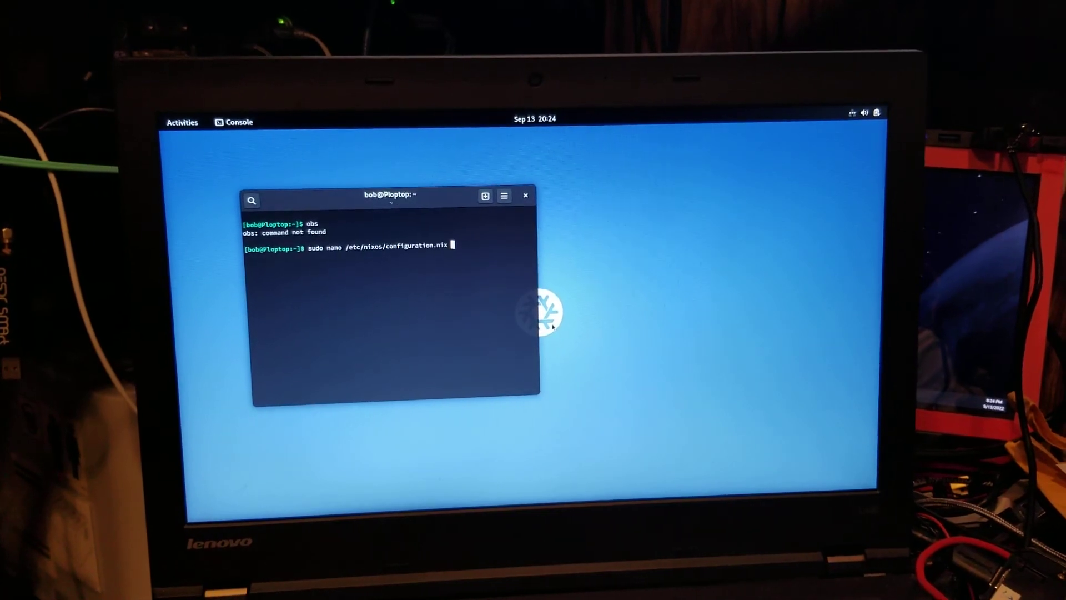
Open /etc/nixos/configuration.nix in nano as root and scroll to systemPackages, still listing pkgs.obs-studio.
key(Return)
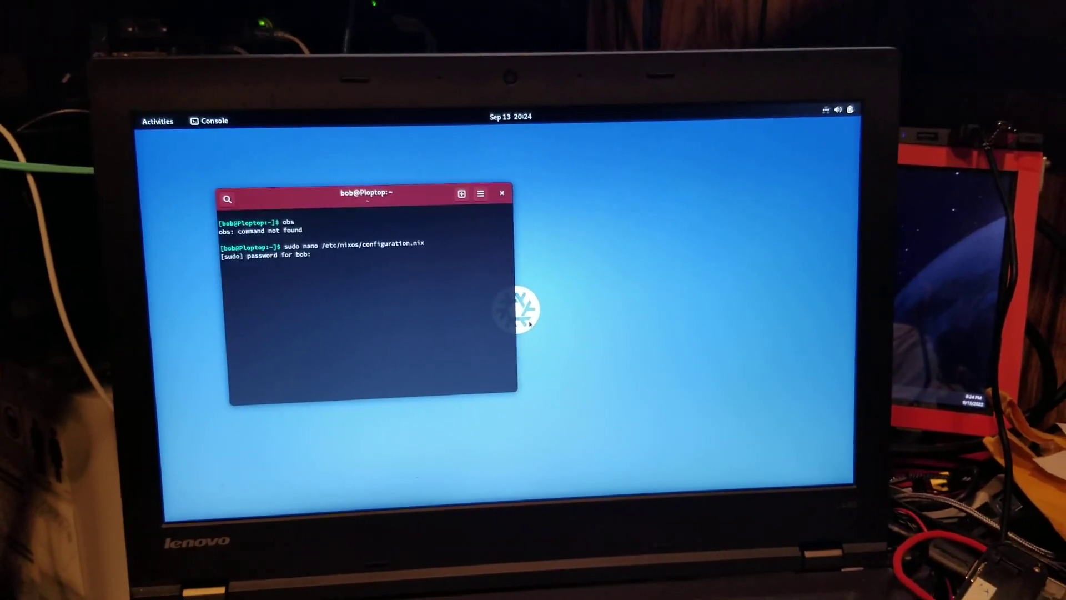
key(Return)
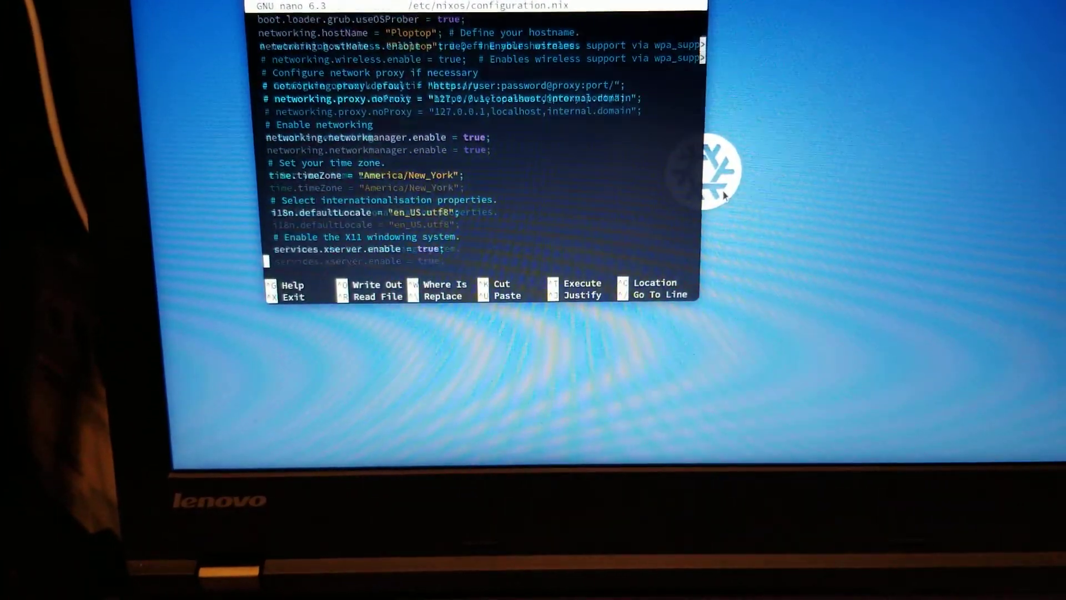
scroll(down, 3)
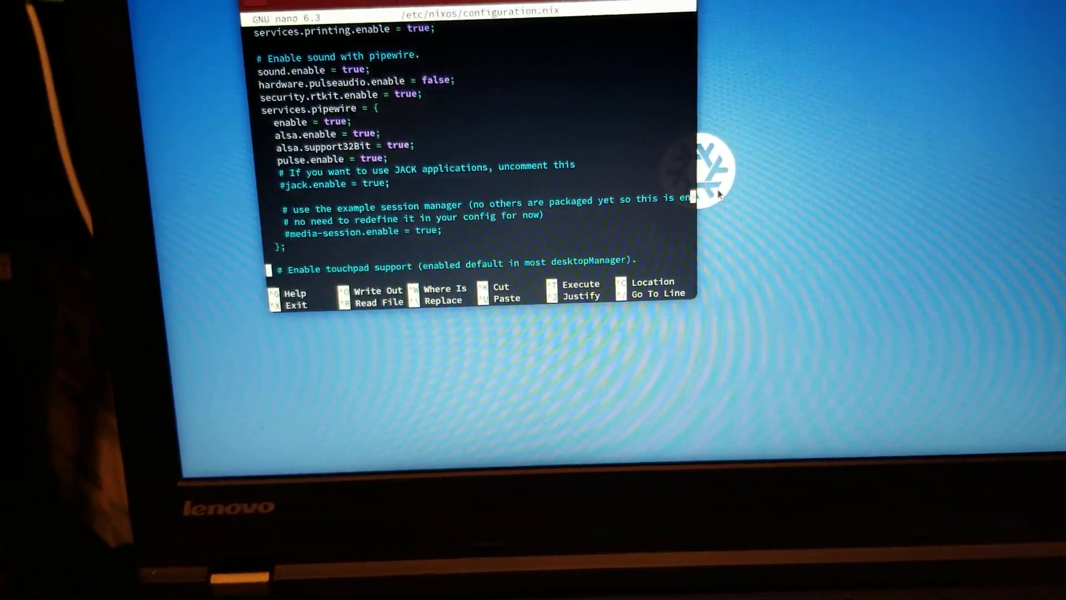
scroll(down, 3)
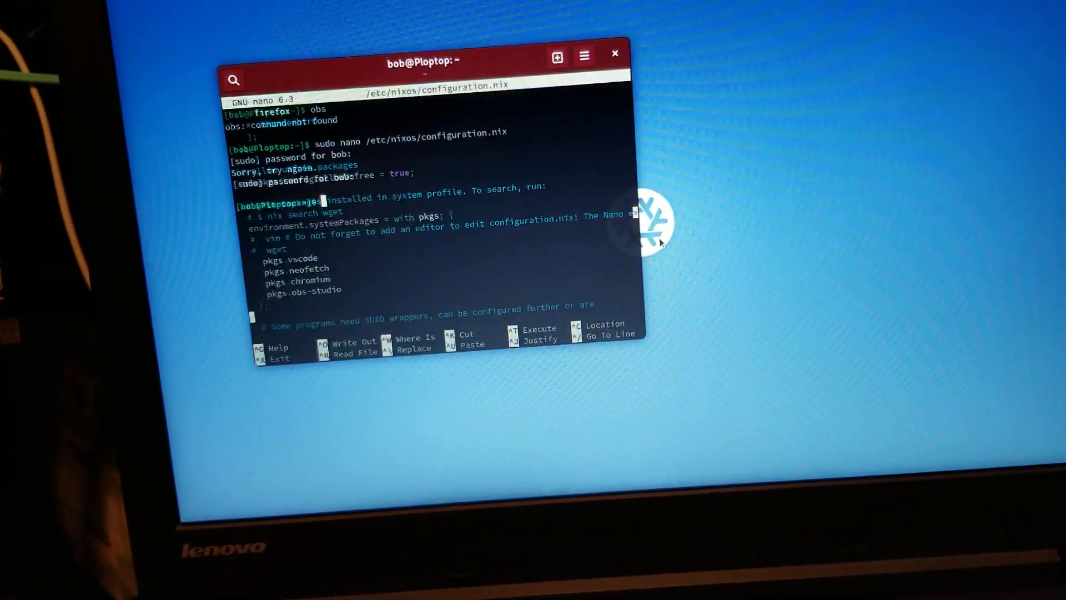
Exit nano, run sudo nixos-rebuild switch, then launch obs, which now starts and exits cleanly.
key(ctrl+x)
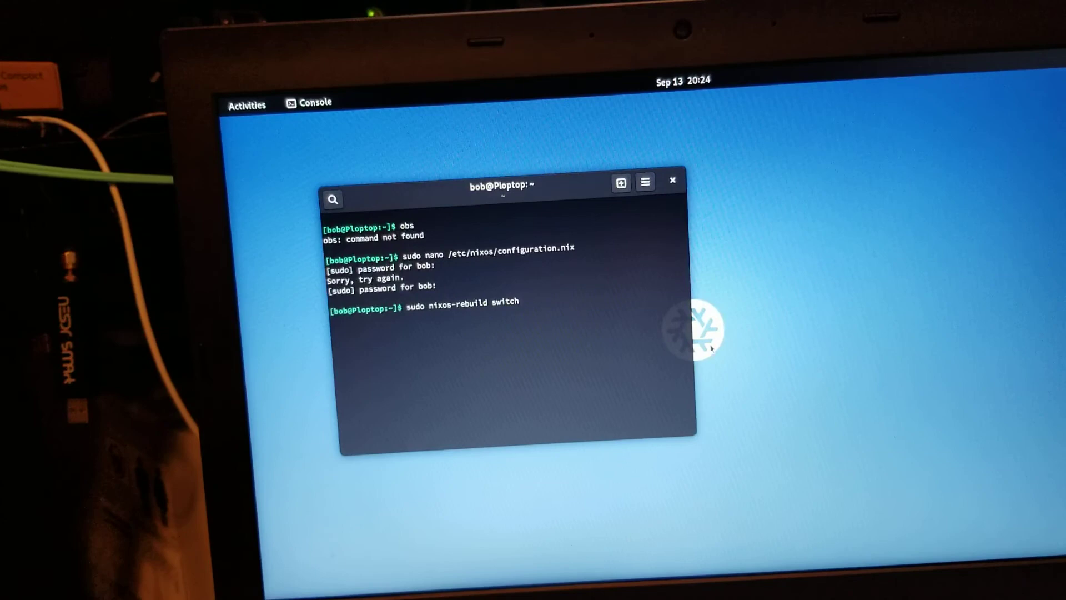
key(Return)
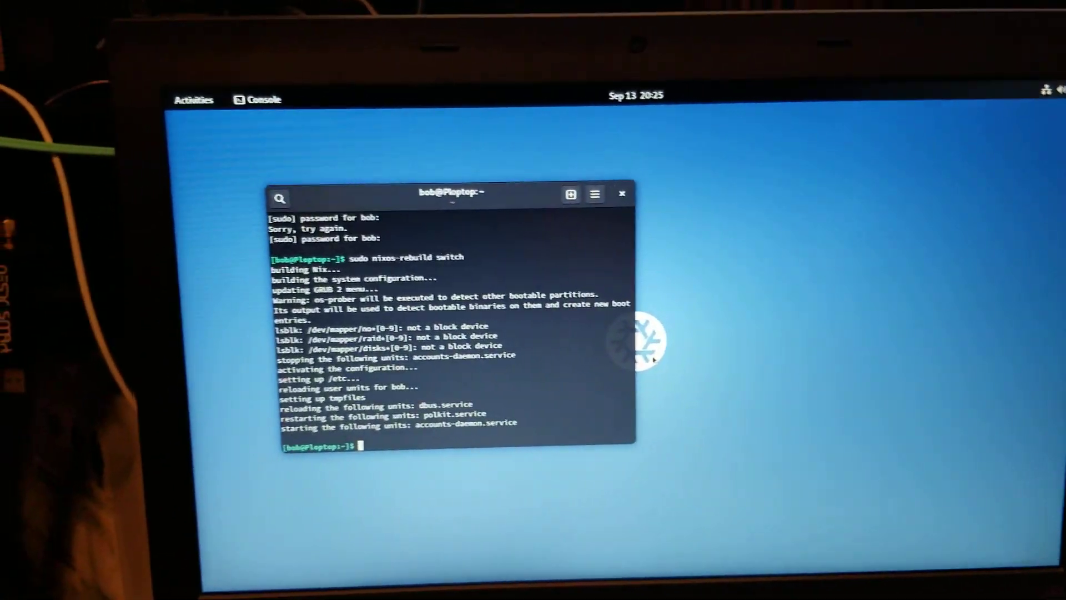
text(obs)
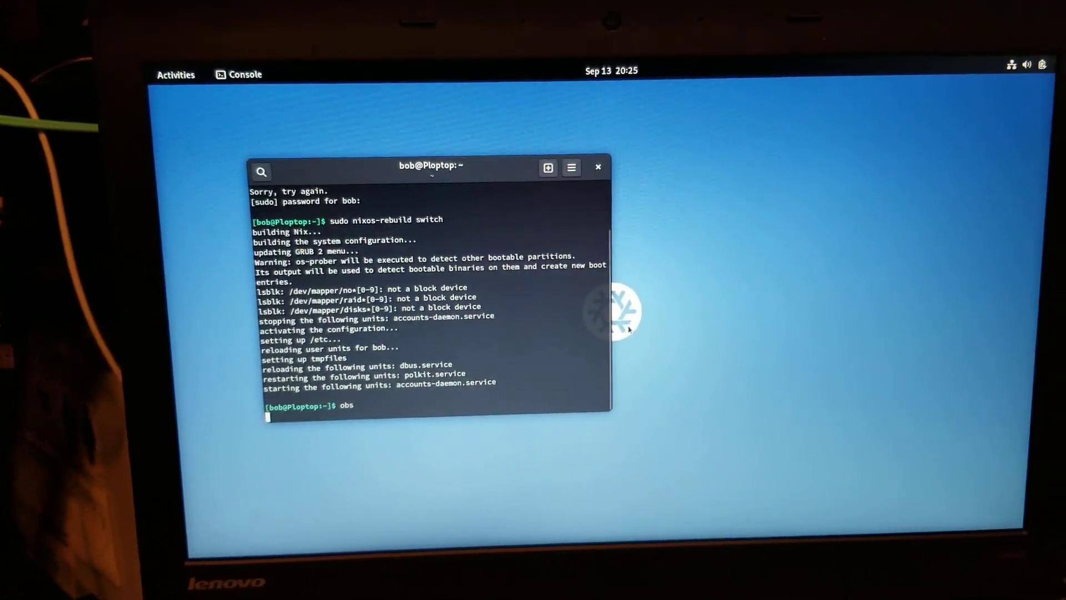
key(Return)
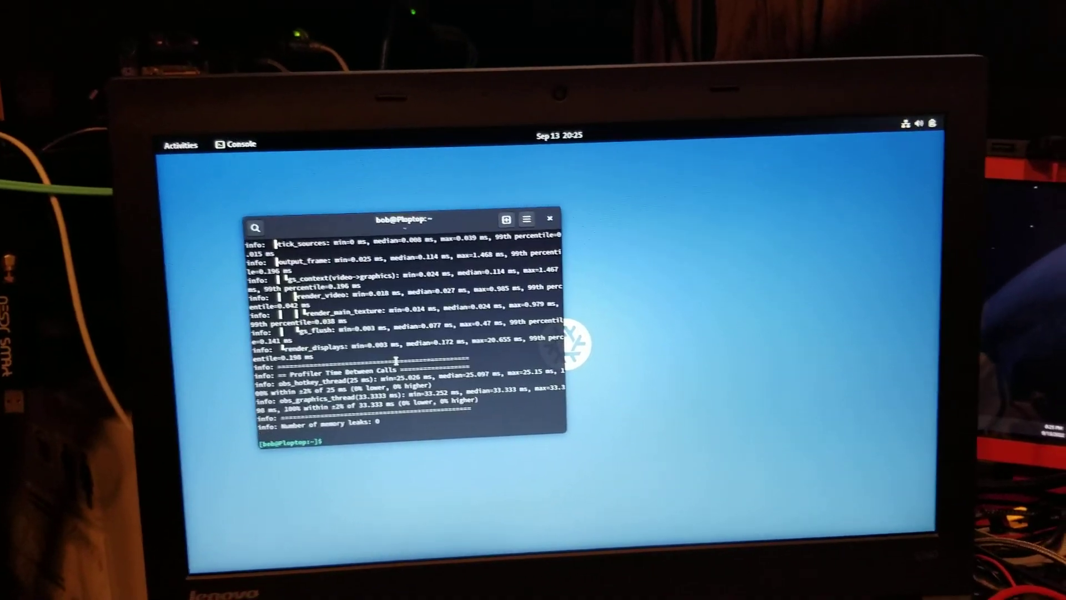
text(sudo nixos-rebuild switch)
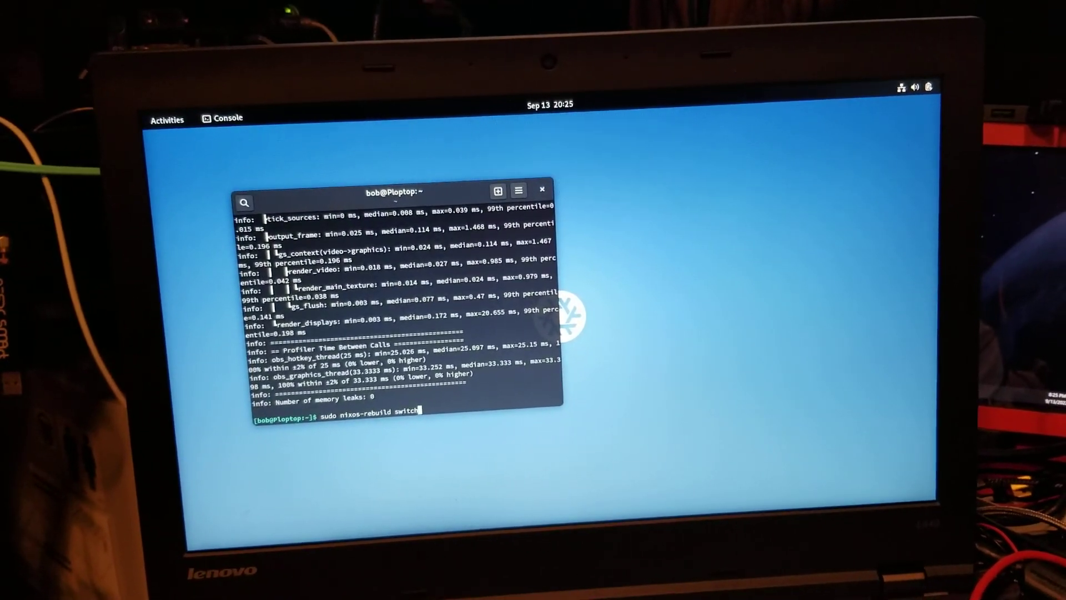
text(sudo nano /etc/nixos/configuration.nix)
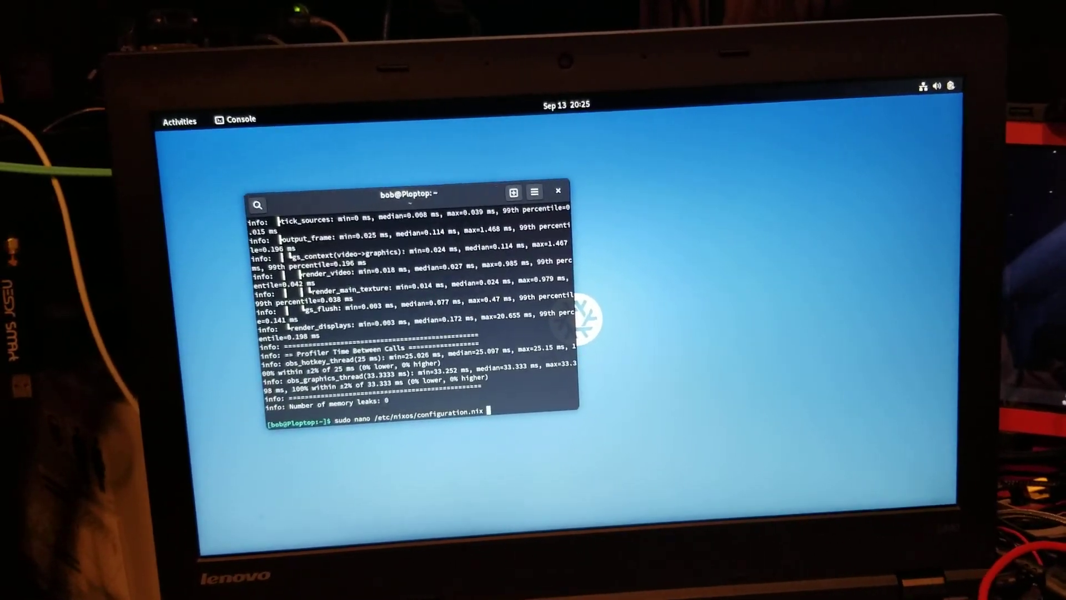
Open configuration.nix in nano as root and scroll to the OpenSSH, firewall and stateVersion settings.
key(Return)
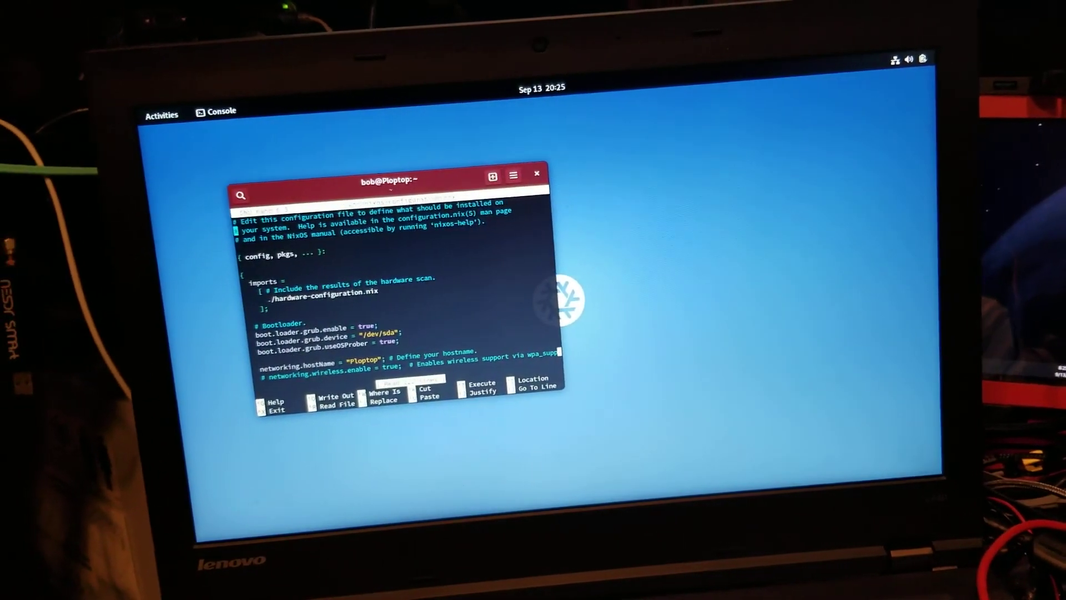
scroll(down, 3)
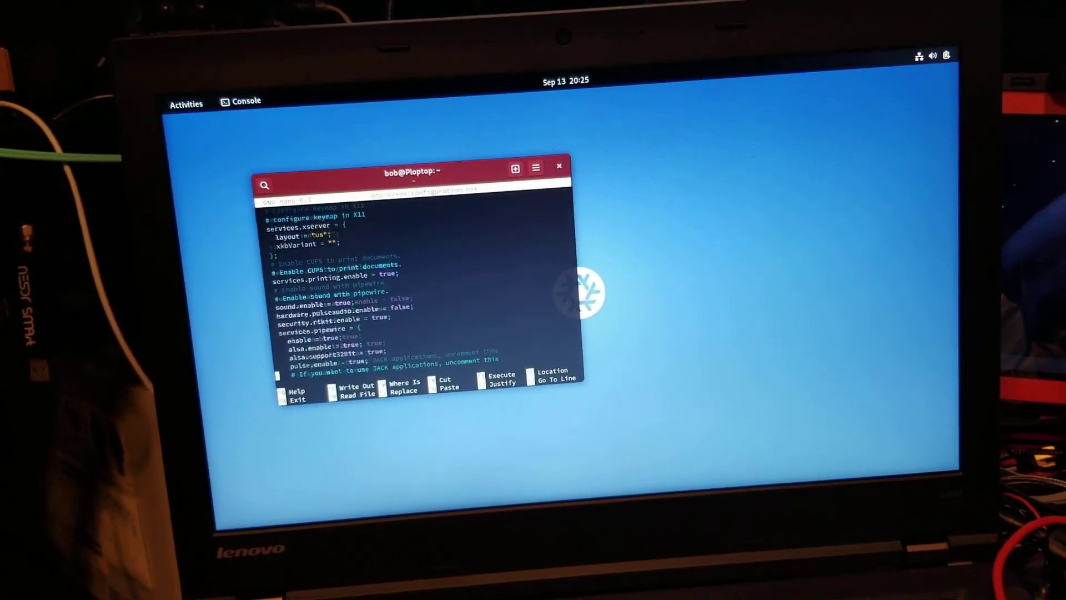
scroll(down, 3)
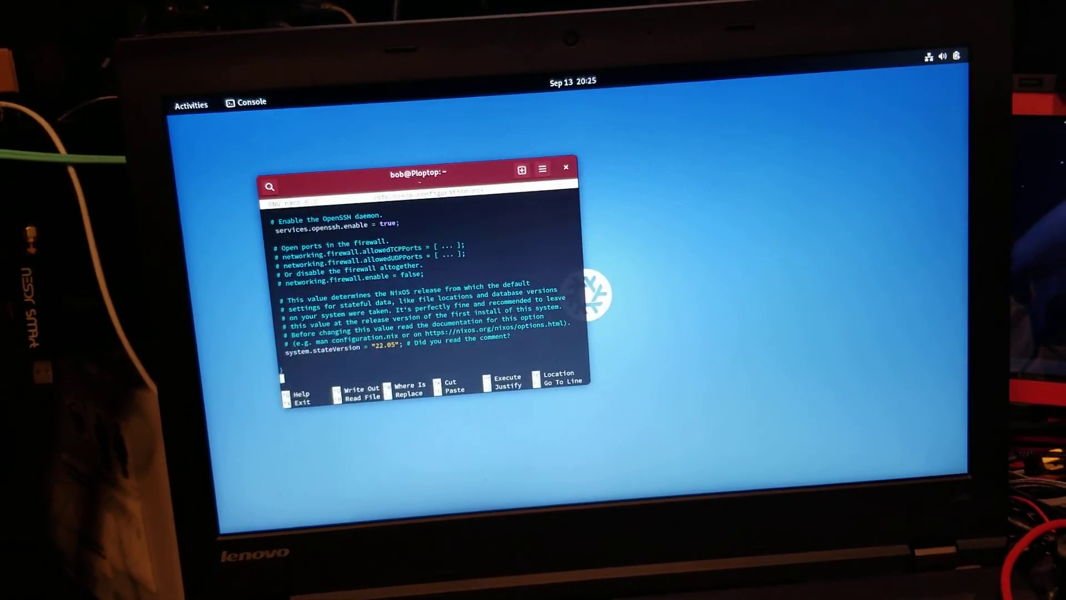